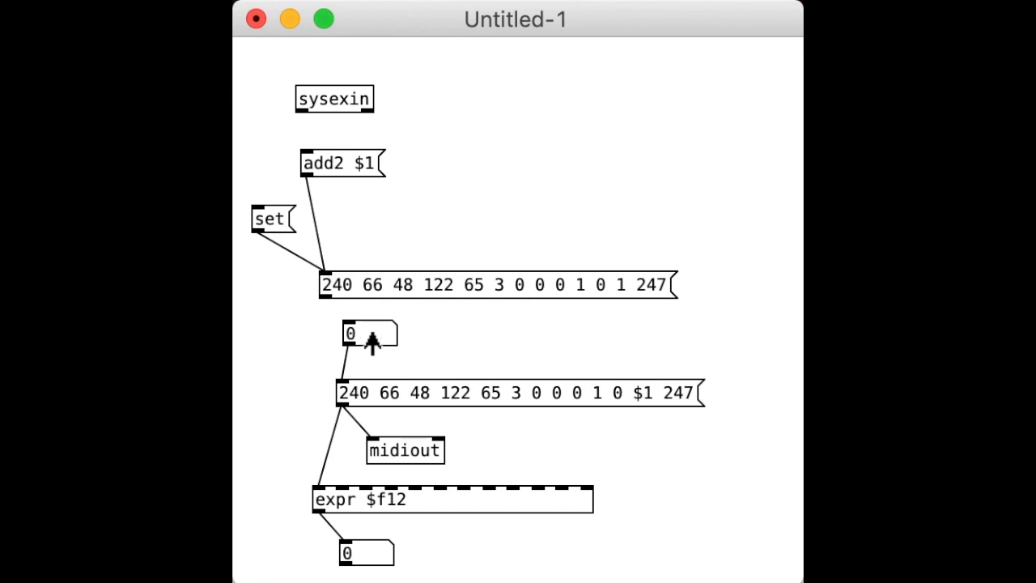
{"action": "mouse_move", "coordinate": [628, 421]}
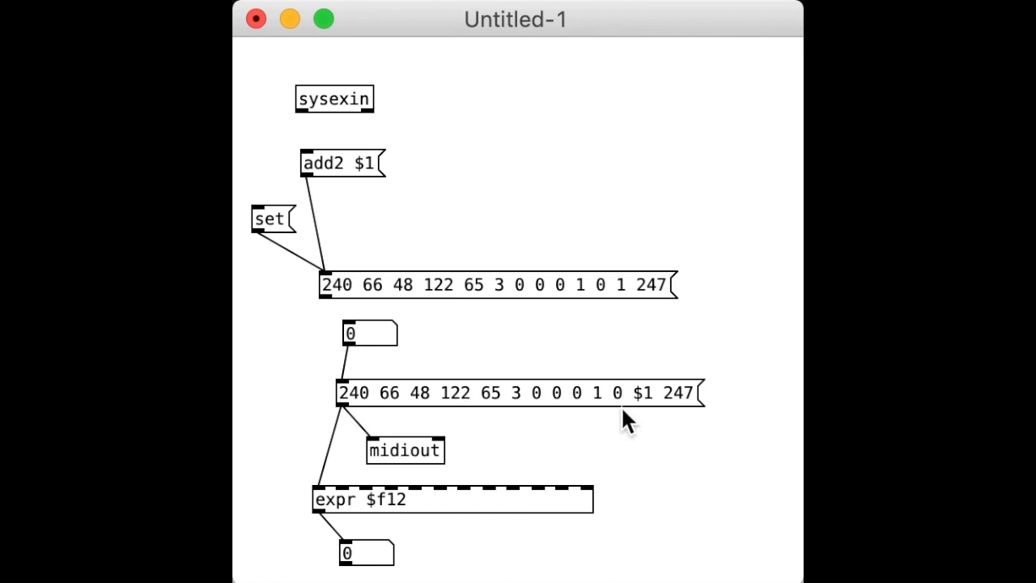
{"action": "mouse_move", "coordinate": [605, 355]}
{"action": "type", "text": "osc mo"}
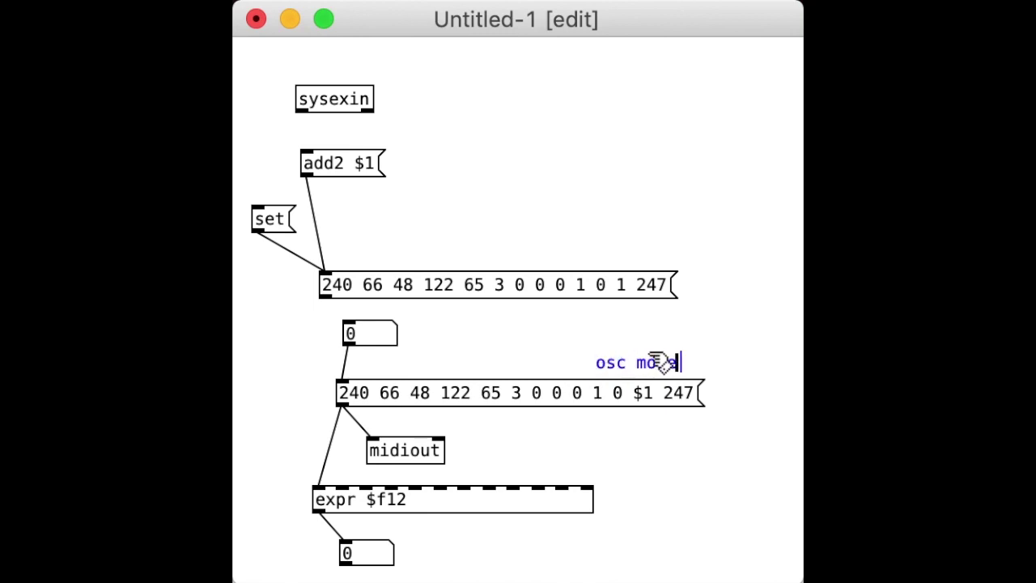
Write the comments 'osc mode single/double/drums' and '0-2' around the $1 SysEx message.
{"action": "type", "text": "de"}
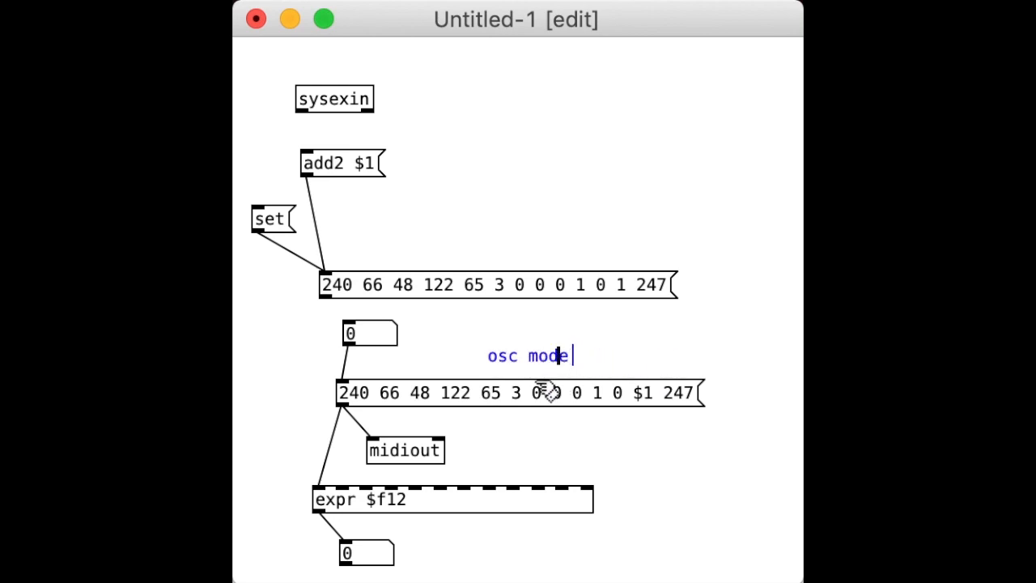
{"action": "type", "text": "single"}
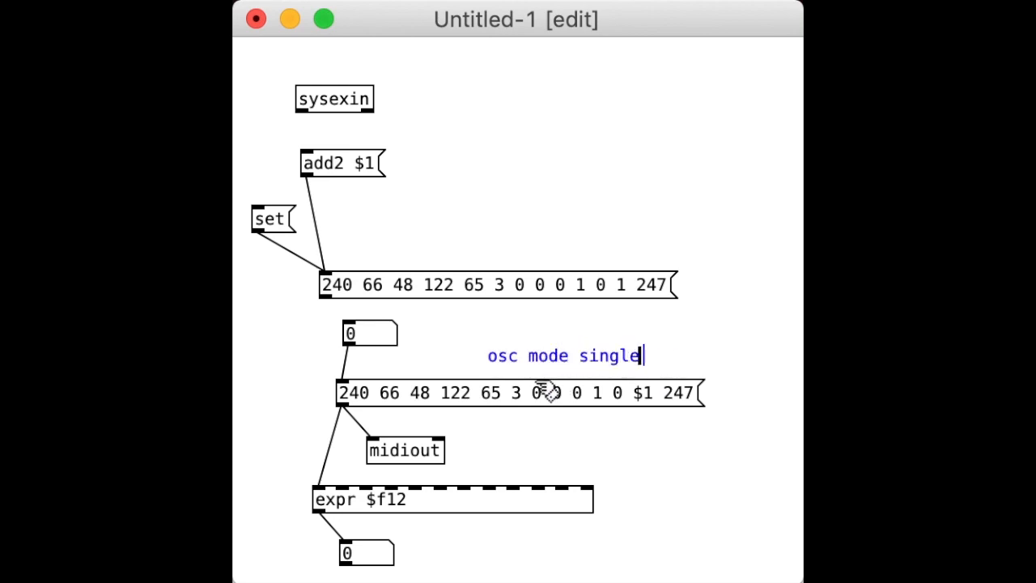
{"action": "type", "text": "/double/d"}
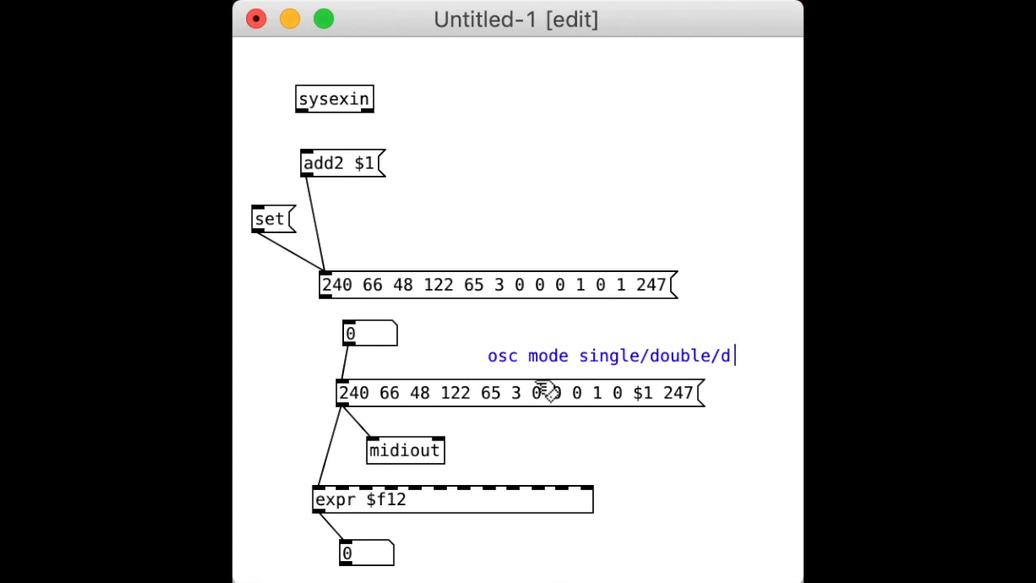
{"action": "type", "text": "rums"}
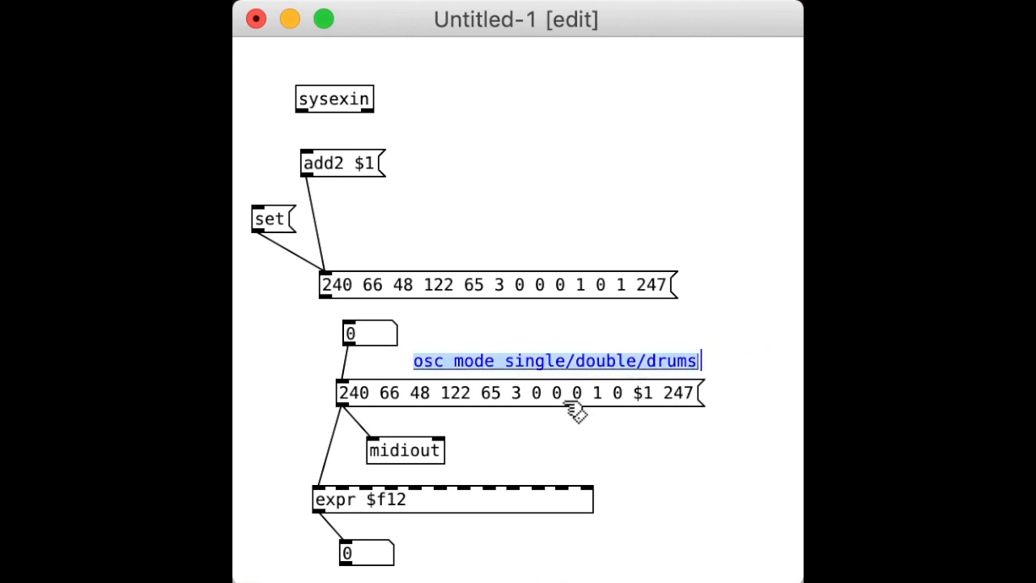
{"action": "left_click", "coordinate": [567, 429]}
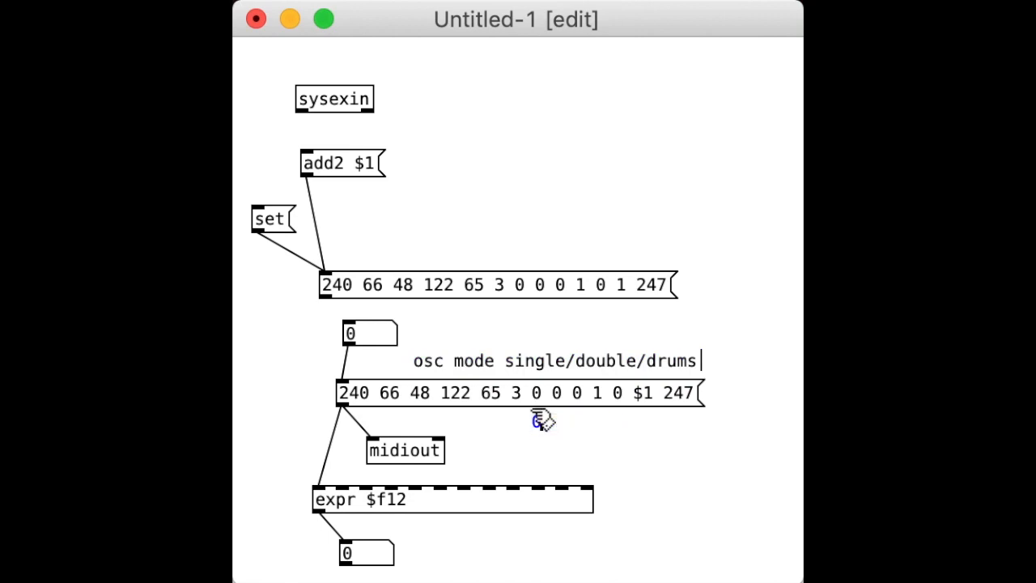
{"action": "type", "text": "-2"}
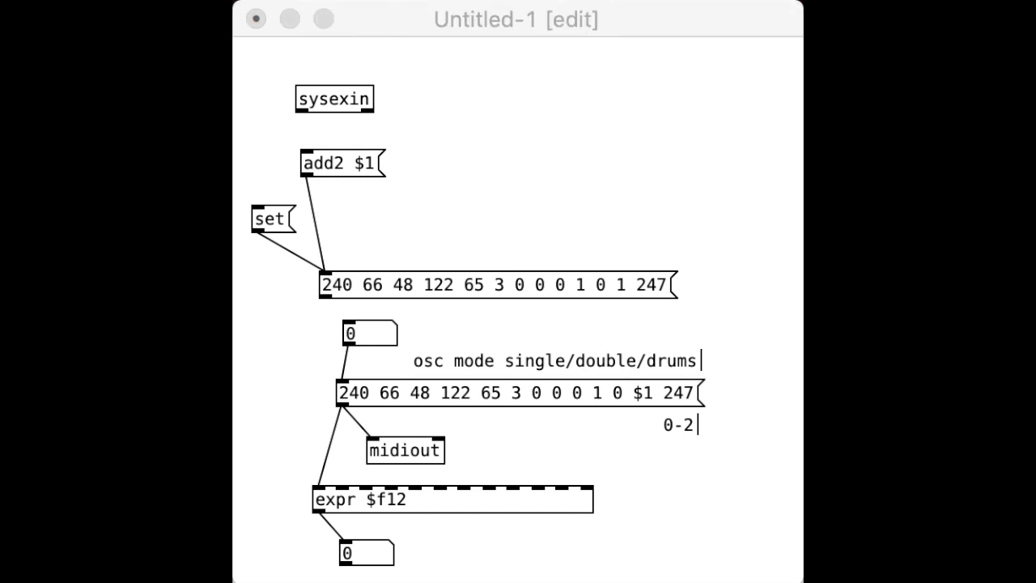
{"action": "mouse_move", "coordinate": [238, 499]}
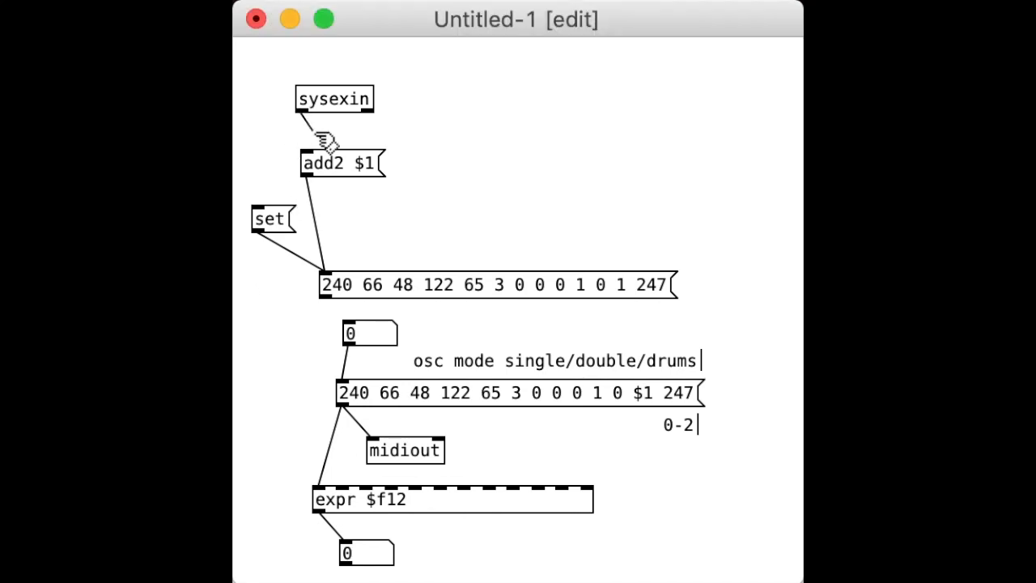
{"action": "mouse_move", "coordinate": [267, 427]}
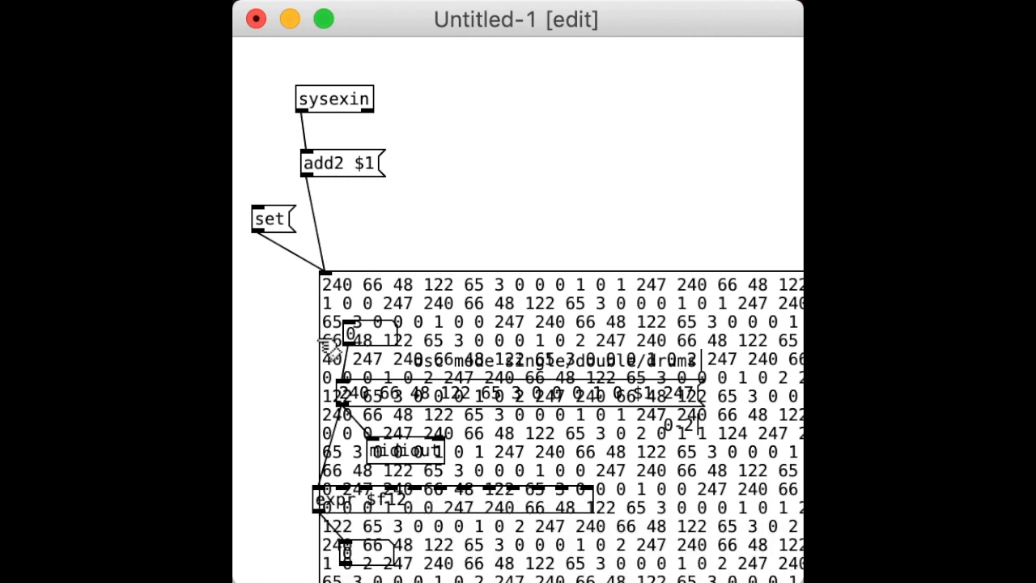
{"action": "mouse_move", "coordinate": [499, 194]}
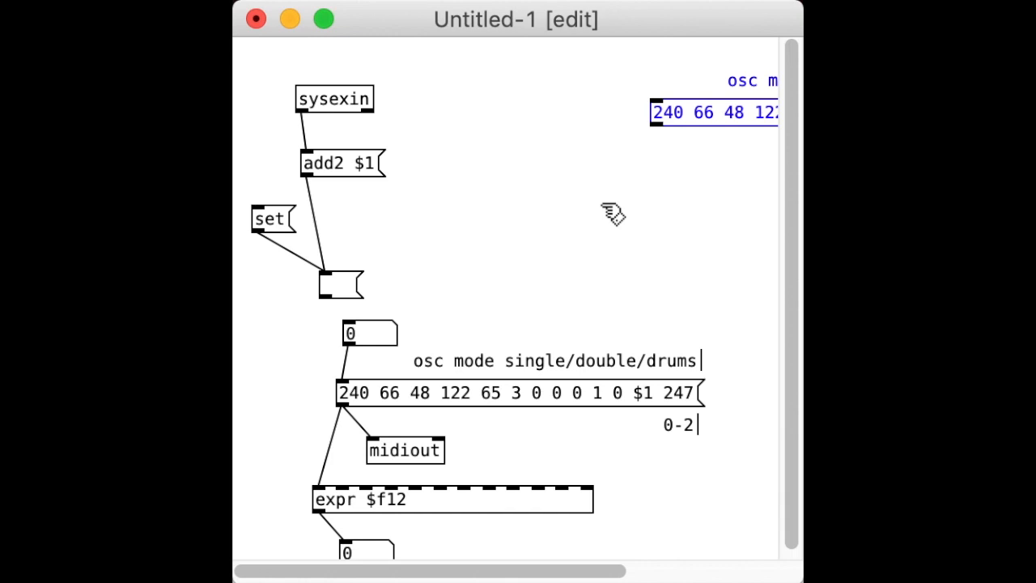
Scroll the canvas right after the captured SysEx message box has been cleared.
{"action": "scroll", "scroll_direction": "right", "scroll_amount": 3}
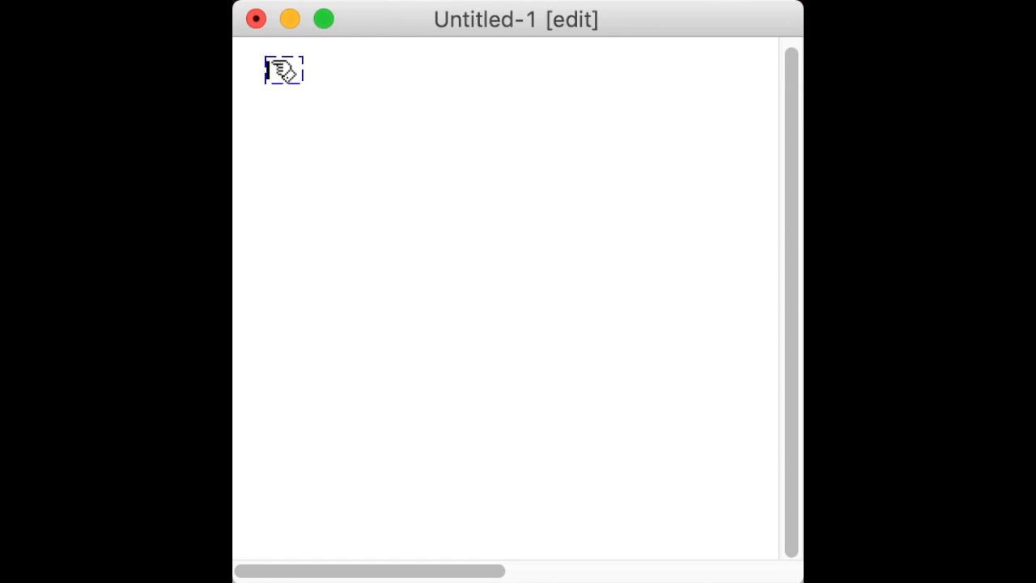
Create inlet, outlet and sysexin objects in empty canvas space.
{"action": "type", "text": "inlet"}
{"action": "type", "text": "outlet"}
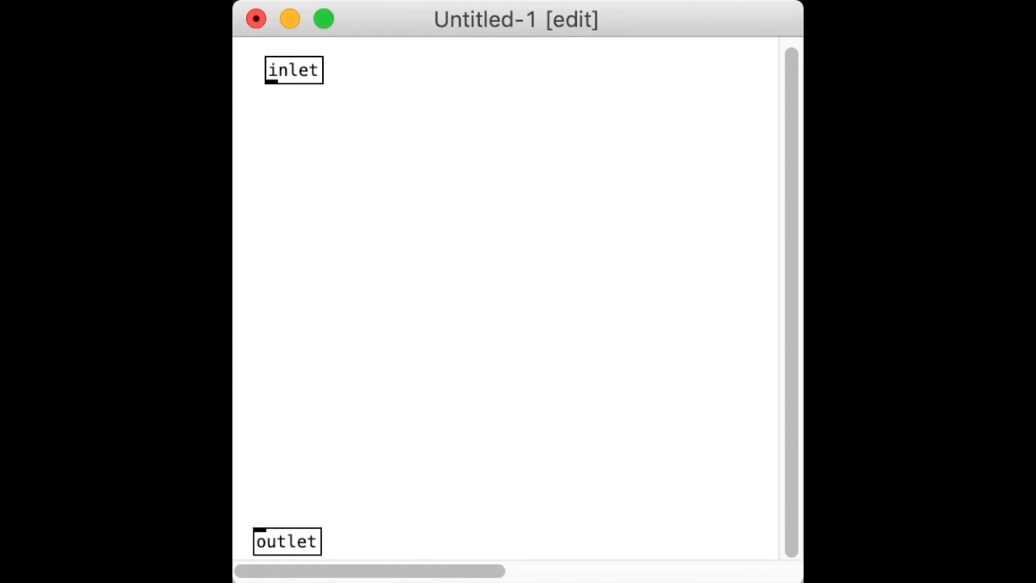
{"action": "left_click", "coordinate": [291, 121]}
{"action": "type", "text": "sysexin"}
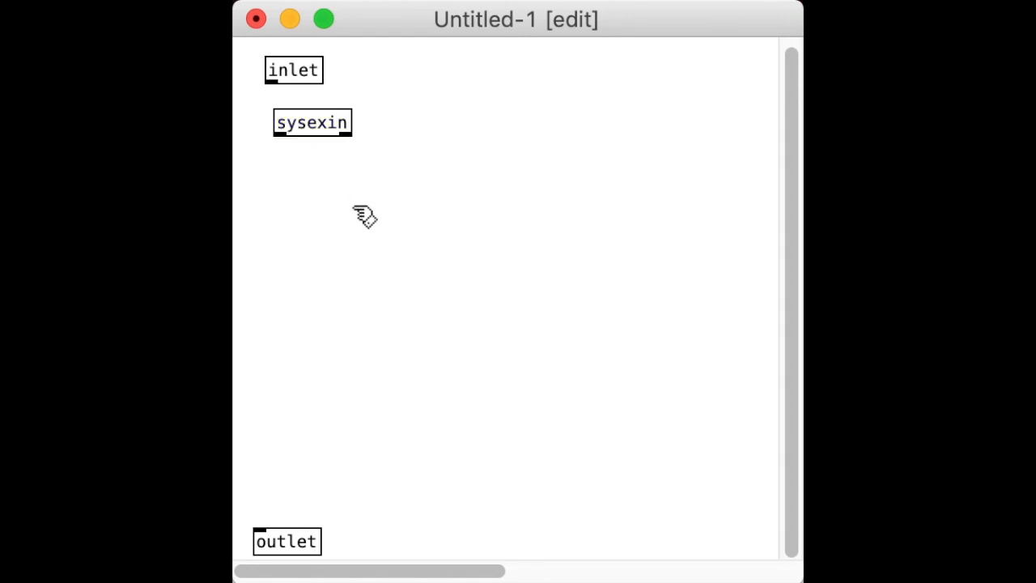
{"action": "left_click", "coordinate": [311, 123]}
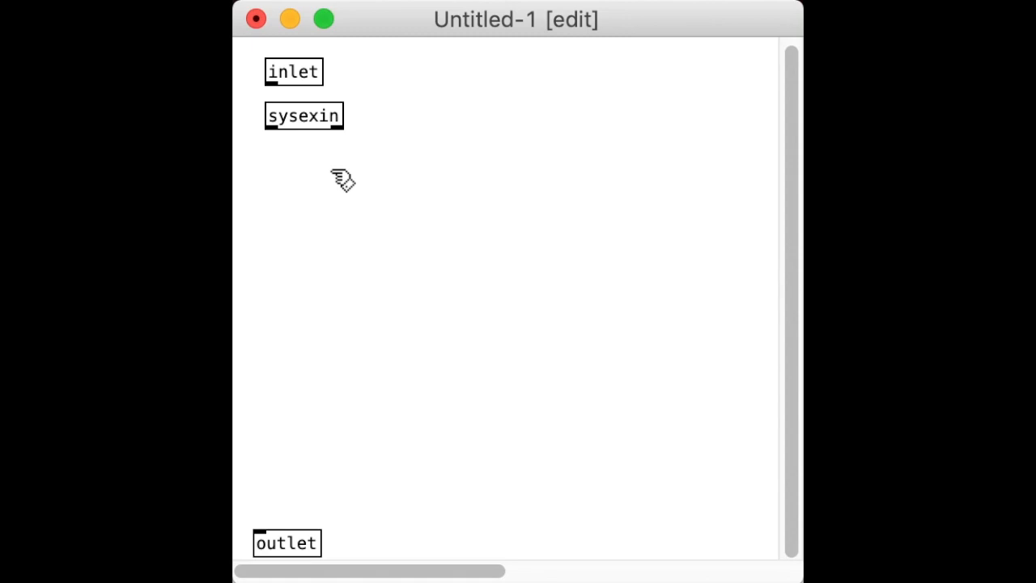
Add a [t f b] trigger below sysexin and wire sysexin's output into it.
{"action": "left_click", "coordinate": [306, 181]}
{"action": "type", "text": "t f b"}
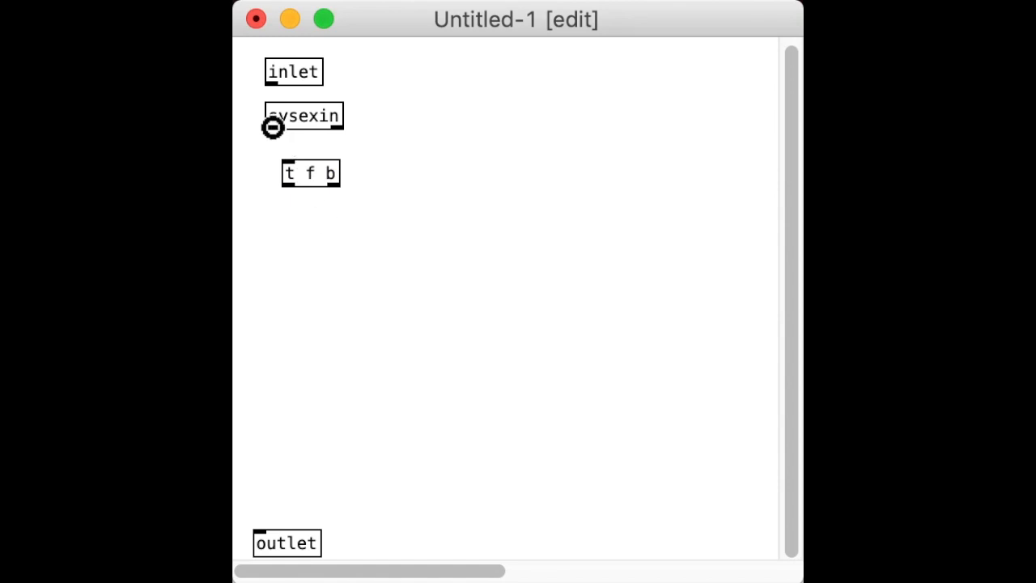
{"action": "left_click_drag", "start_coordinate": [311, 172], "coordinate": [311, 155]}
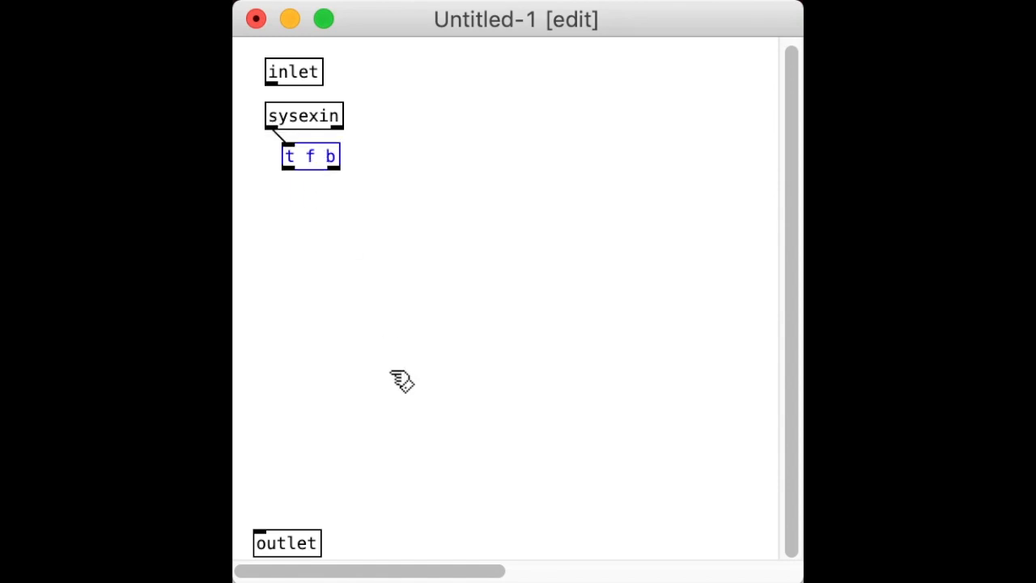
{"action": "left_click_drag", "start_coordinate": [311, 155], "coordinate": [304, 142]}
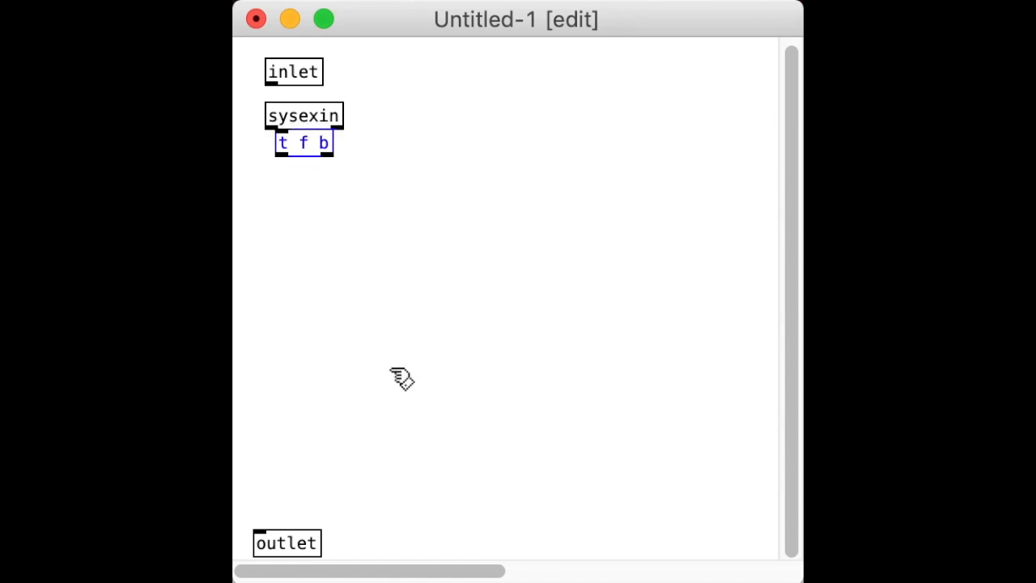
{"action": "left_click_drag", "start_coordinate": [304, 142], "coordinate": [311, 159]}
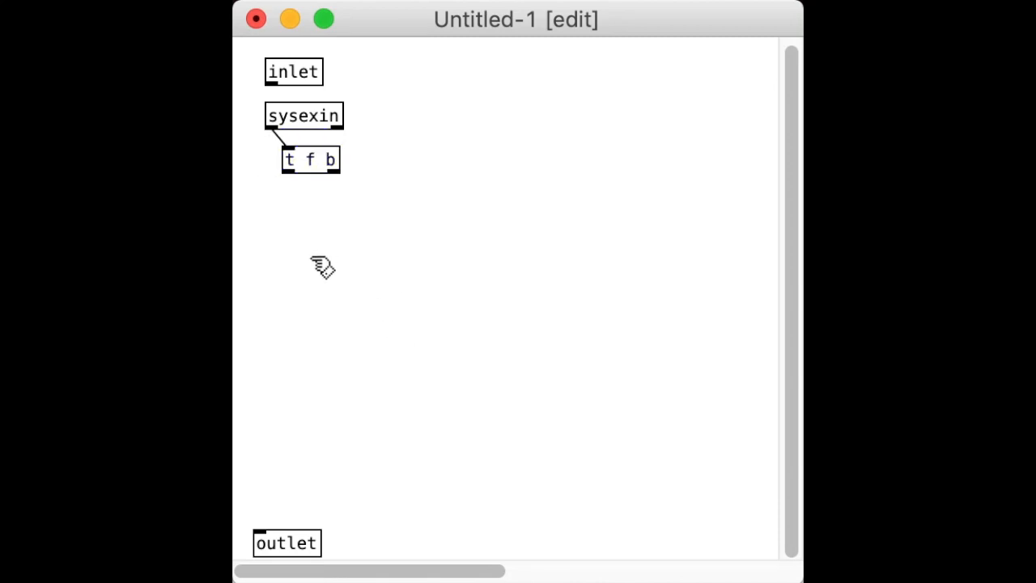
{"action": "mouse_move", "coordinate": [395, 249]}
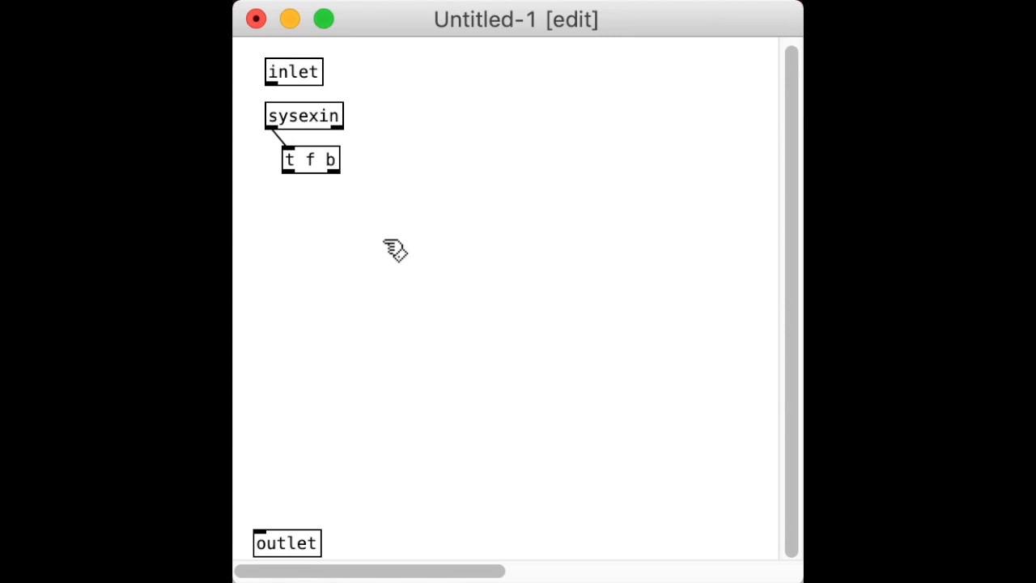
{"action": "mouse_move", "coordinate": [382, 218]}
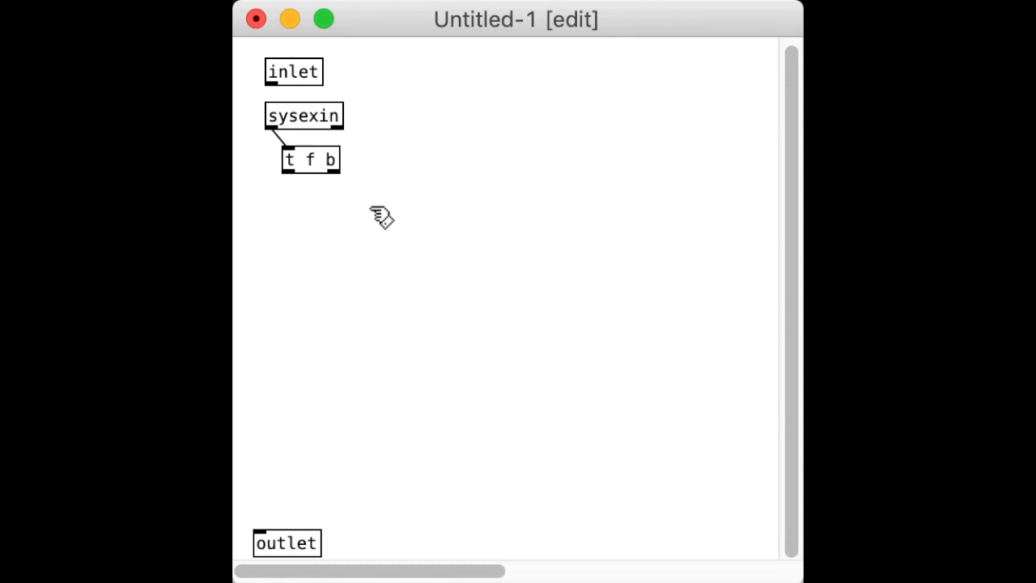
Add an add2 $1 message box positioned under the t f b trigger.
{"action": "left_click", "coordinate": [386, 217]}
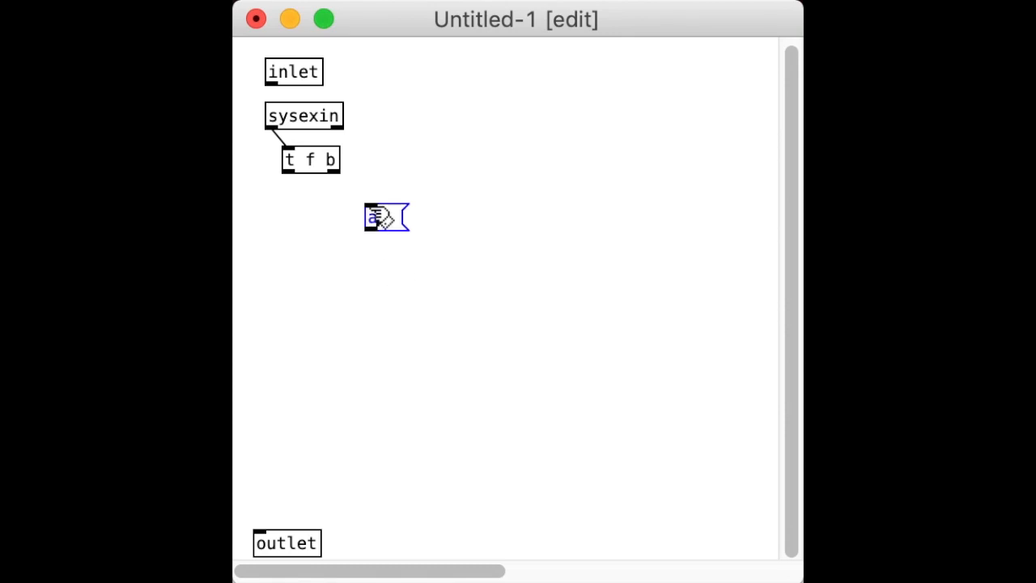
{"action": "type", "text": "add2 $1"}
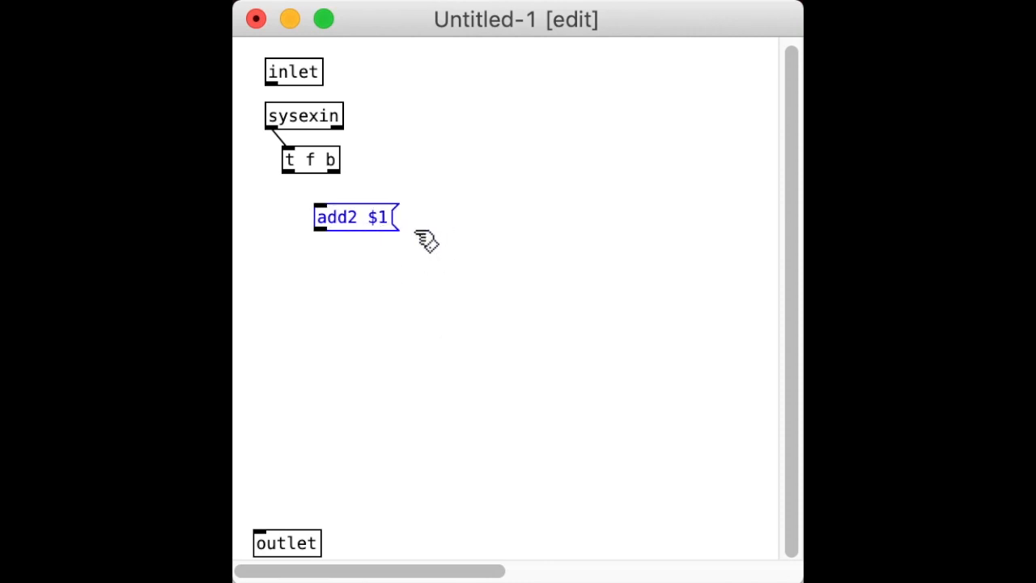
{"action": "left_click_drag", "start_coordinate": [355, 217], "coordinate": [356, 187]}
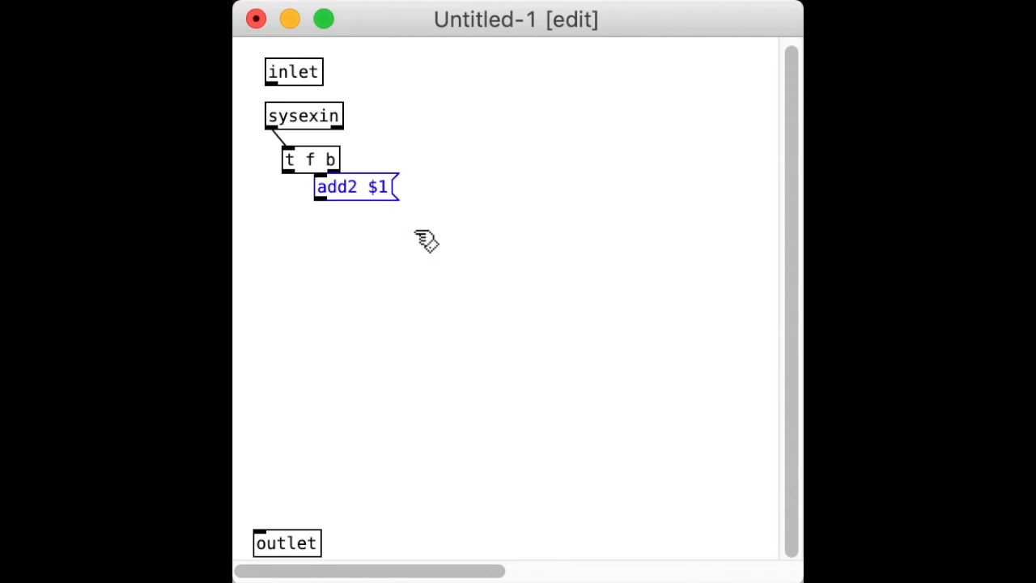
{"action": "left_click_drag", "start_coordinate": [356, 187], "coordinate": [340, 204]}
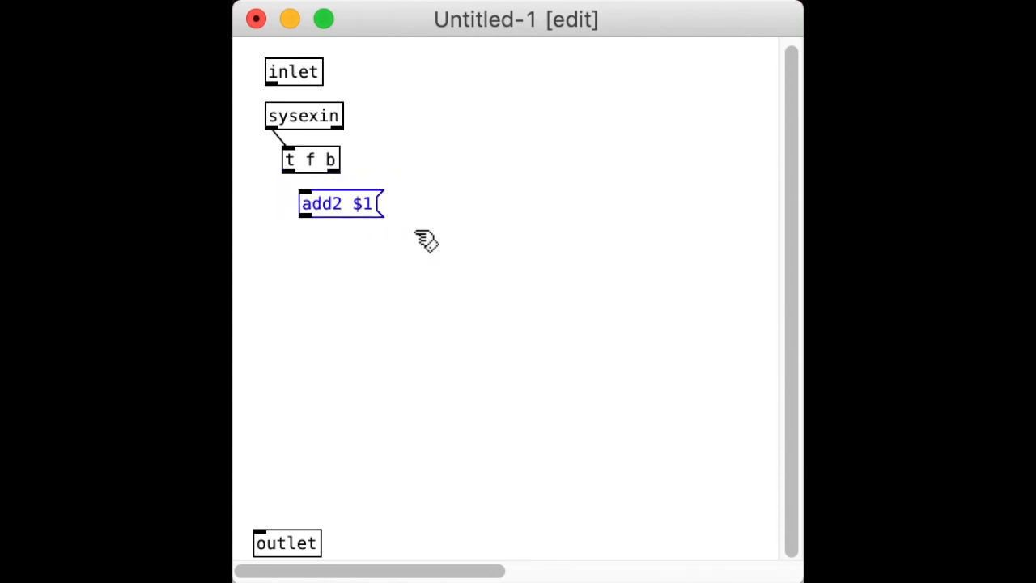
{"action": "mouse_move", "coordinate": [299, 188]}
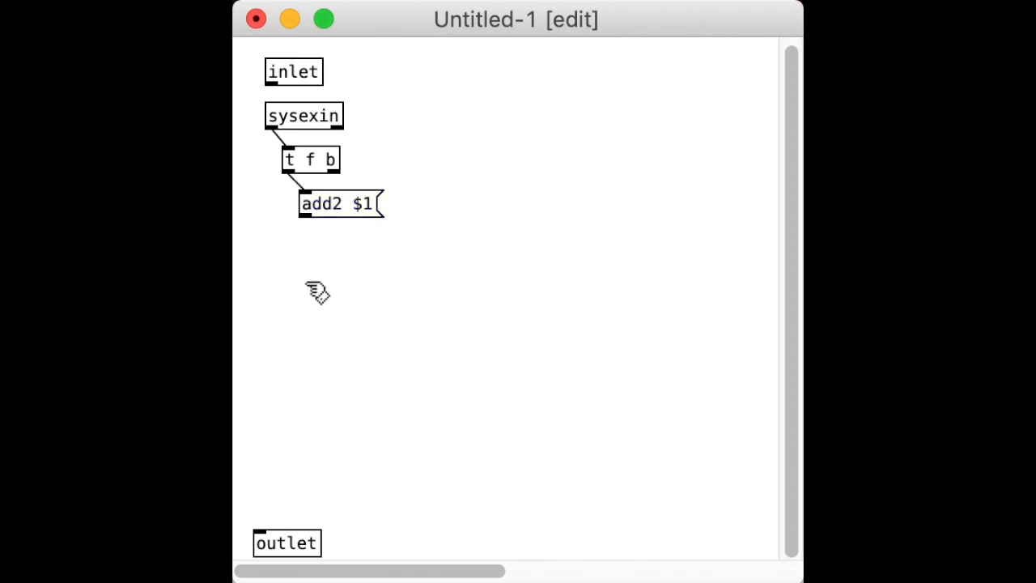
{"action": "mouse_move", "coordinate": [295, 278]}
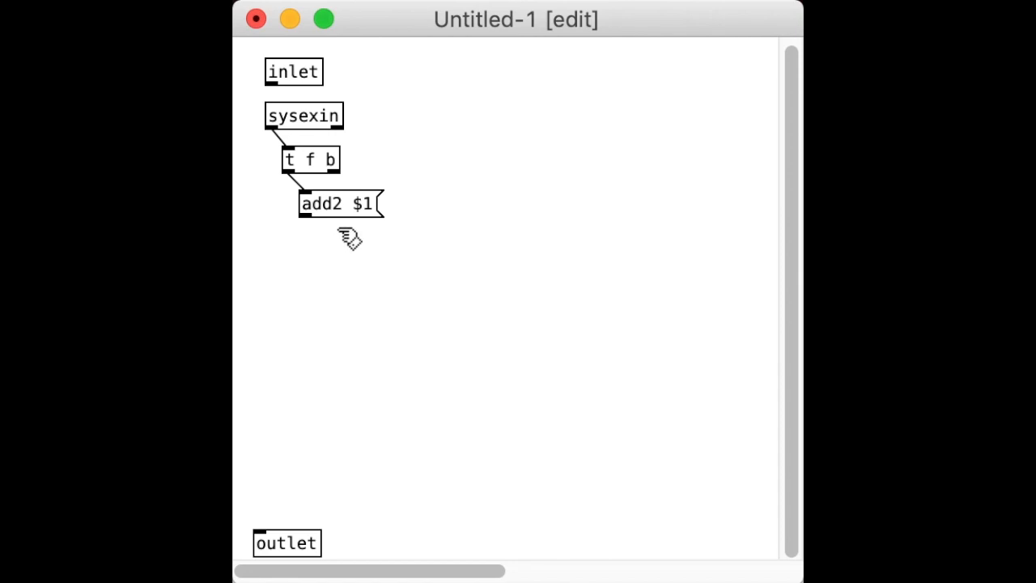
Add a 0 message and the [f] and [+ 1] counter objects side by side below it.
{"action": "left_click", "coordinate": [353, 237]}
{"action": "type", "text": "0"}
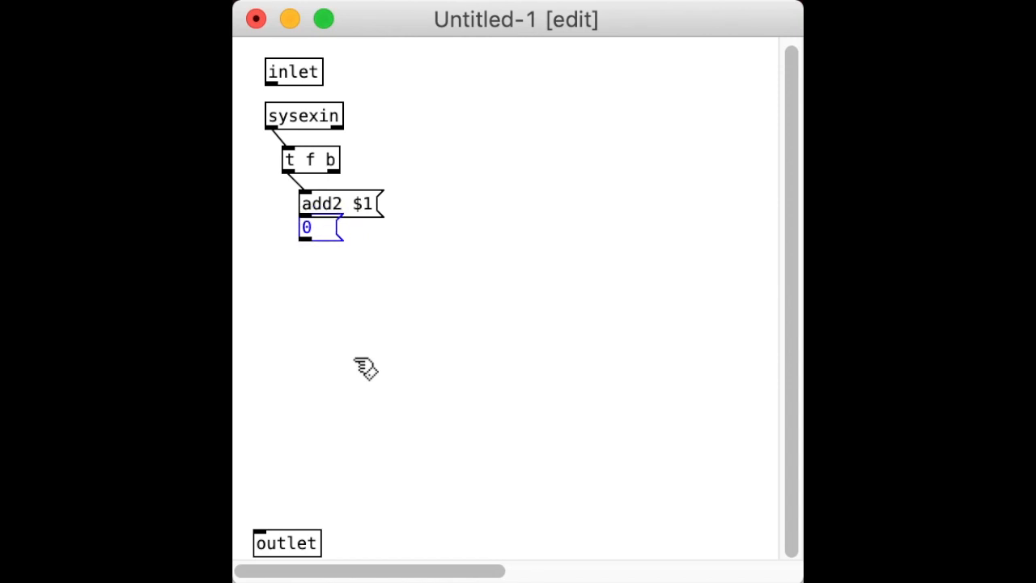
{"action": "left_click_drag", "start_coordinate": [321, 227], "coordinate": [337, 246]}
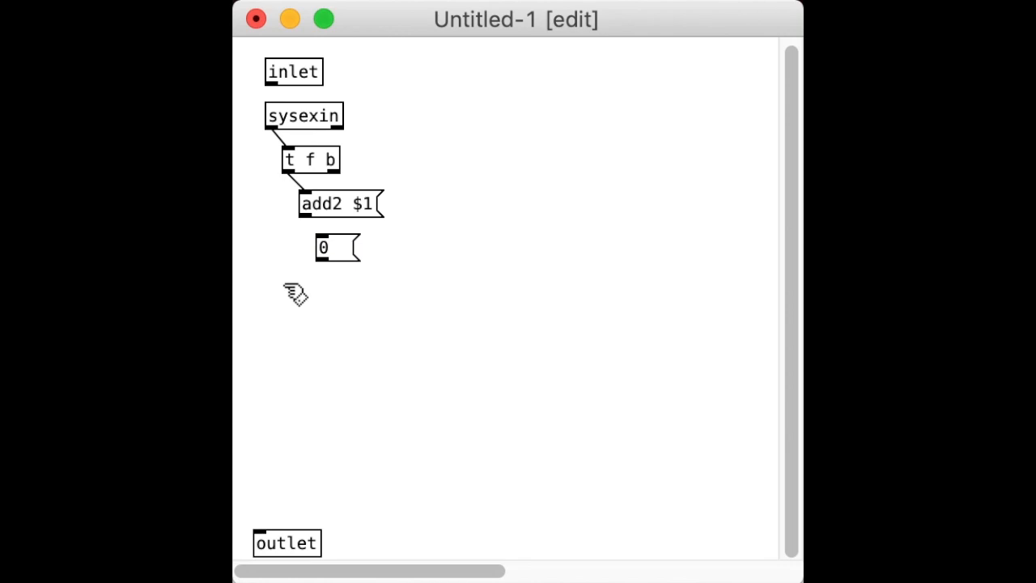
{"action": "left_click", "coordinate": [337, 300]}
{"action": "type", "text": "f"}
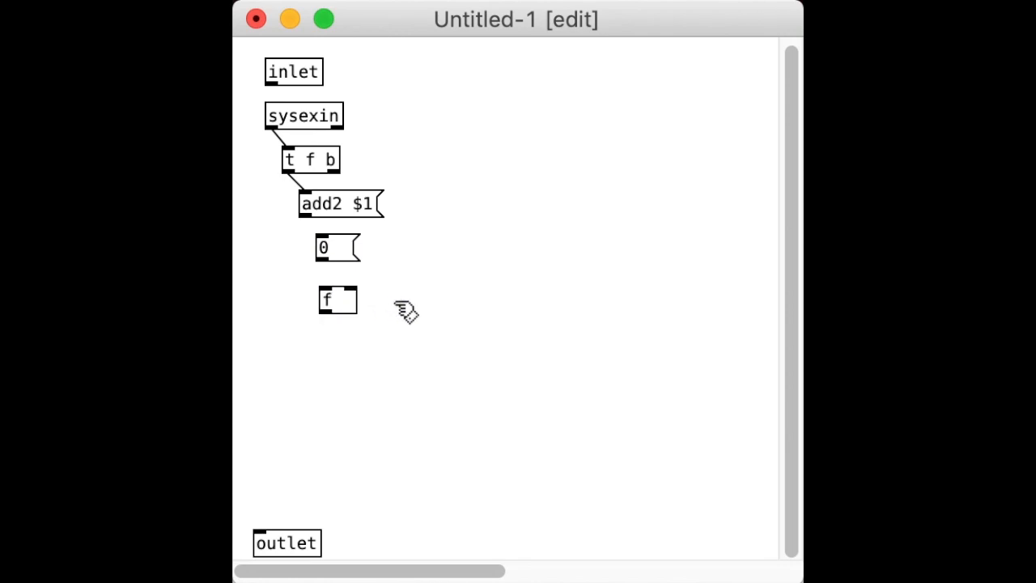
{"action": "left_click", "coordinate": [406, 311]}
{"action": "type", "text": "+ 1"}
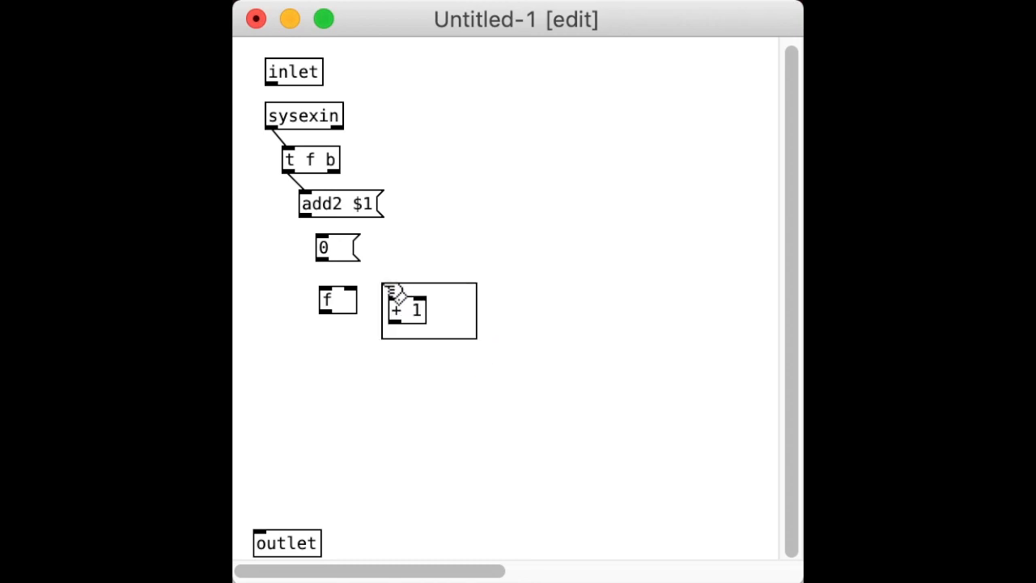
{"action": "left_click_drag", "start_coordinate": [407, 311], "coordinate": [374, 293]}
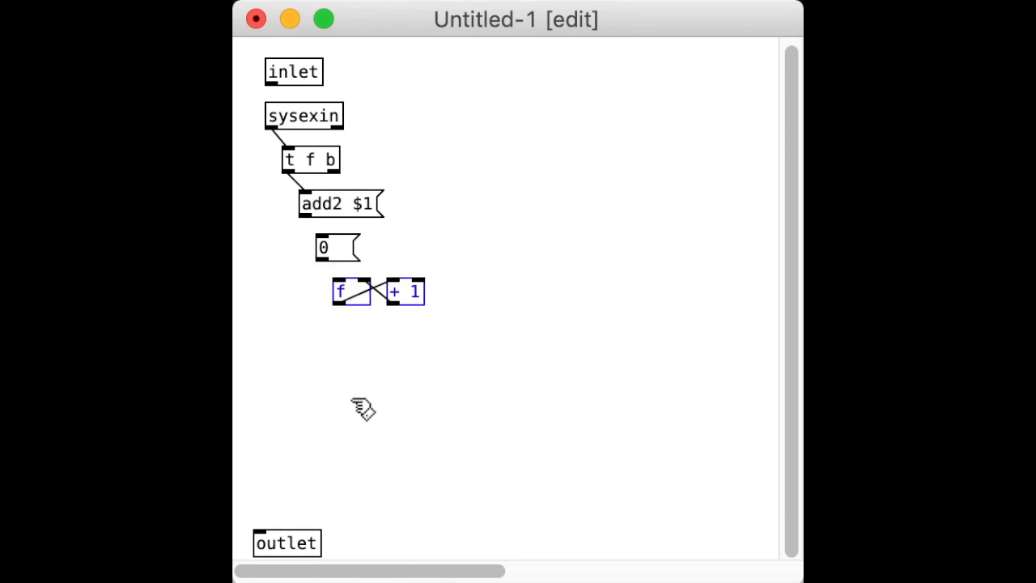
{"action": "mouse_move", "coordinate": [272, 84]}
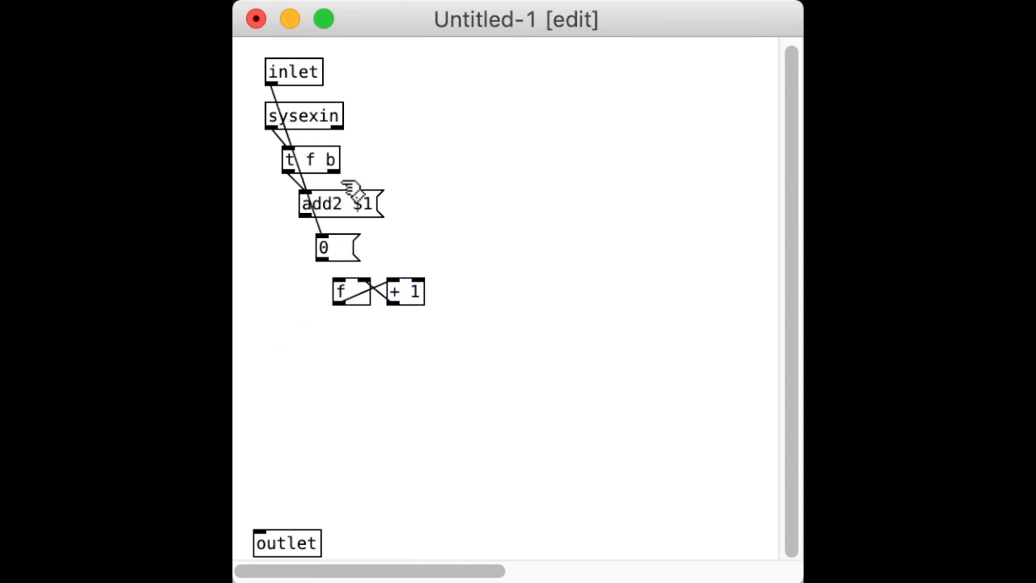
{"action": "mouse_move", "coordinate": [331, 172]}
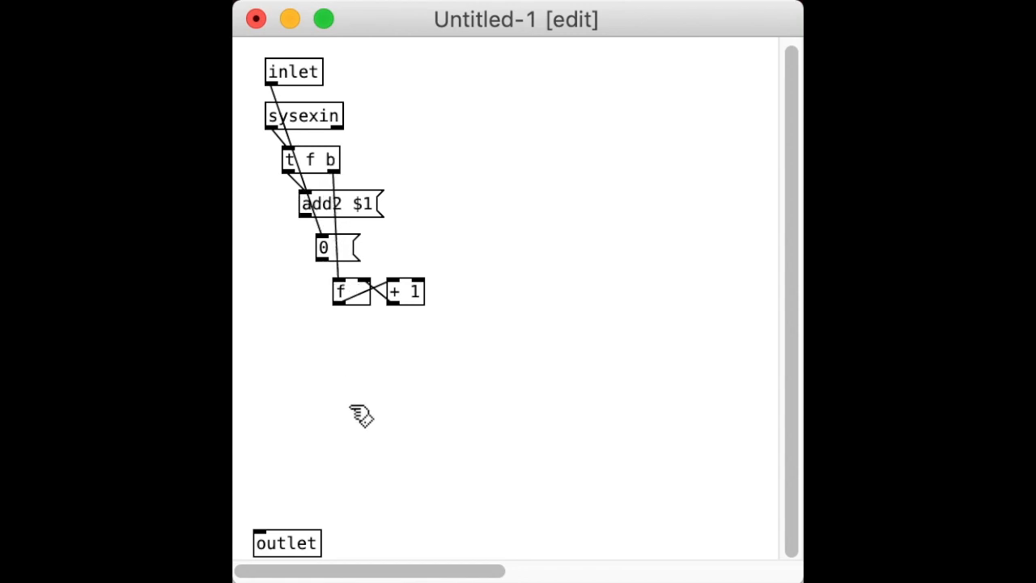
{"action": "mouse_move", "coordinate": [369, 384]}
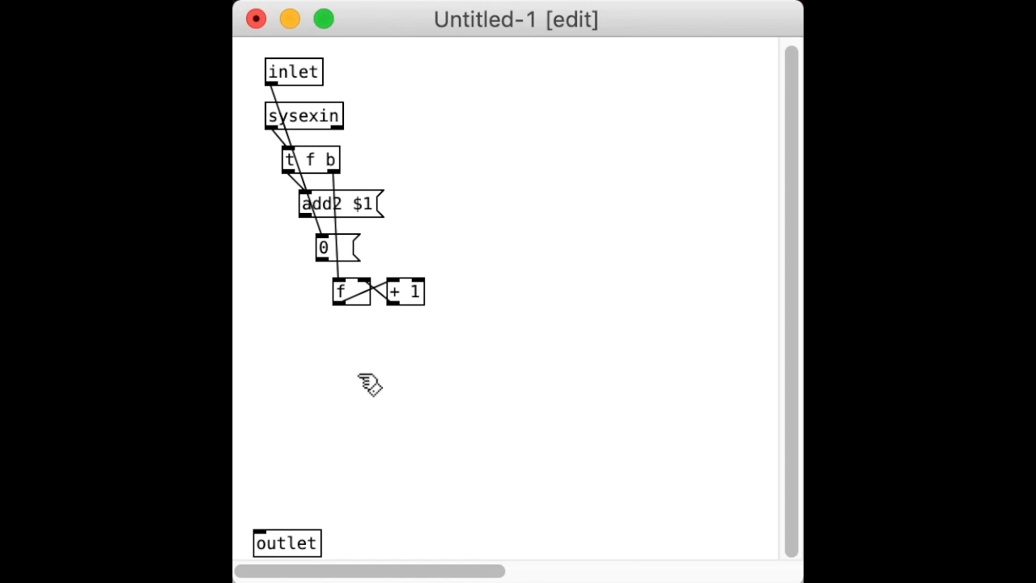
{"action": "mouse_move", "coordinate": [360, 372]}
{"action": "type", "text": "mod 13"}
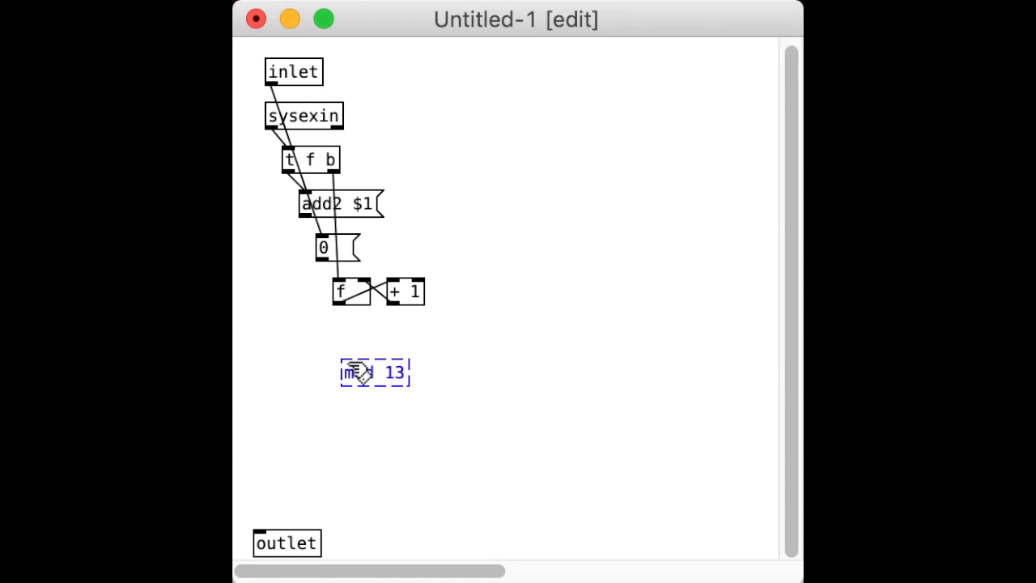
Add [mod 13] under the f object and [select 0] below it, wired together.
{"action": "left_click", "coordinate": [417, 436]}
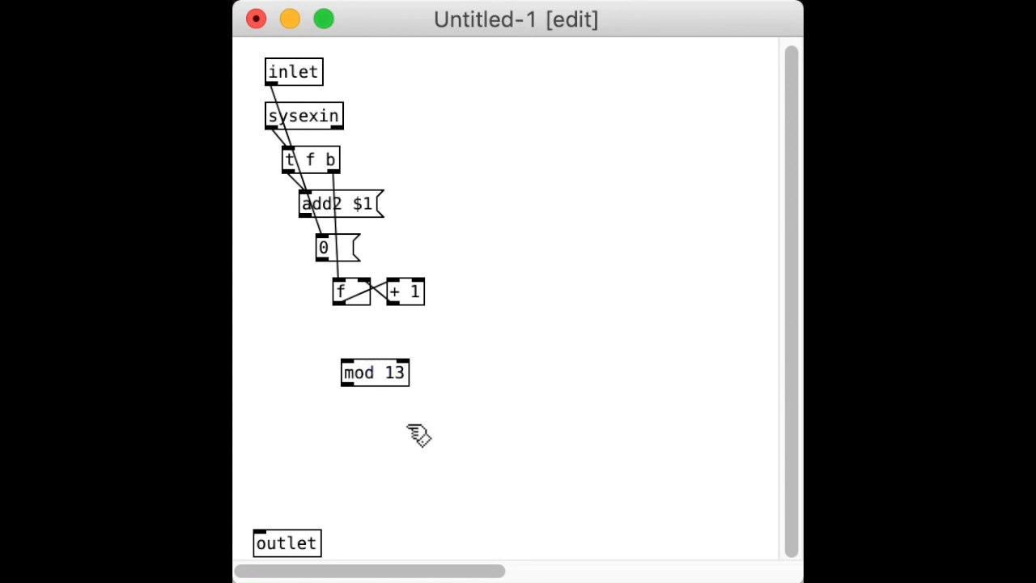
{"action": "left_click_drag", "start_coordinate": [376, 373], "coordinate": [372, 335]}
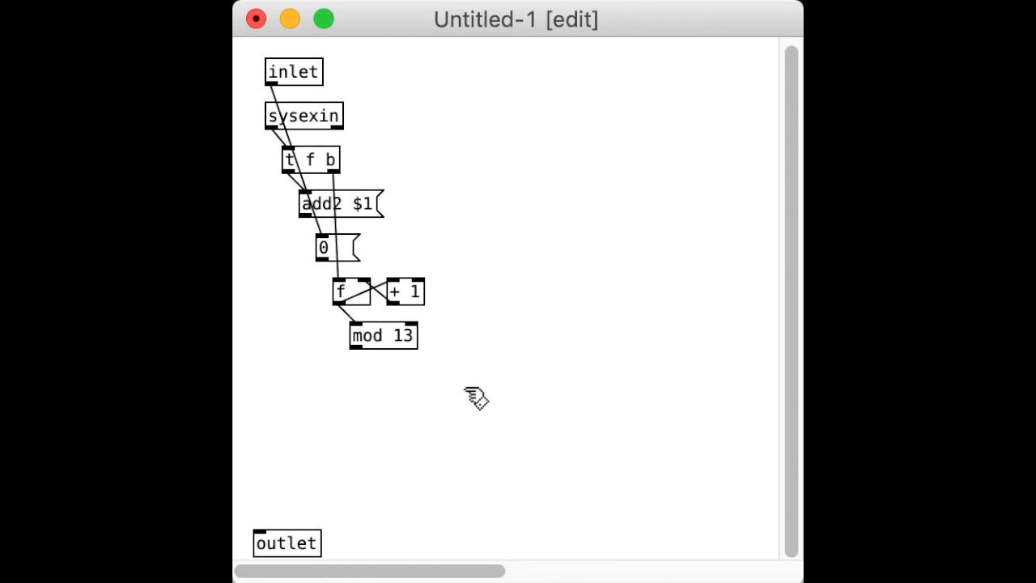
{"action": "mouse_move", "coordinate": [395, 414]}
{"action": "type", "text": "select 0"}
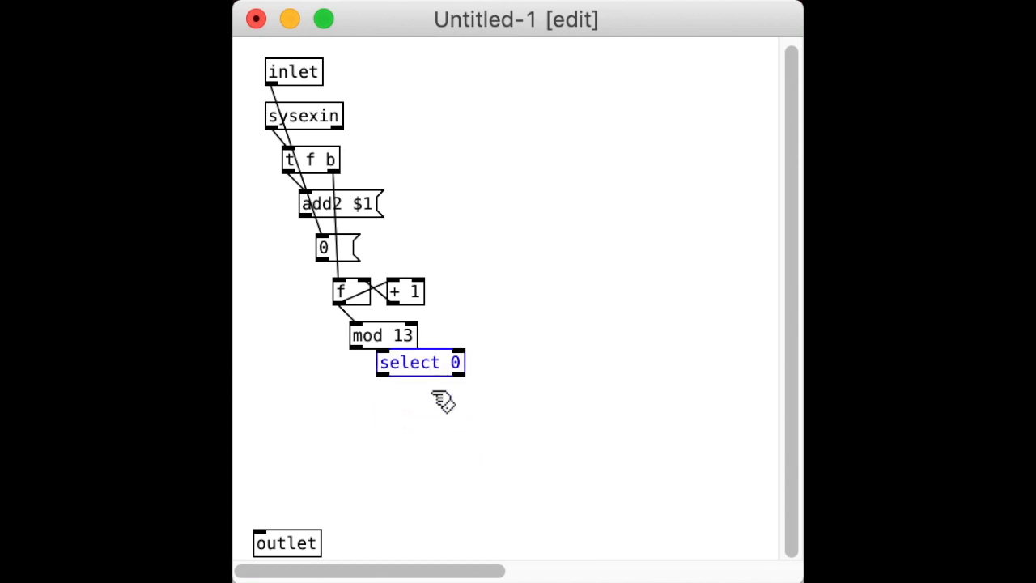
{"action": "left_click_drag", "start_coordinate": [421, 363], "coordinate": [391, 363]}
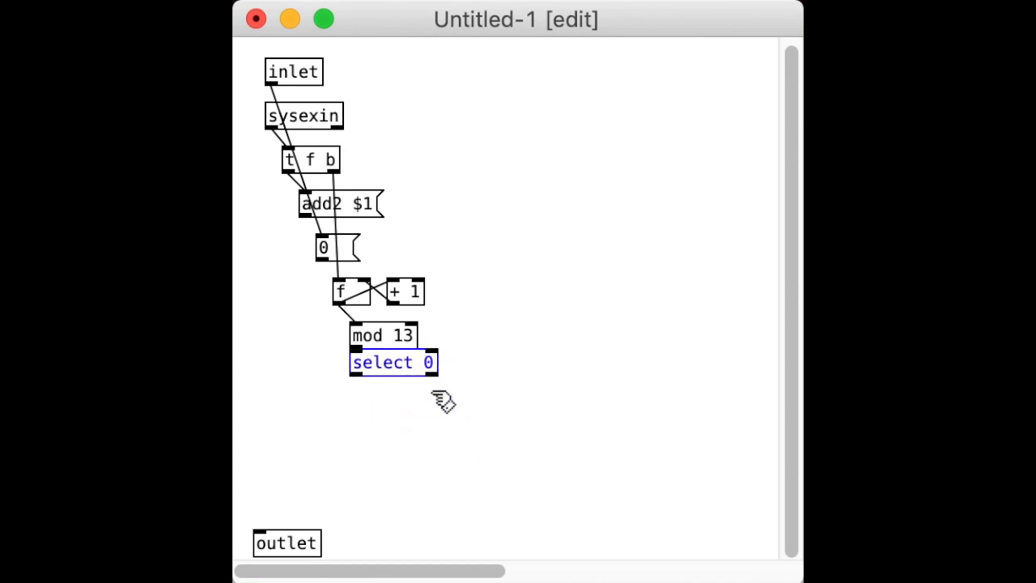
{"action": "left_click_drag", "start_coordinate": [391, 363], "coordinate": [411, 379]}
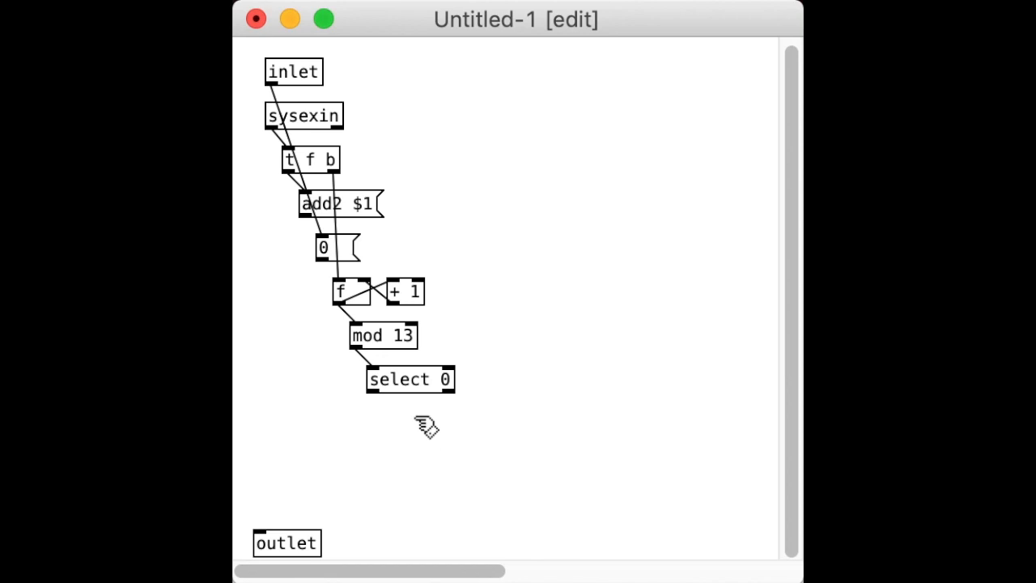
Add a set message under select 0 and connect set and add2 $1 to the outlet.
{"action": "left_click", "coordinate": [396, 418]}
{"action": "type", "text": "set"}
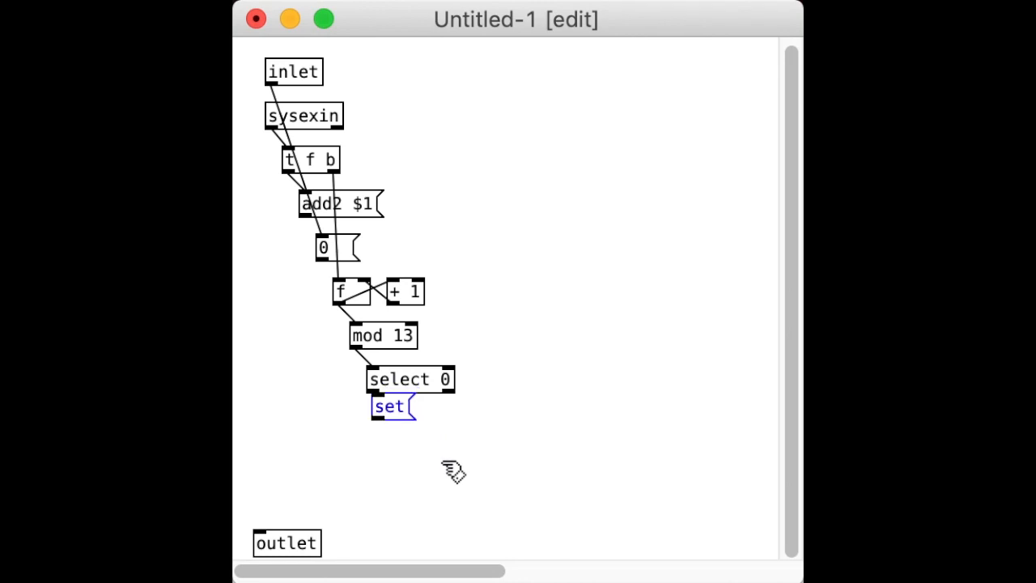
{"action": "left_click_drag", "start_coordinate": [389, 407], "coordinate": [401, 423]}
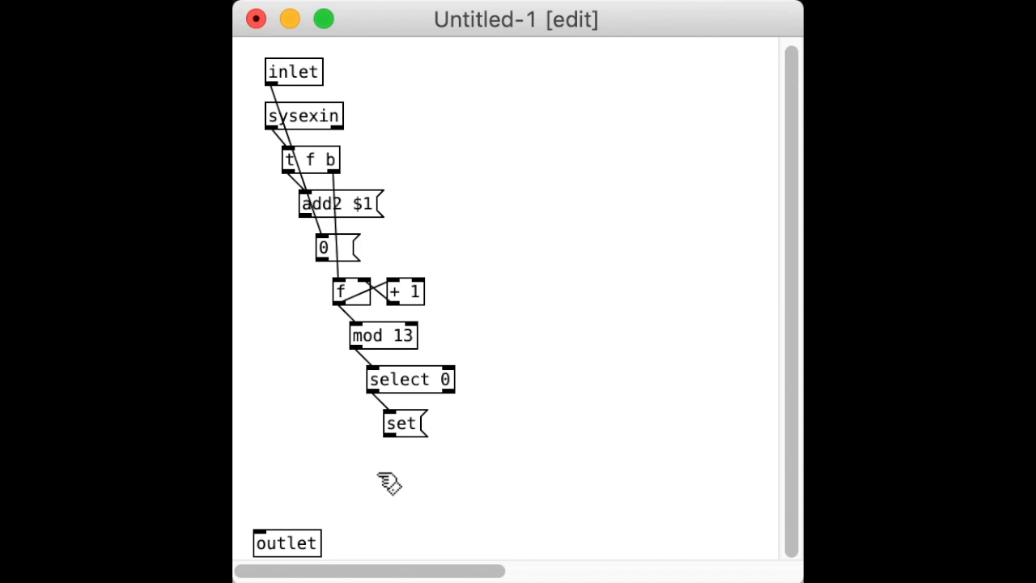
{"action": "mouse_move", "coordinate": [364, 419]}
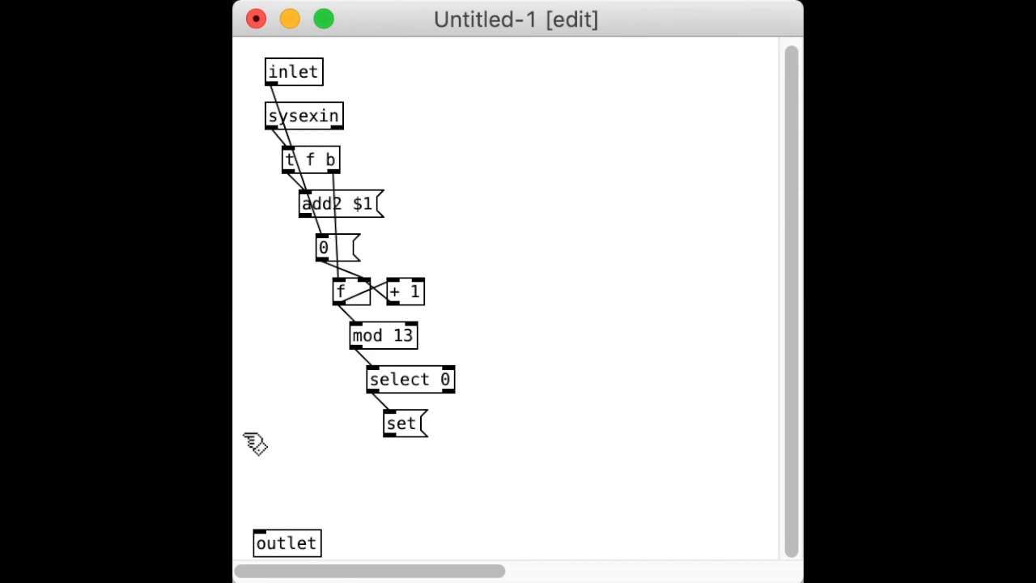
{"action": "left_click_drag", "start_coordinate": [402, 424], "coordinate": [363, 443]}
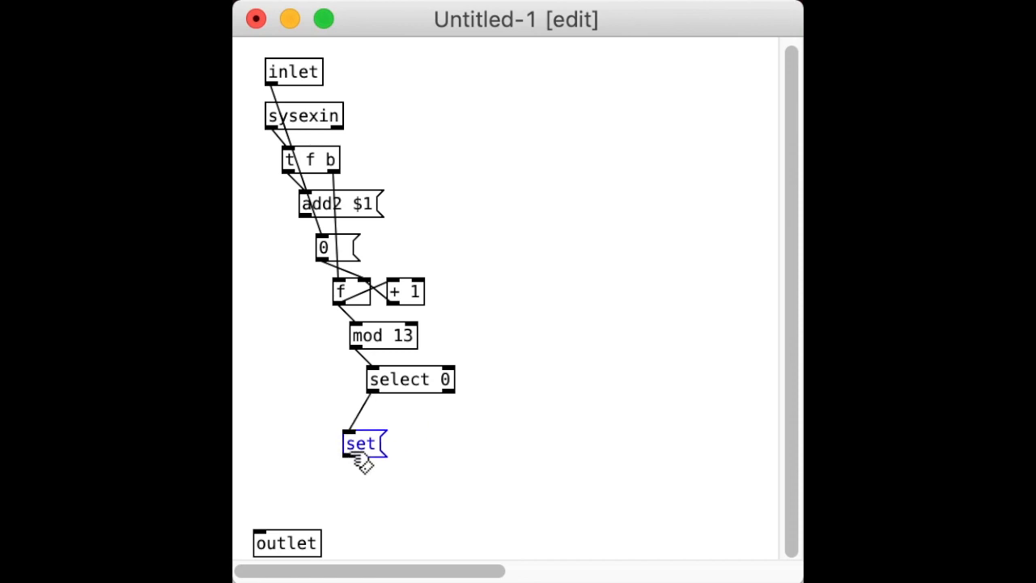
{"action": "left_click_drag", "start_coordinate": [360, 444], "coordinate": [402, 424]}
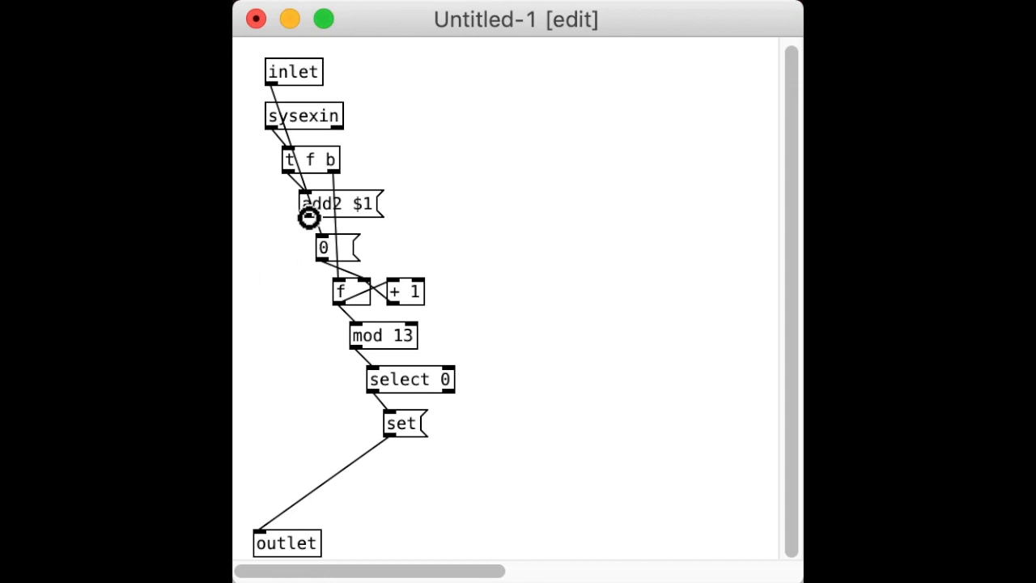
{"action": "left_click_drag", "start_coordinate": [308, 217], "coordinate": [259, 526]}
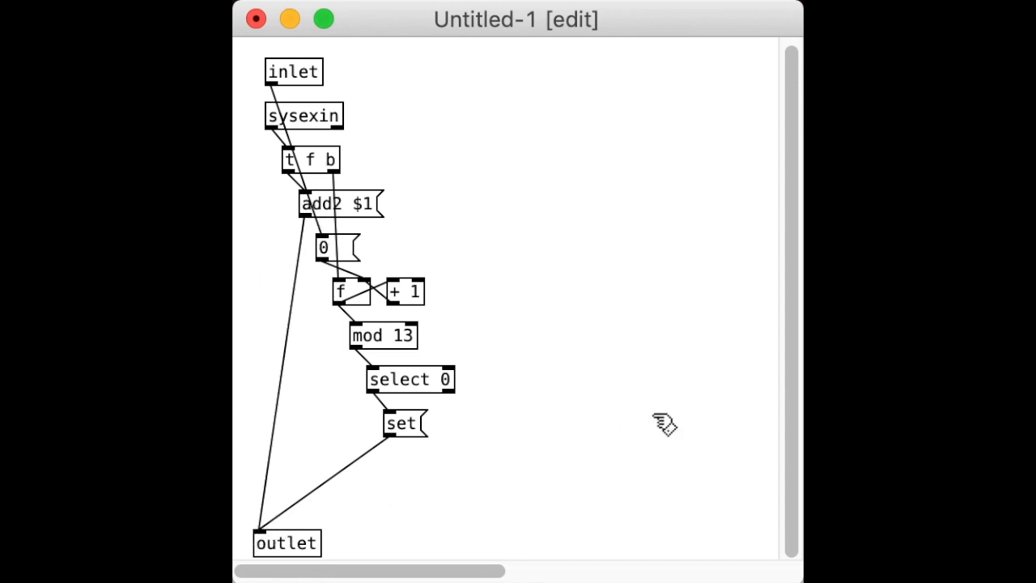
{"action": "mouse_move", "coordinate": [521, 316]}
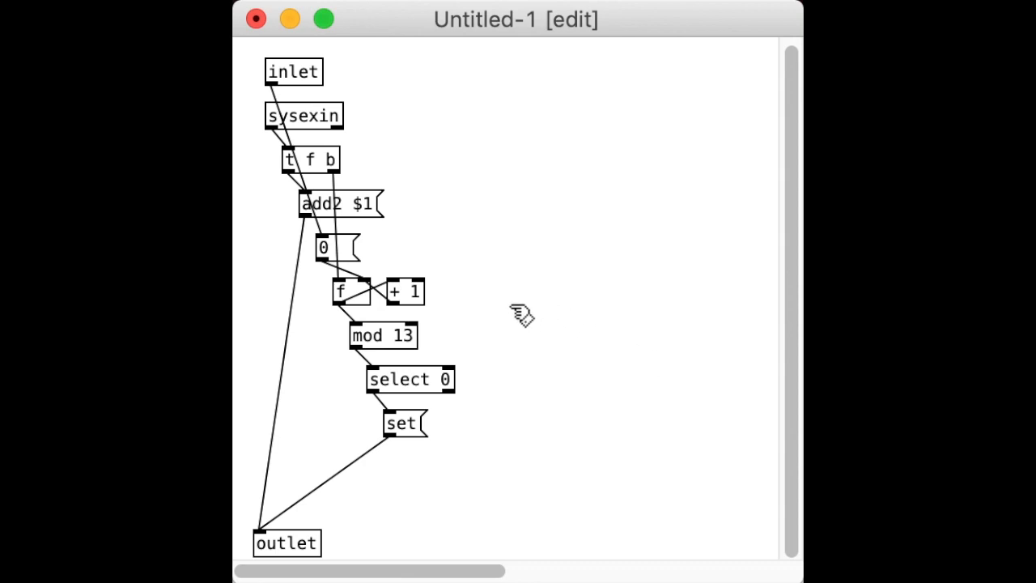
{"action": "left_click", "coordinate": [401, 422]}
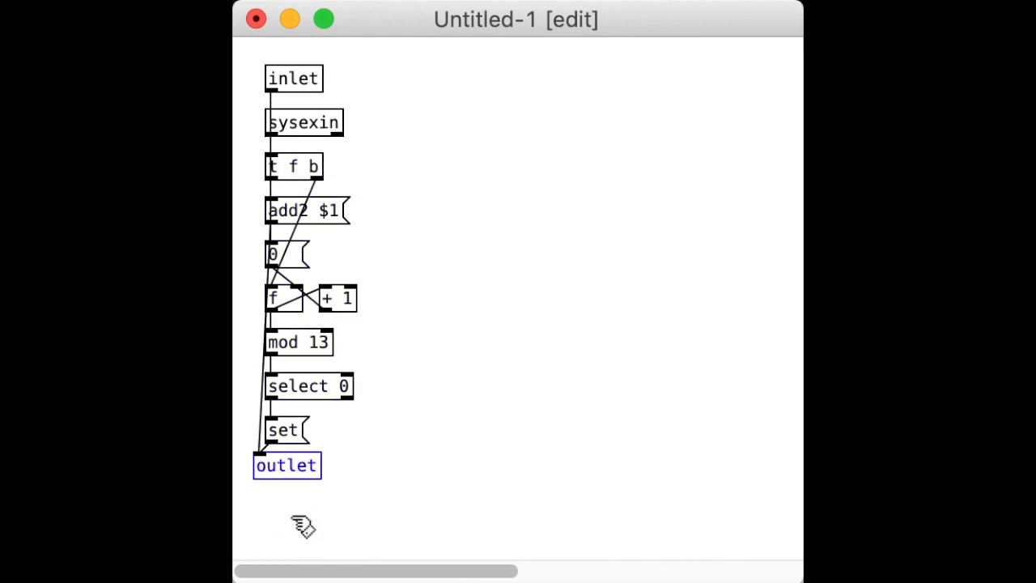
Align the outlet under the set message and create a [pd sysExInput] subpatch object.
{"action": "left_click_drag", "start_coordinate": [285, 467], "coordinate": [301, 457]}
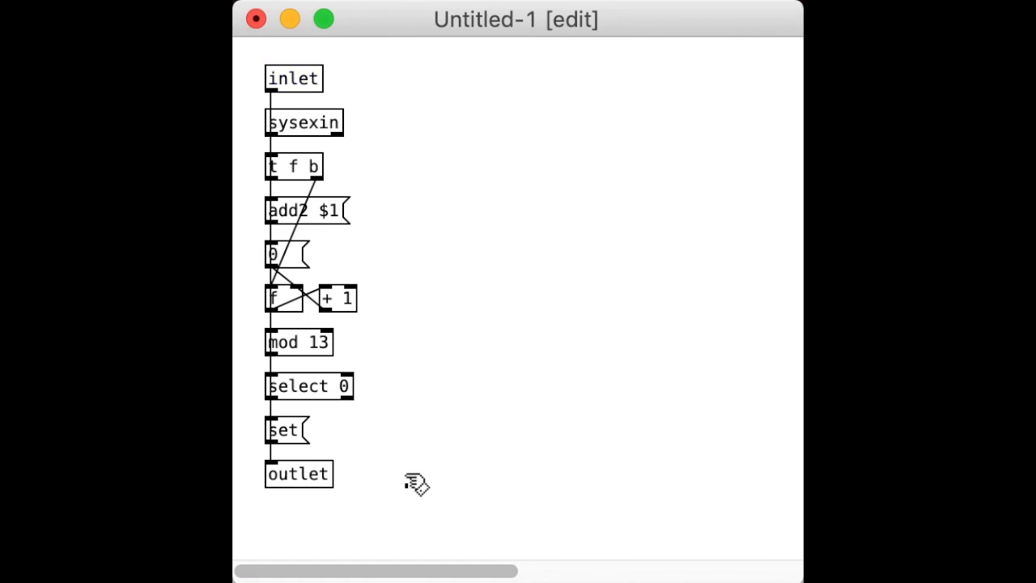
{"action": "mouse_move", "coordinate": [493, 168]}
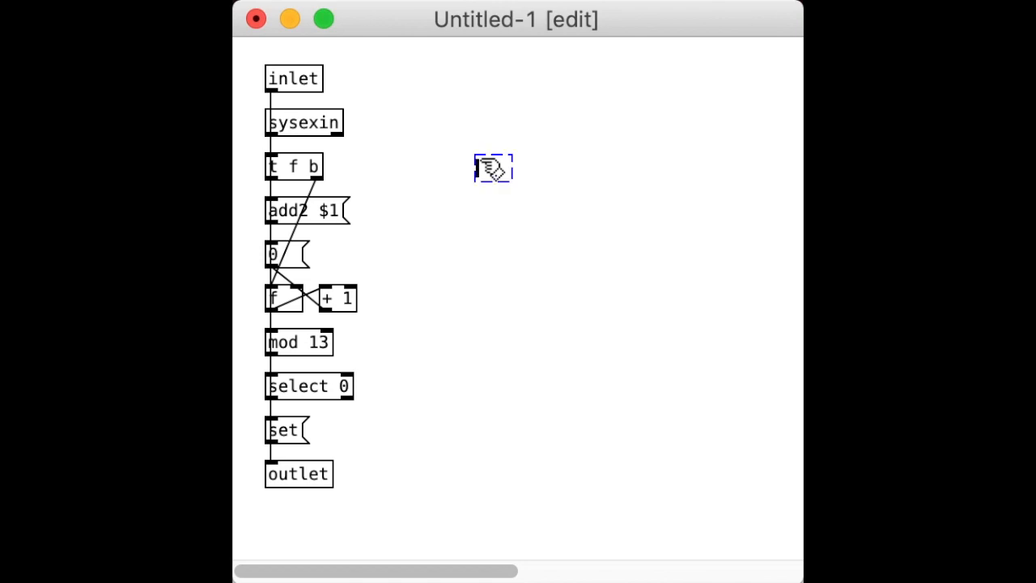
{"action": "type", "text": "pd"}
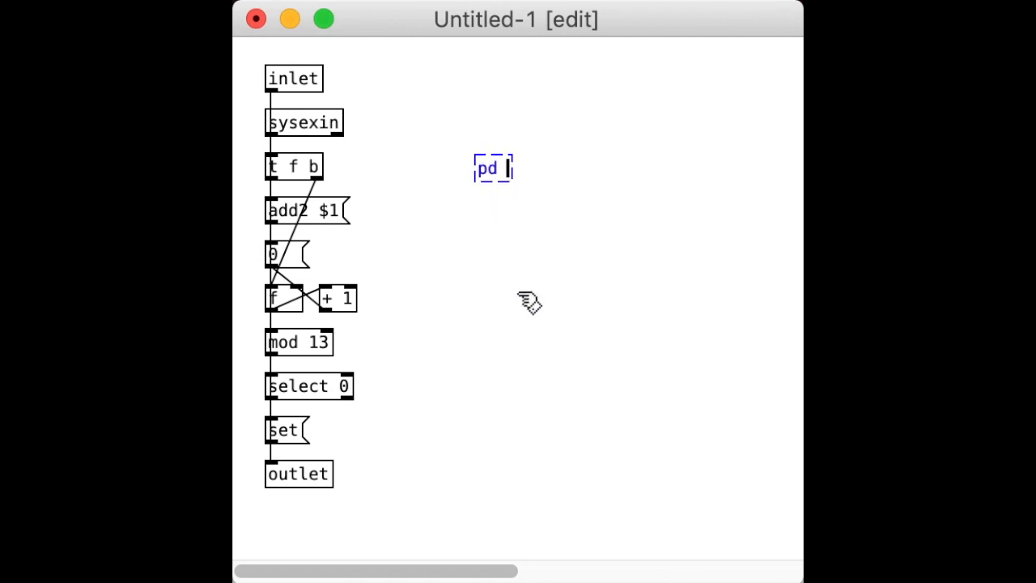
{"action": "type", "text": "s"}
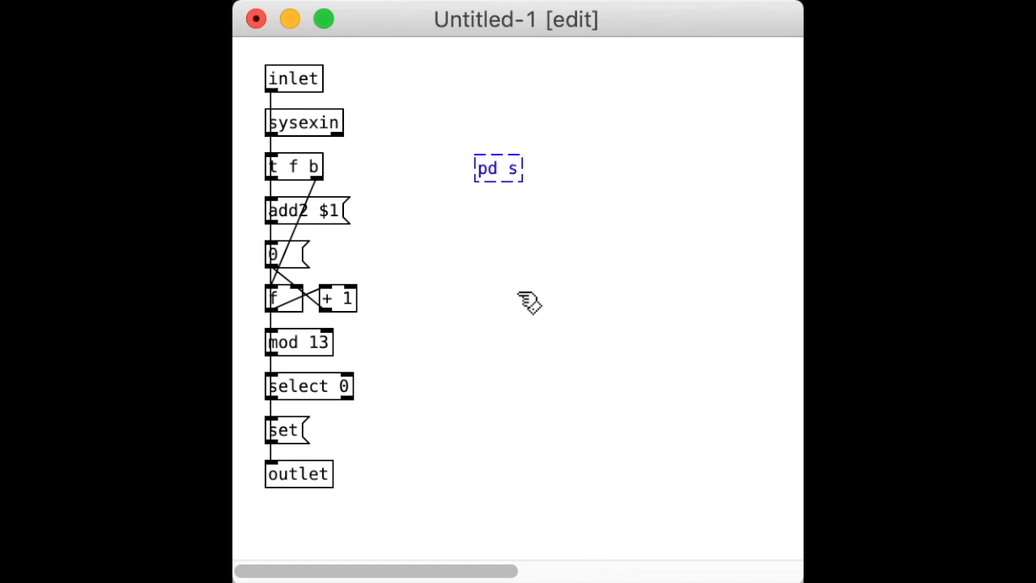
{"action": "type", "text": "y"}
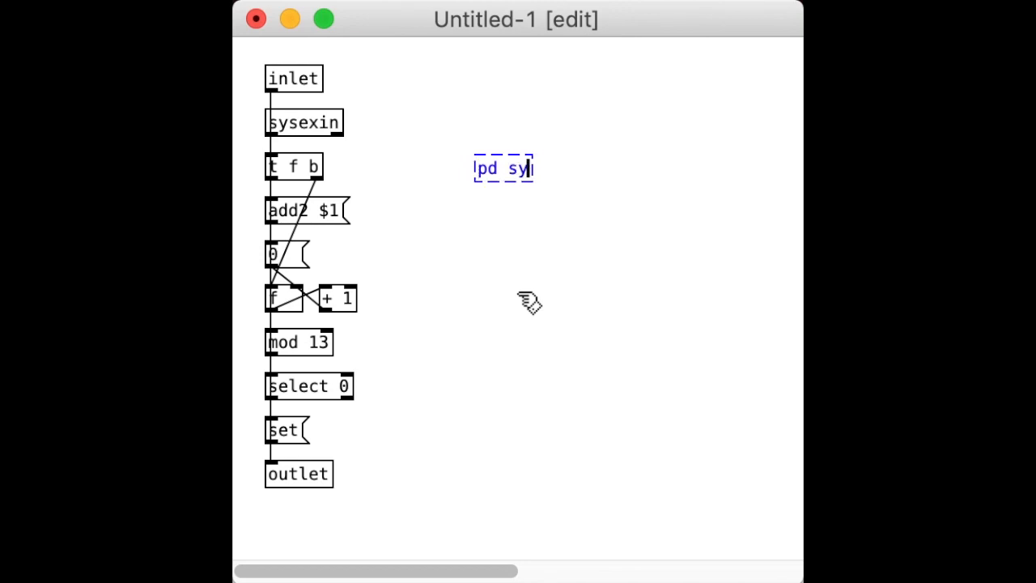
{"action": "type", "text": "sExInput"}
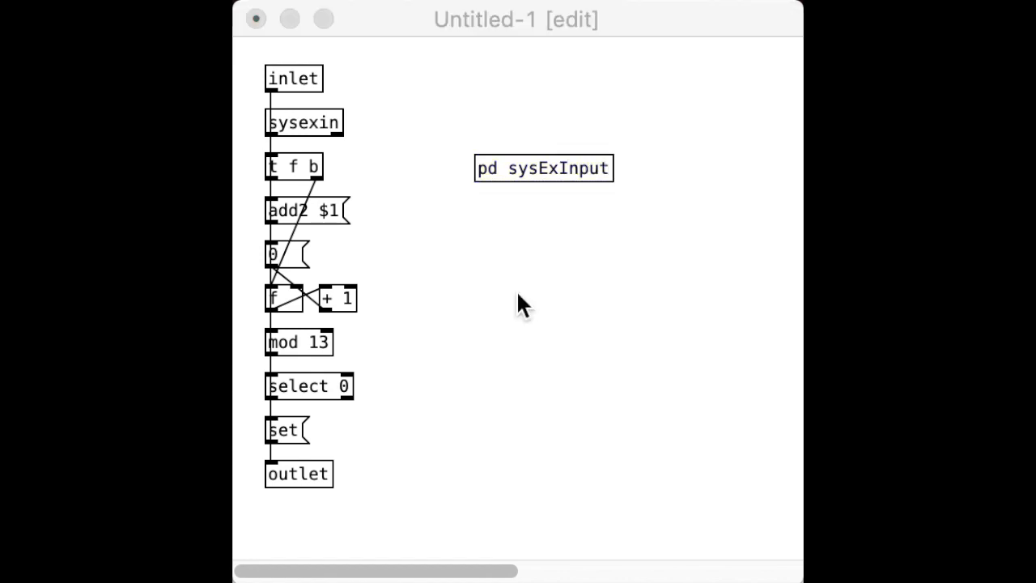
{"action": "mouse_move", "coordinate": [419, 506]}
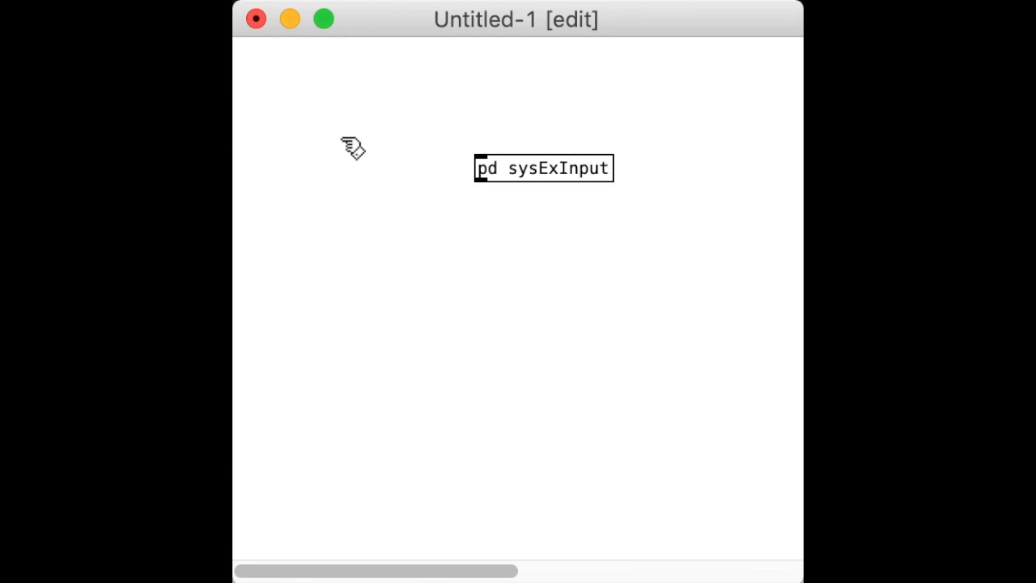
Feed pd sysExInput from a bang message above it, annotated with a '(Reset)' comment.
{"action": "left_click_drag", "start_coordinate": [543, 169], "coordinate": [330, 204]}
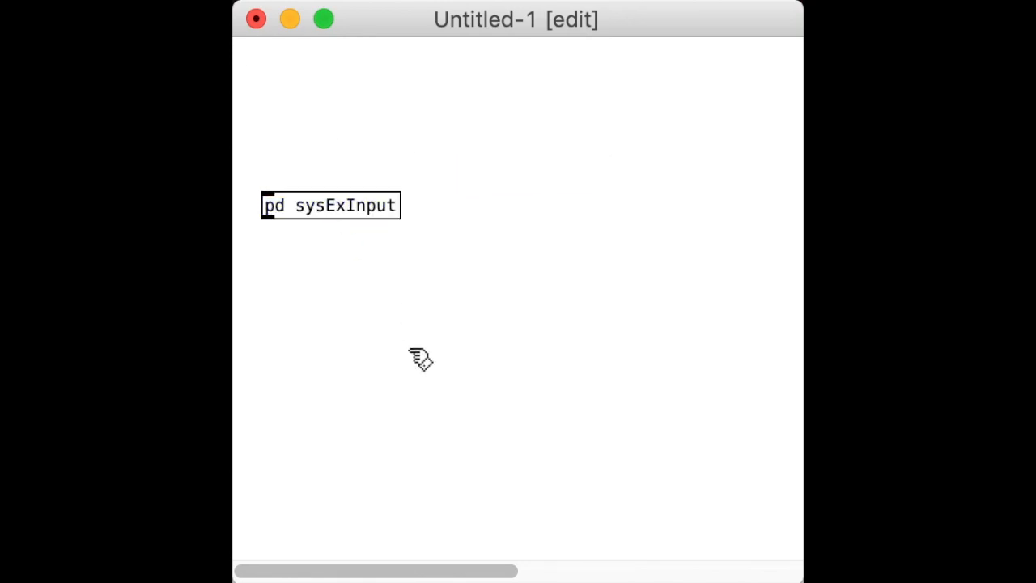
{"action": "mouse_move", "coordinate": [300, 146]}
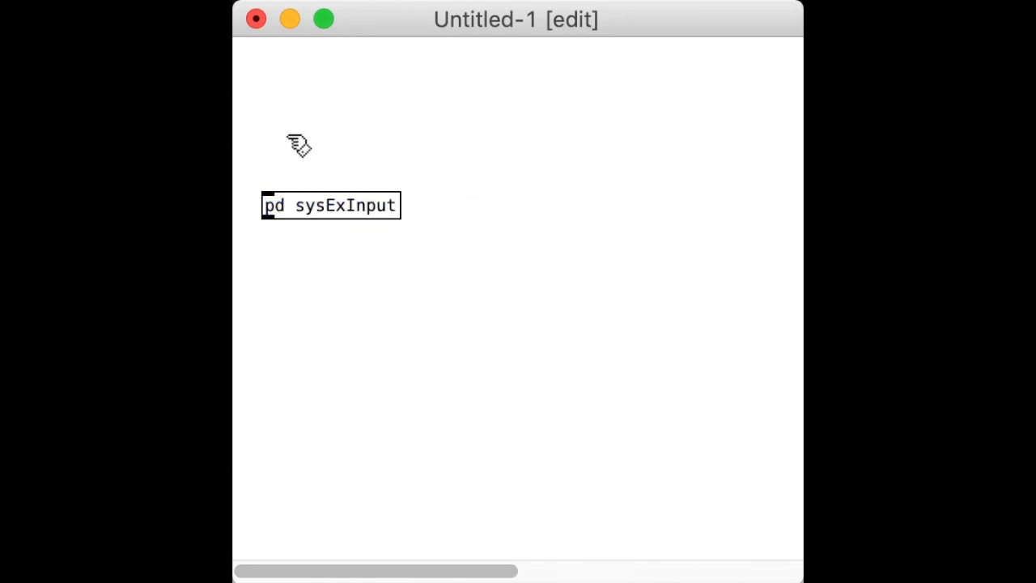
{"action": "left_click", "coordinate": [301, 144]}
{"action": "type", "text": "bang"}
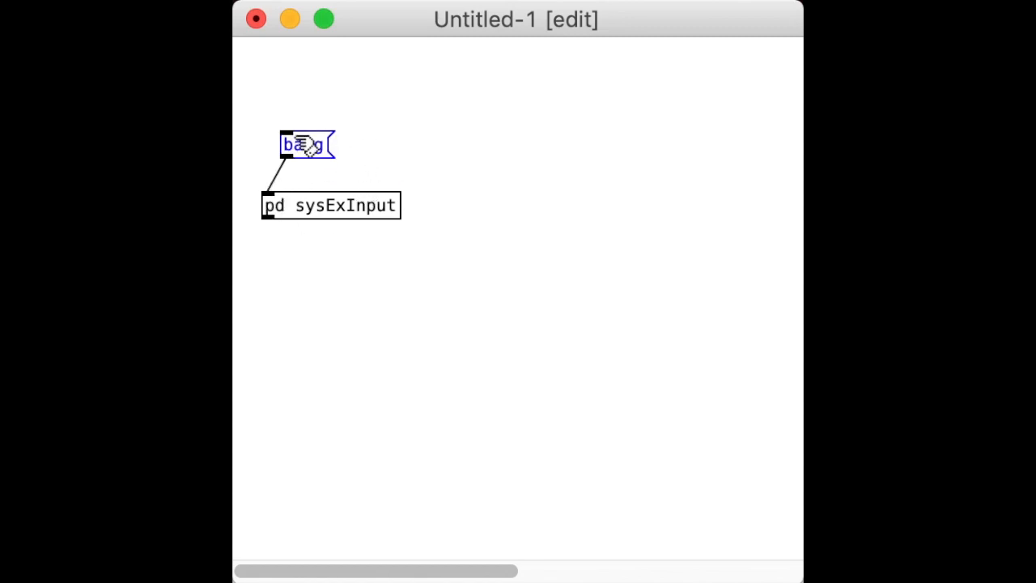
{"action": "left_click_drag", "start_coordinate": [304, 146], "coordinate": [295, 178]}
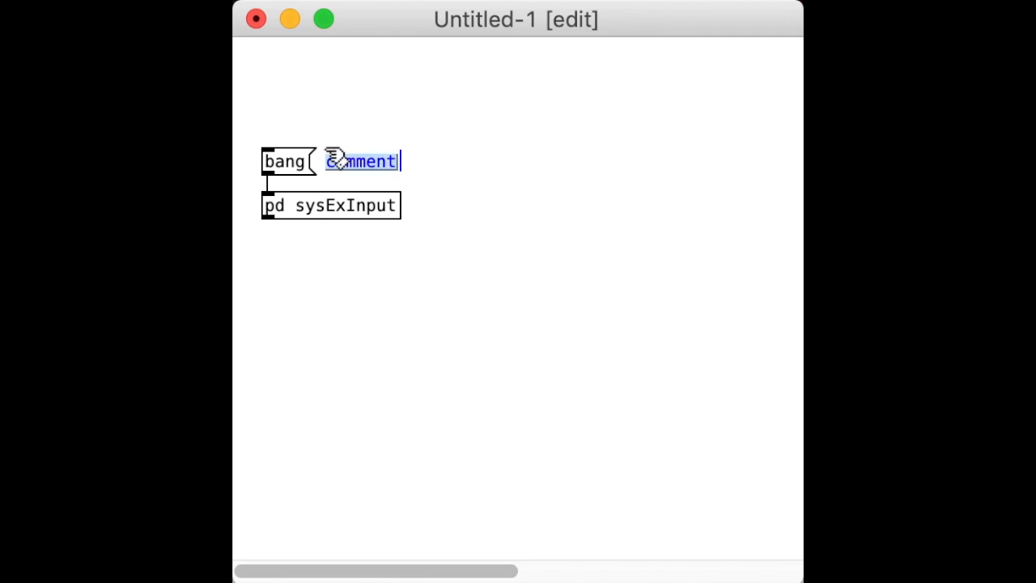
{"action": "type", "text": "(Res"}
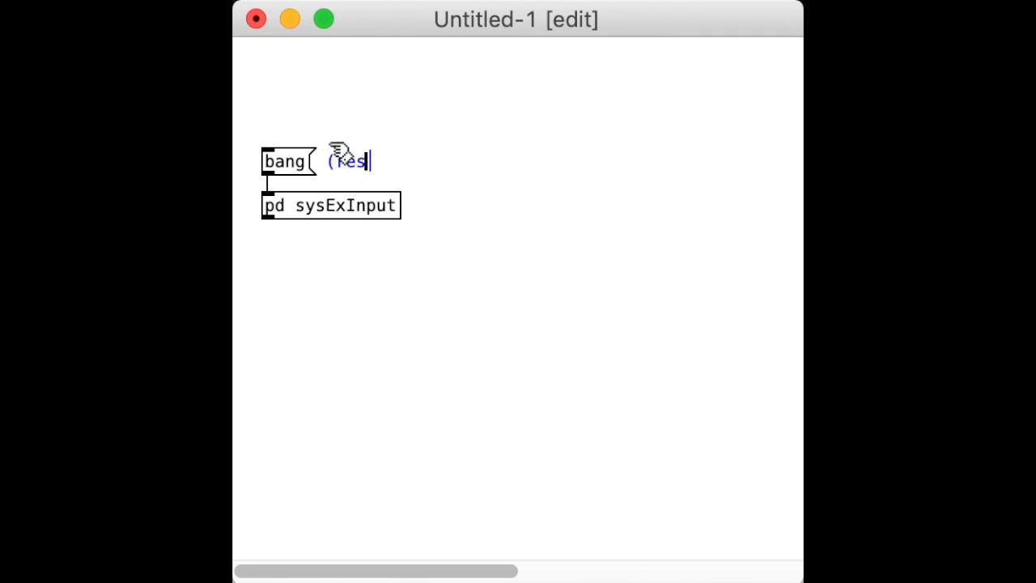
{"action": "type", "text": "et)"}
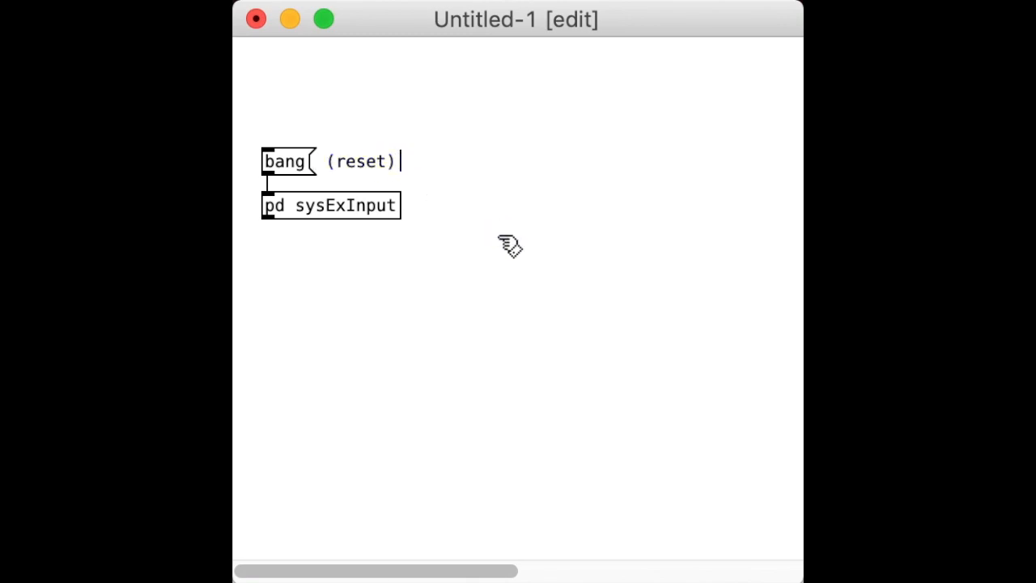
{"action": "mouse_move", "coordinate": [429, 227]}
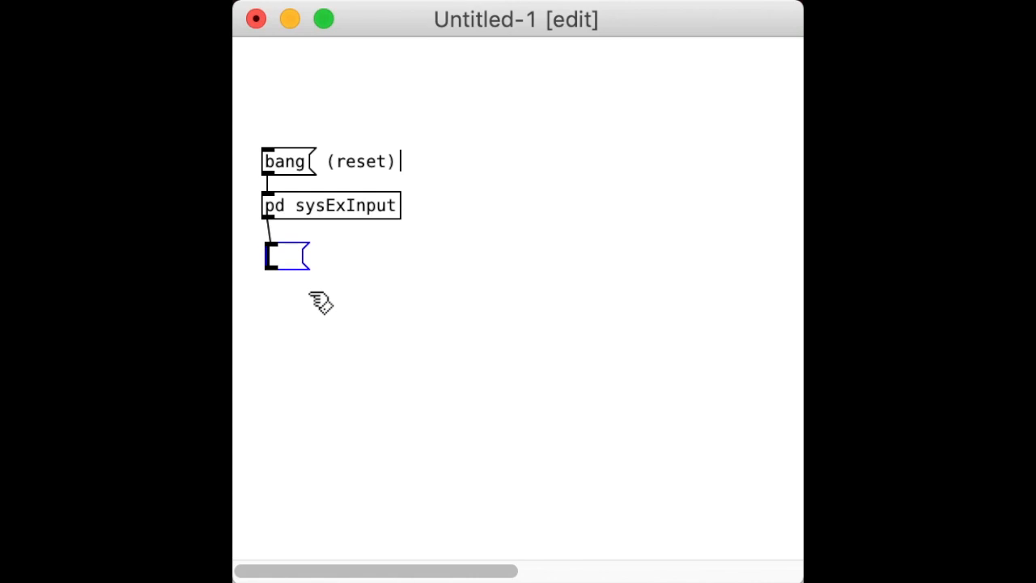
Connect the subpatch output to a message box so it shows the captured bytes 240 … 247.
{"action": "left_click_drag", "start_coordinate": [287, 256], "coordinate": [286, 220]}
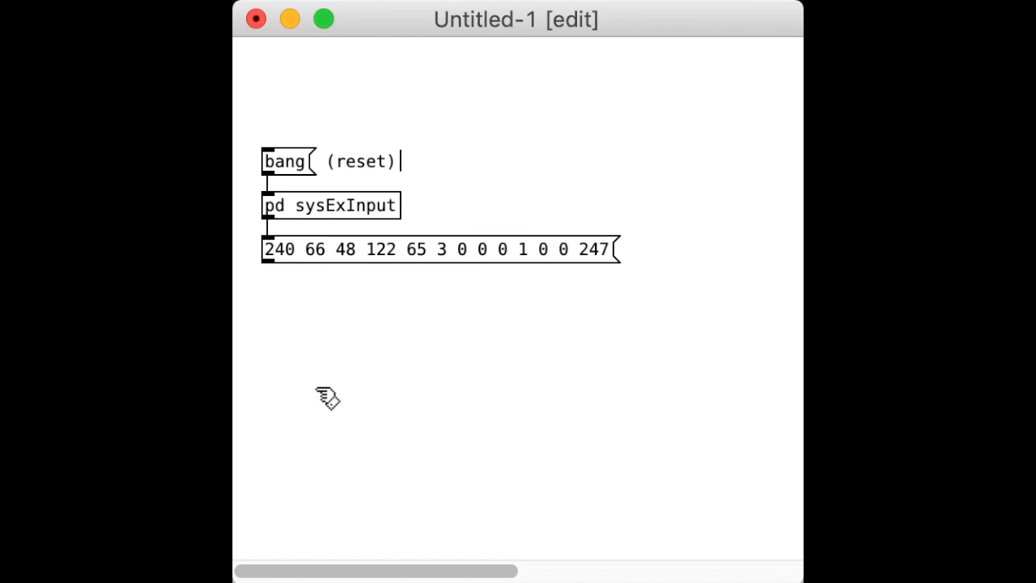
Open sysExInput, drag the counter chain to the right and move the outlet lower.
{"action": "double_click", "coordinate": [330, 204]}
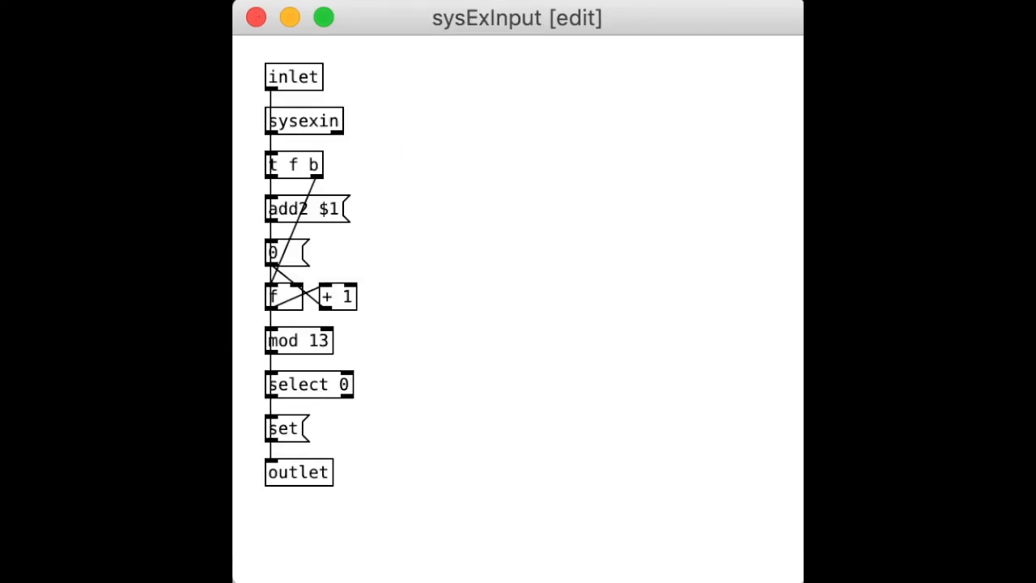
{"action": "mouse_move", "coordinate": [370, 388]}
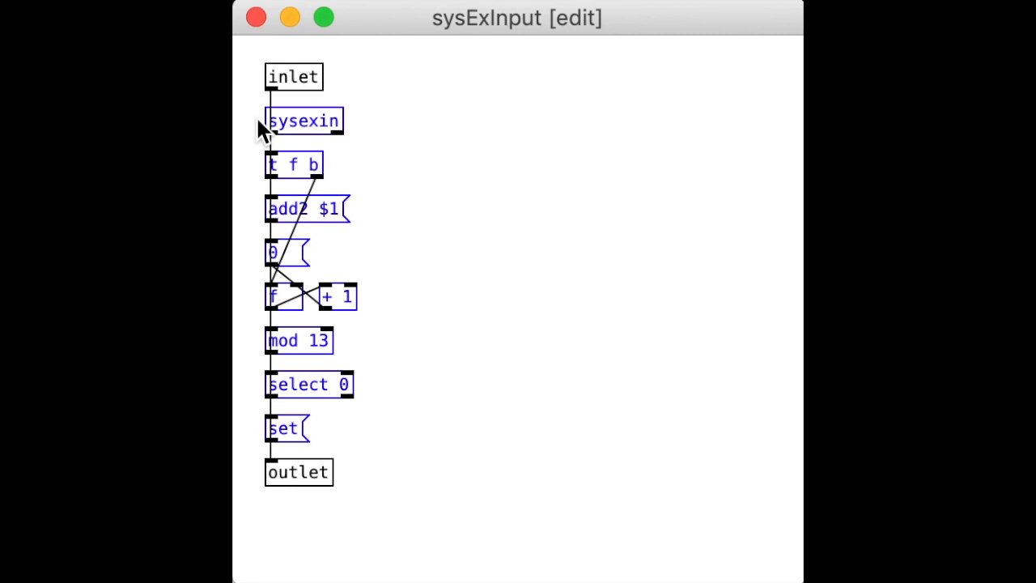
{"action": "left_click_drag", "start_coordinate": [243, 191], "coordinate": [385, 445]}
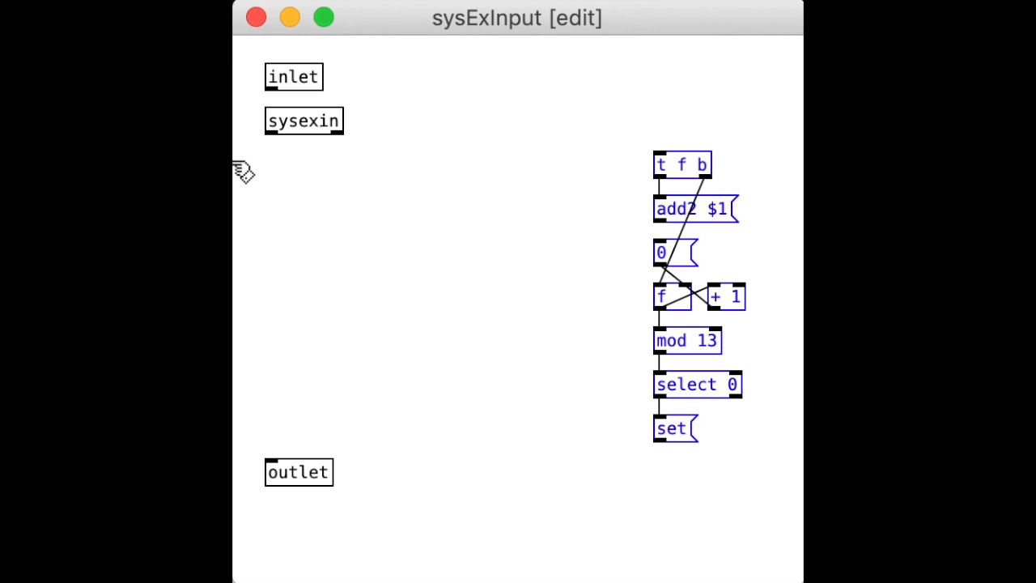
{"action": "left_click", "coordinate": [298, 473]}
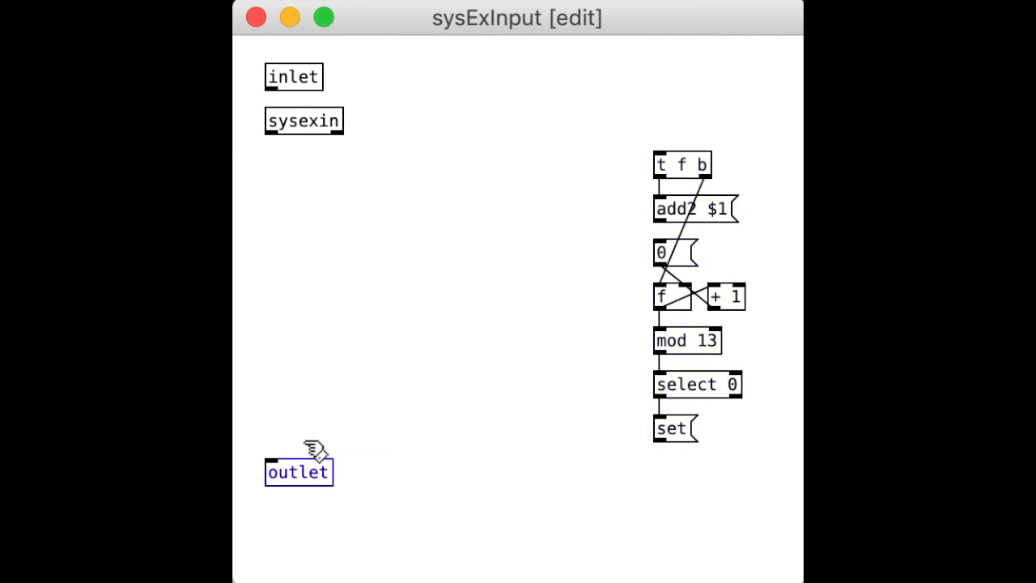
{"action": "left_click_drag", "start_coordinate": [298, 473], "coordinate": [298, 521]}
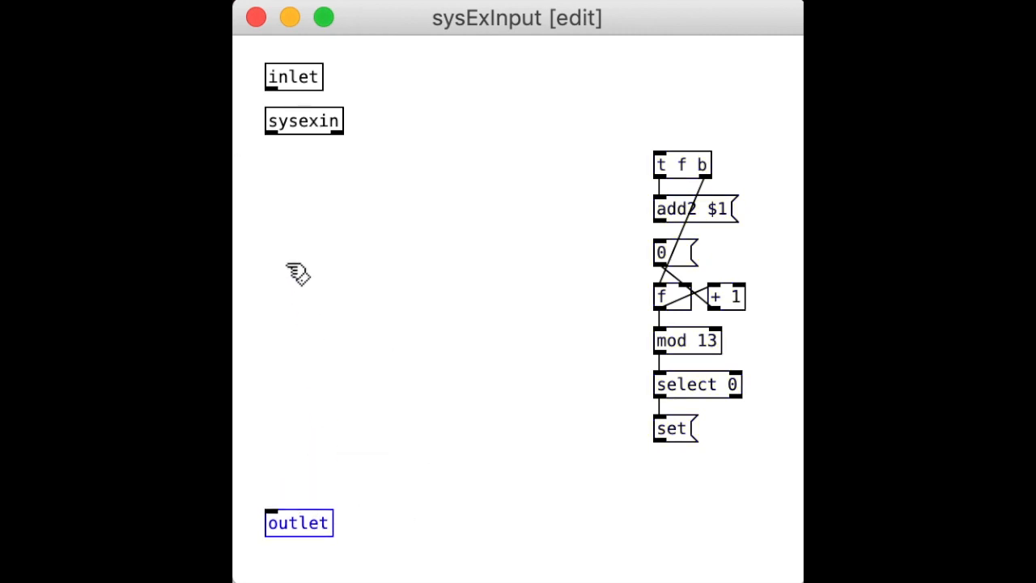
{"action": "mouse_move", "coordinate": [308, 194]}
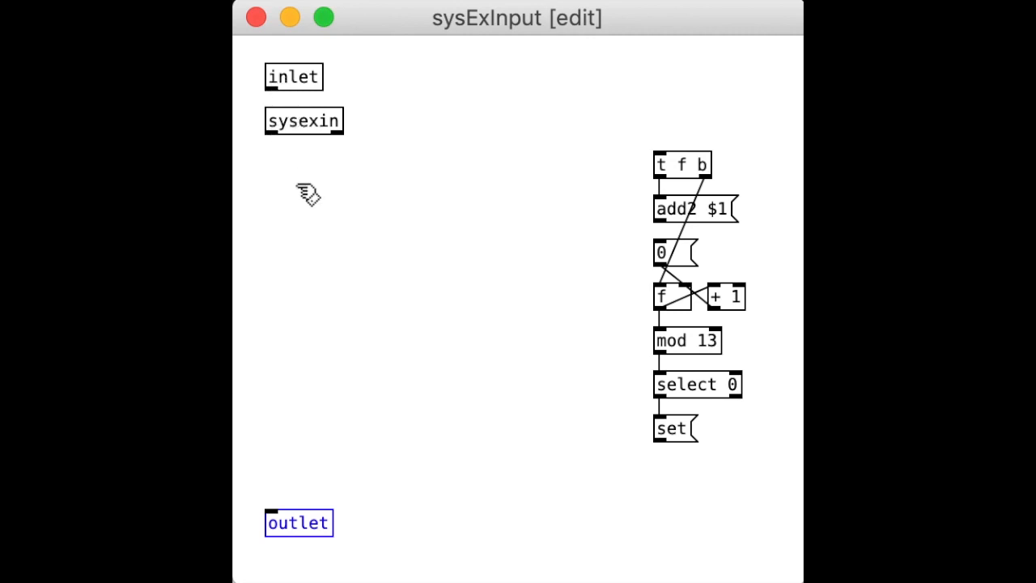
{"action": "mouse_move", "coordinate": [684, 170]}
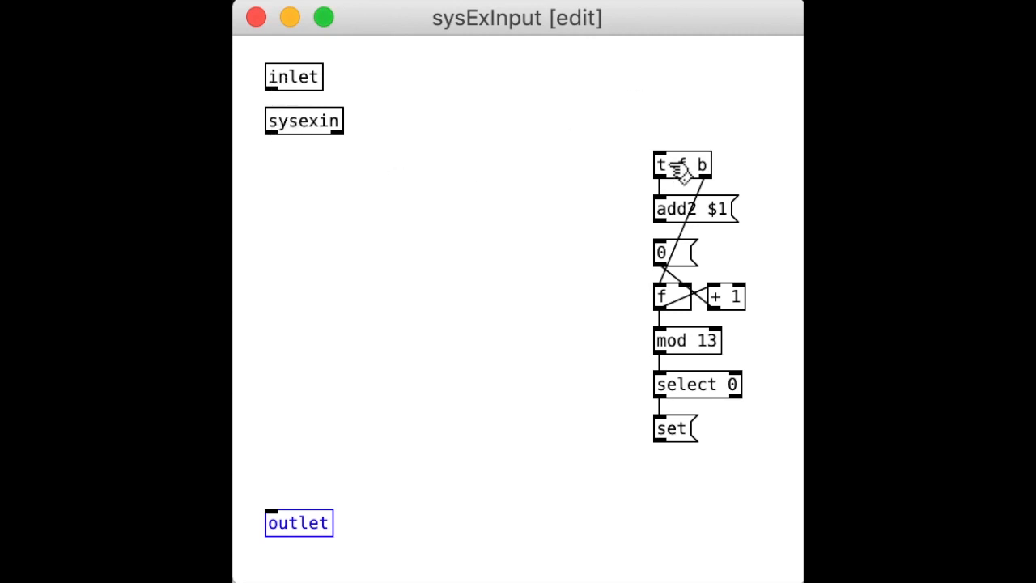
{"action": "mouse_move", "coordinate": [306, 170]}
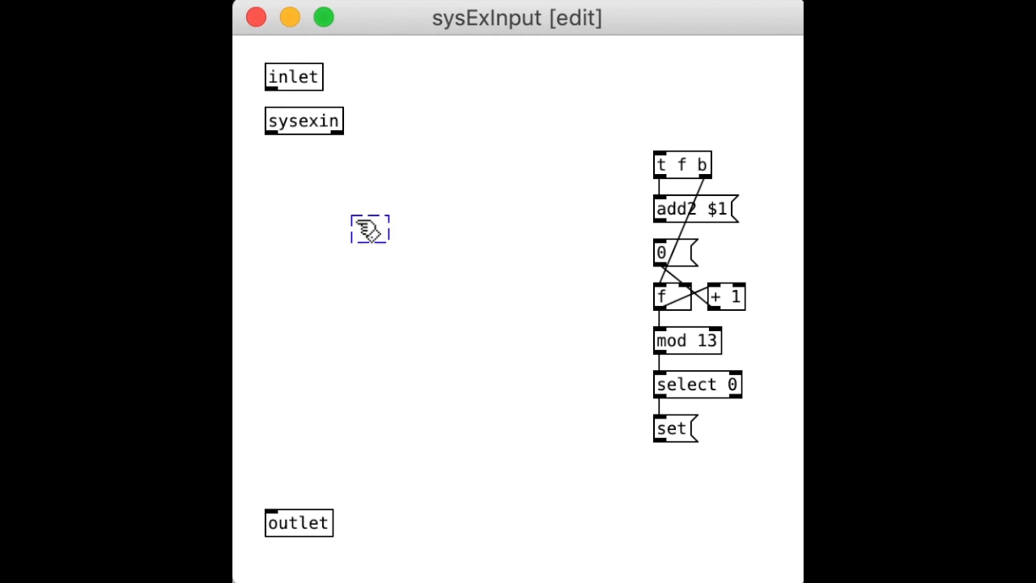
Place a [t b f] trigger under sysexin with an [f] object and add2 $1 message below it.
{"action": "left_click_drag", "start_coordinate": [369, 230], "coordinate": [304, 162]}
{"action": "type", "text": "t b f"}
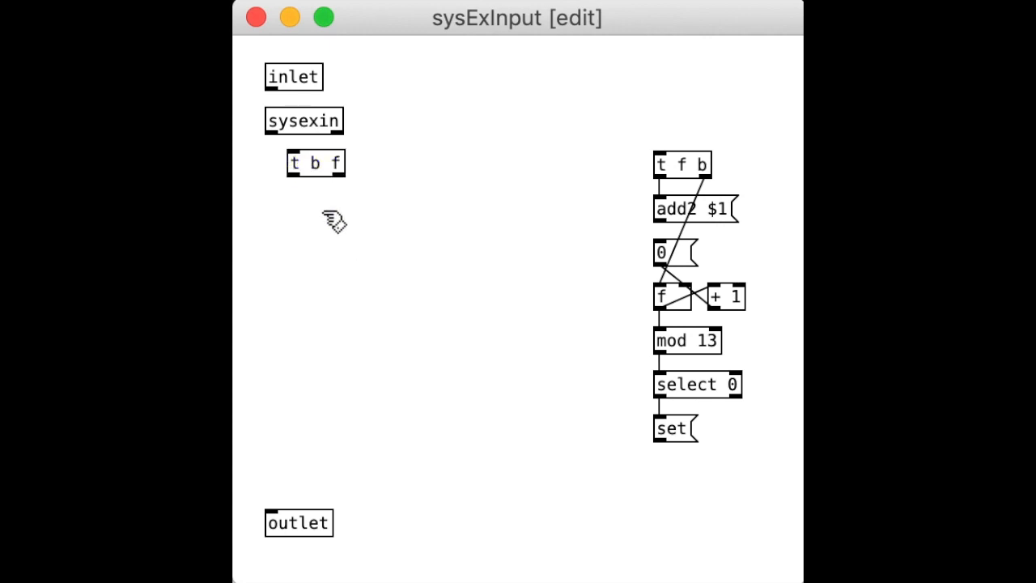
{"action": "left_click_drag", "start_coordinate": [316, 162], "coordinate": [298, 146]}
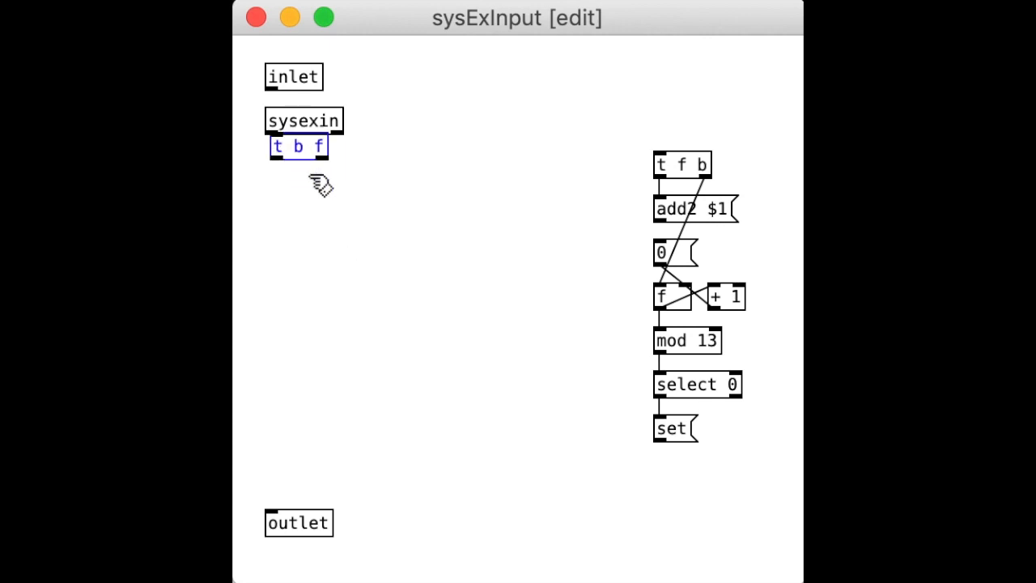
{"action": "left_click_drag", "start_coordinate": [298, 146], "coordinate": [298, 165]}
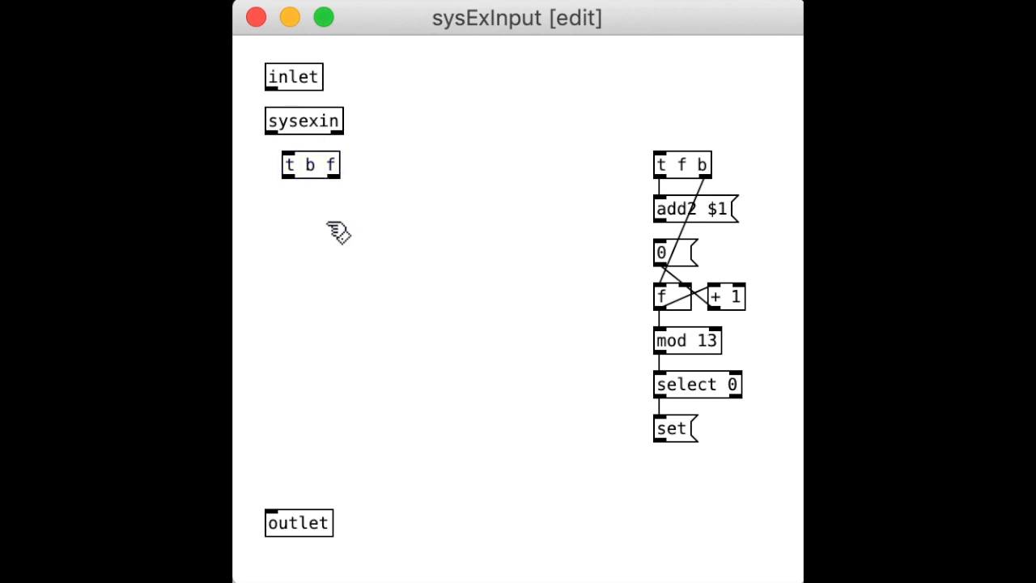
{"action": "mouse_move", "coordinate": [301, 236]}
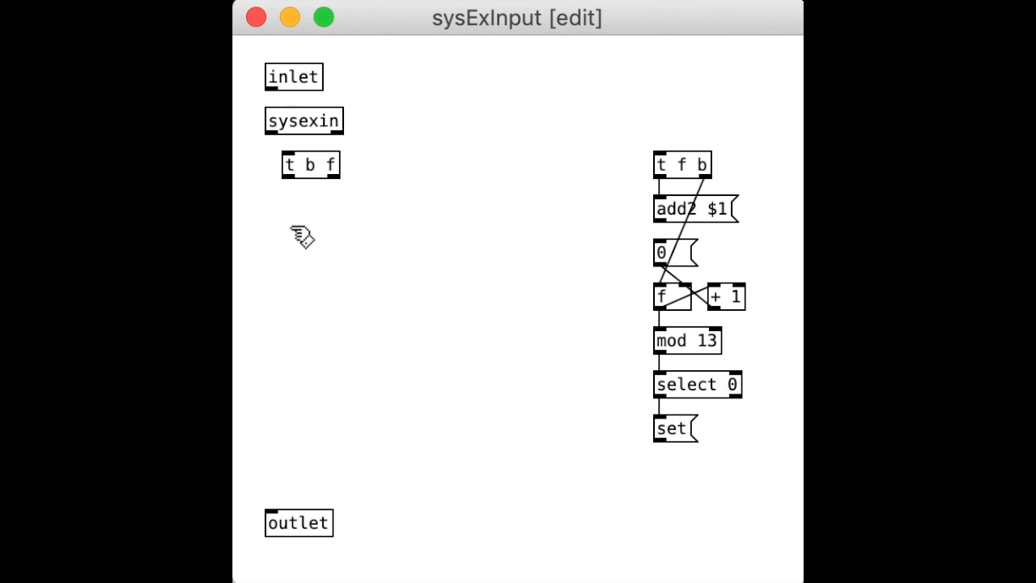
{"action": "mouse_move", "coordinate": [332, 219]}
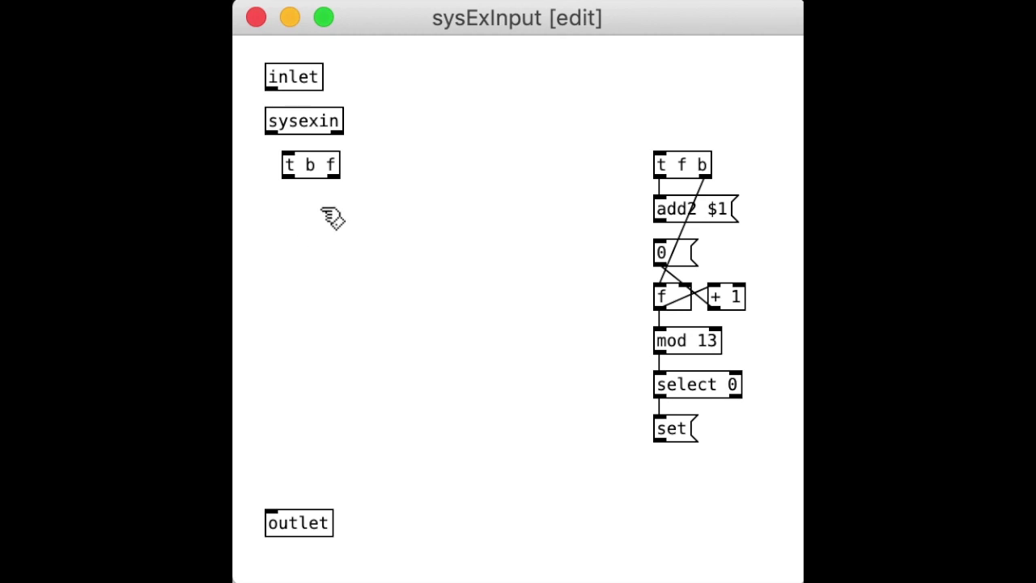
{"action": "left_click", "coordinate": [332, 217]}
{"action": "type", "text": "f"}
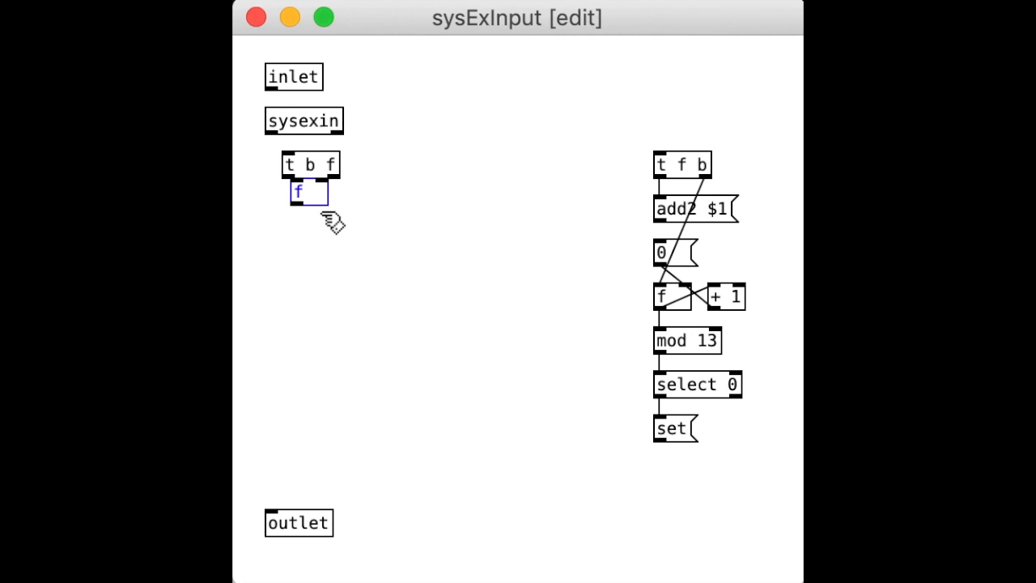
{"action": "left_click_drag", "start_coordinate": [308, 191], "coordinate": [315, 209]}
{"action": "type", "text": "add2 $1"}
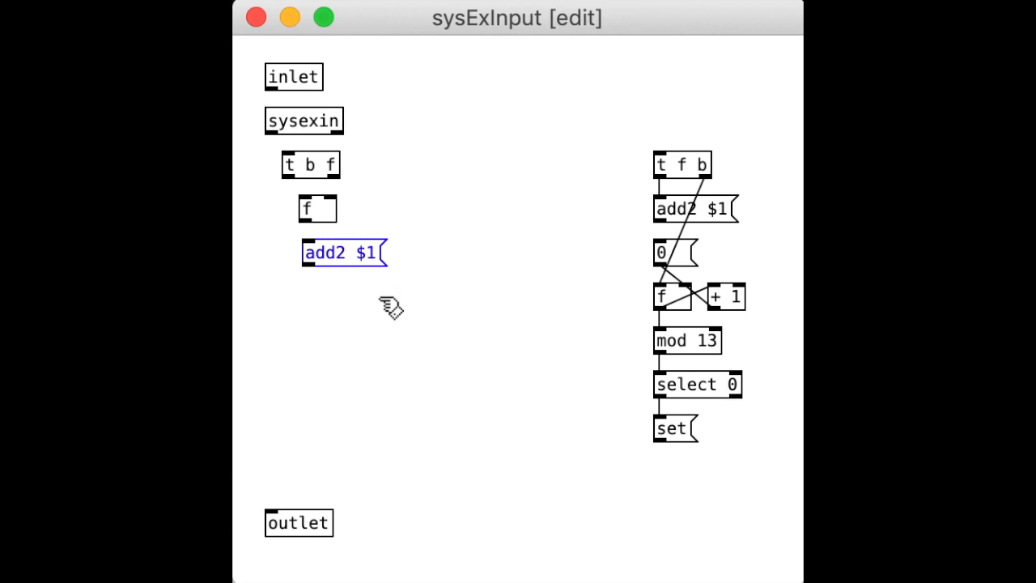
{"action": "left_click_drag", "start_coordinate": [343, 253], "coordinate": [340, 236]}
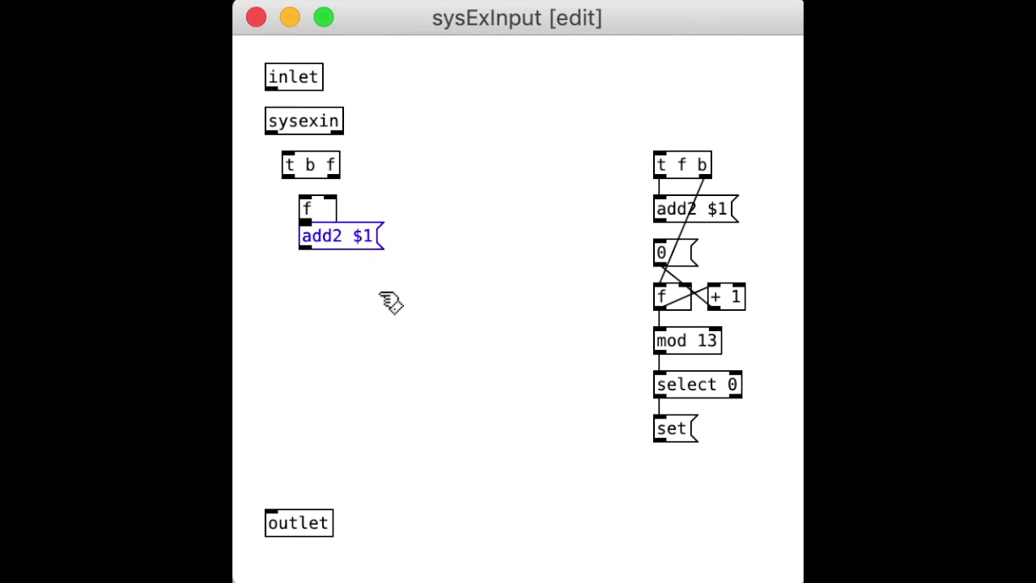
{"action": "left_click_drag", "start_coordinate": [340, 236], "coordinate": [356, 253]}
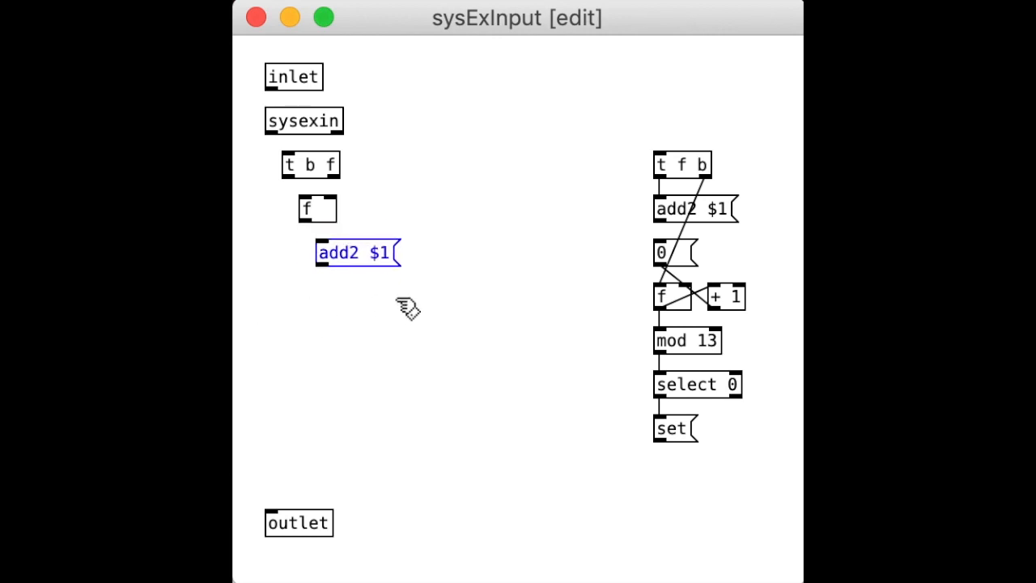
{"action": "mouse_move", "coordinate": [332, 142]}
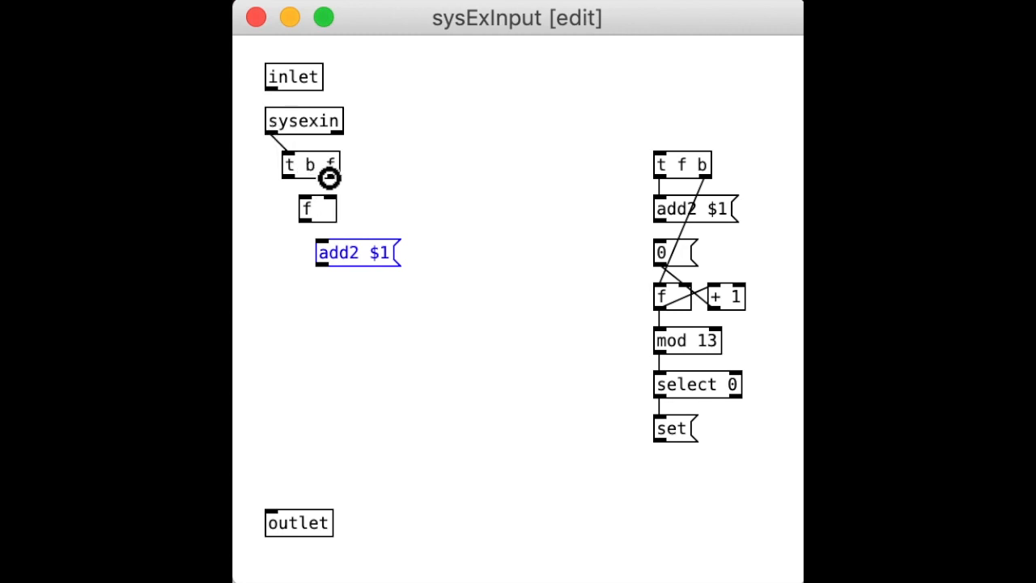
{"action": "mouse_move", "coordinate": [348, 186]}
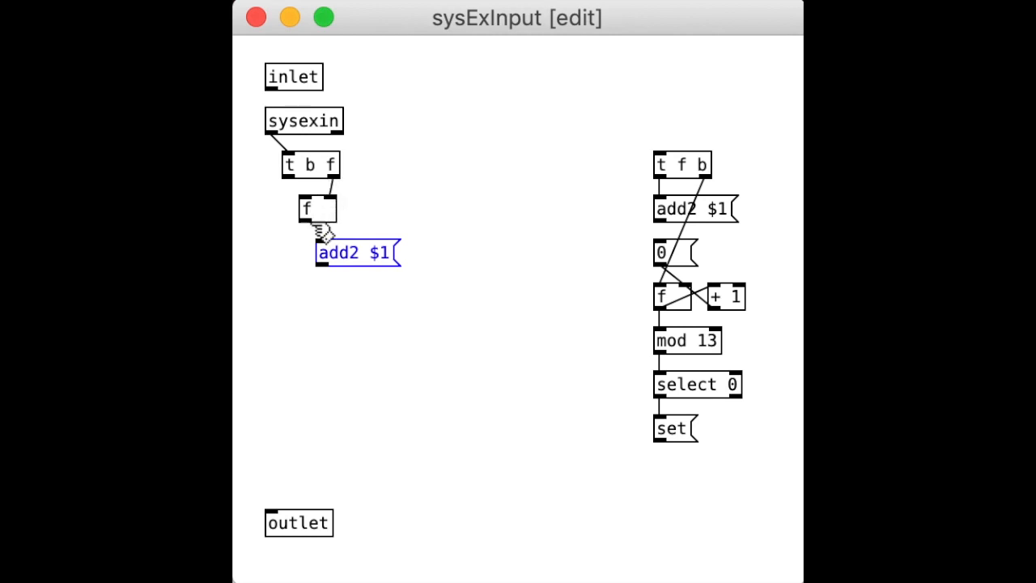
Duplicate the 0/f/+ 1 counter under add2 $1 and wire the inlet to its 0 message.
{"action": "left_click", "coordinate": [369, 369]}
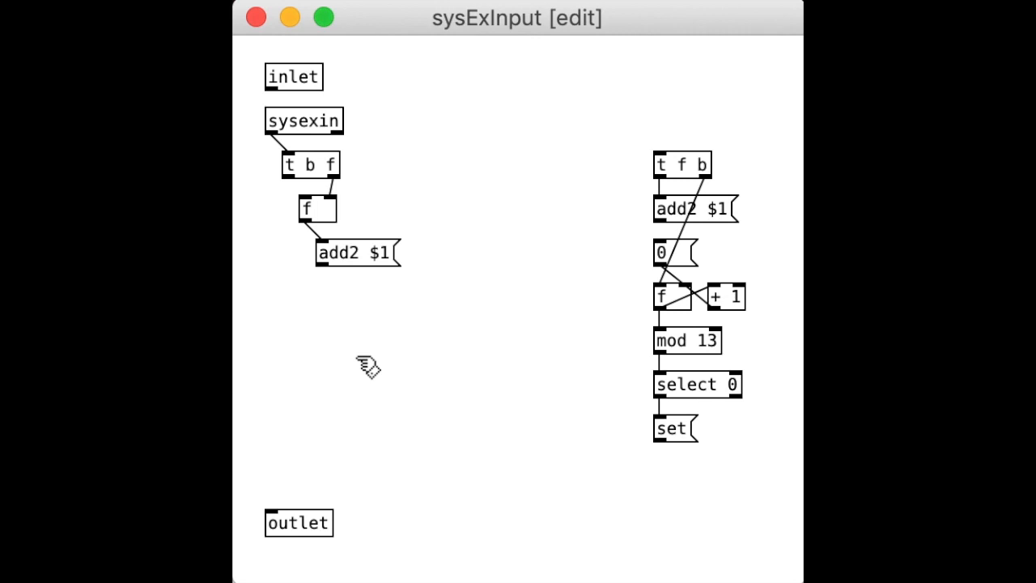
{"action": "mouse_move", "coordinate": [334, 311]}
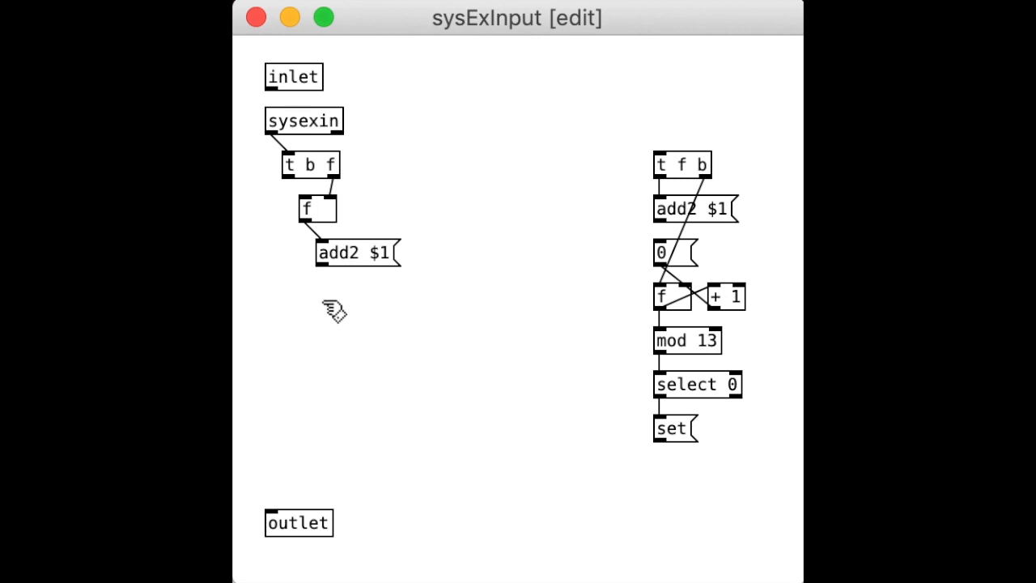
{"action": "mouse_move", "coordinate": [748, 340]}
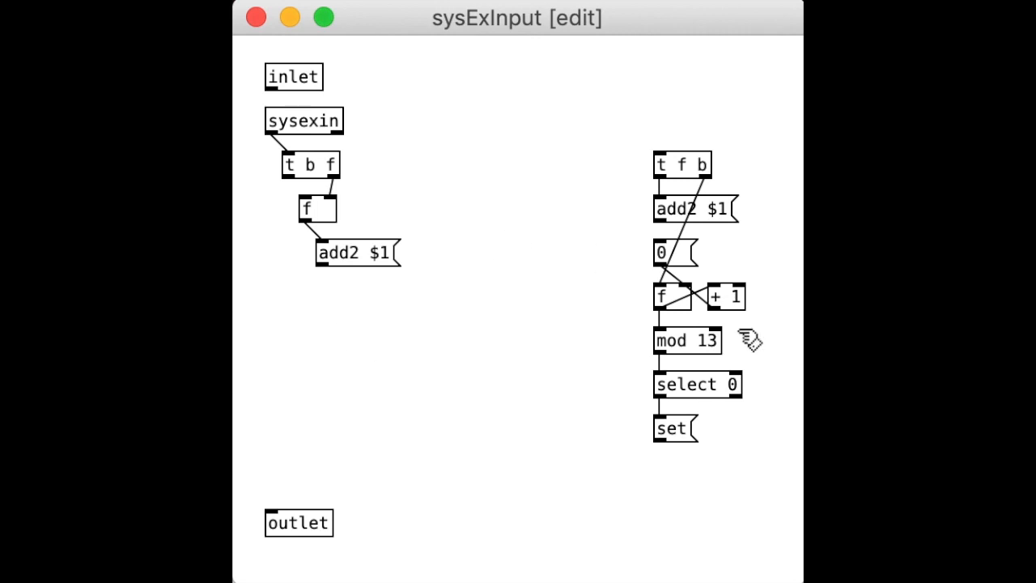
{"action": "left_click", "coordinate": [663, 252]}
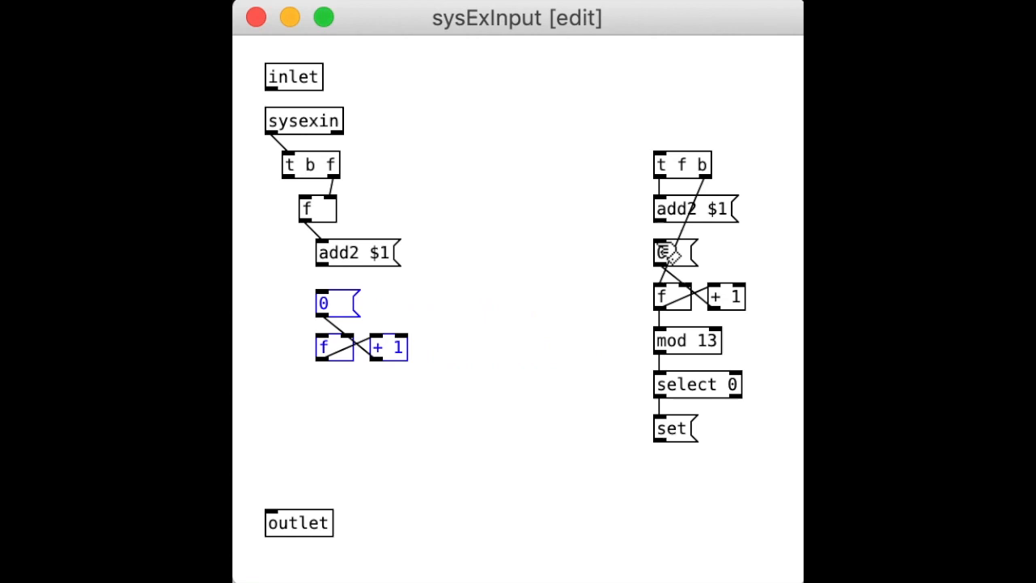
{"action": "left_click_drag", "start_coordinate": [324, 303], "coordinate": [324, 279]}
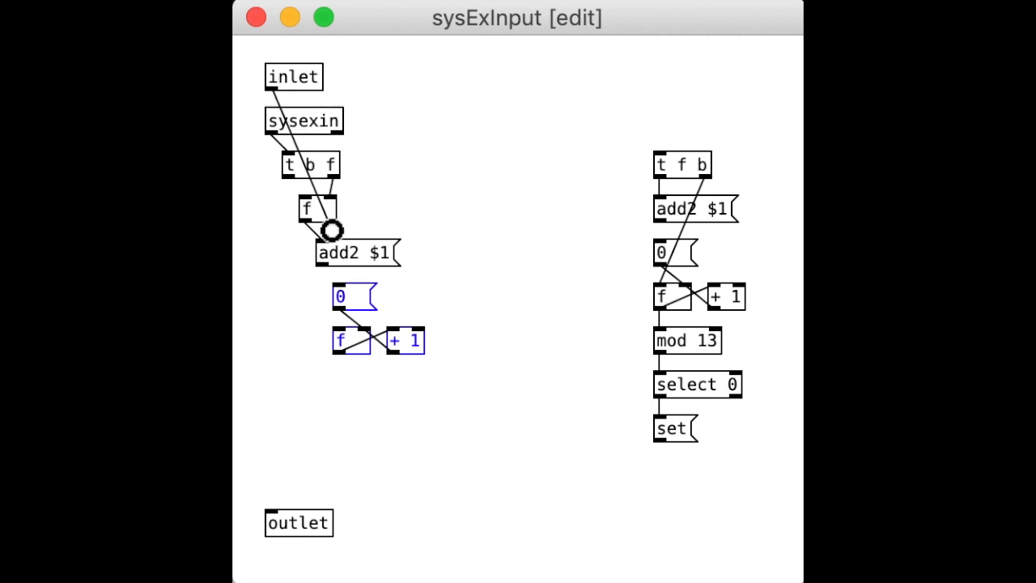
{"action": "left_click_drag", "start_coordinate": [332, 230], "coordinate": [381, 372]}
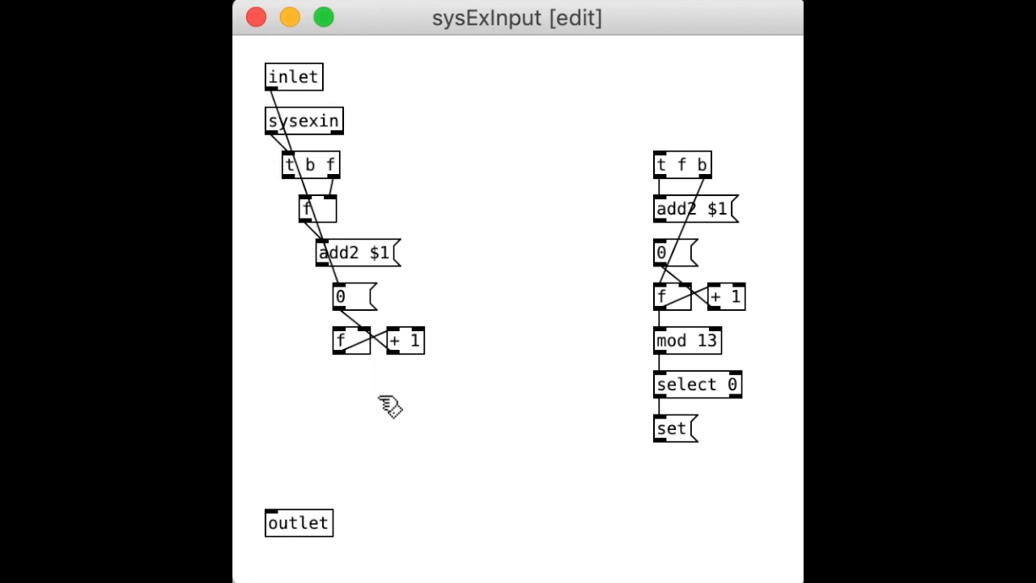
{"action": "mouse_move", "coordinate": [348, 347]}
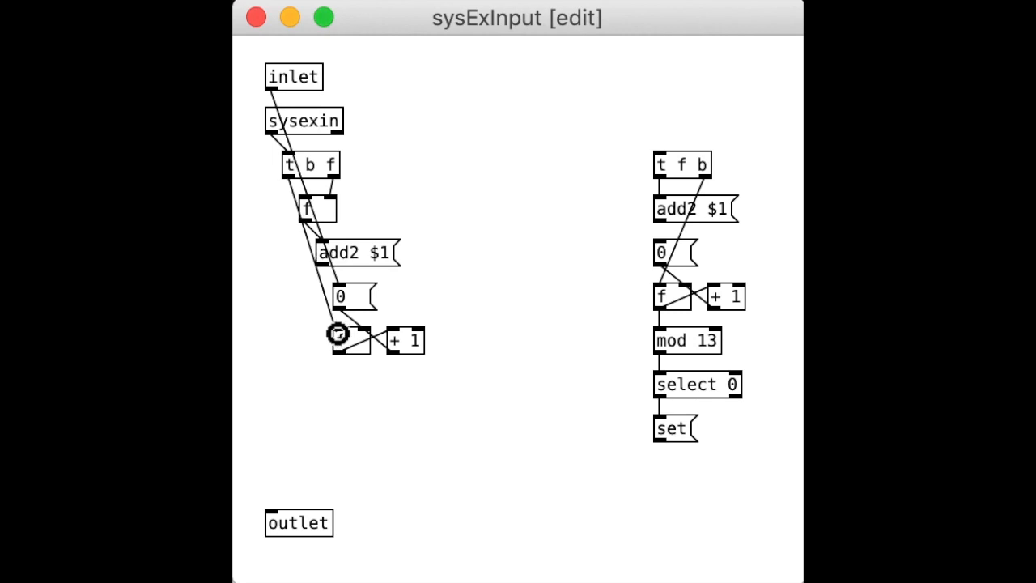
{"action": "mouse_move", "coordinate": [363, 408]}
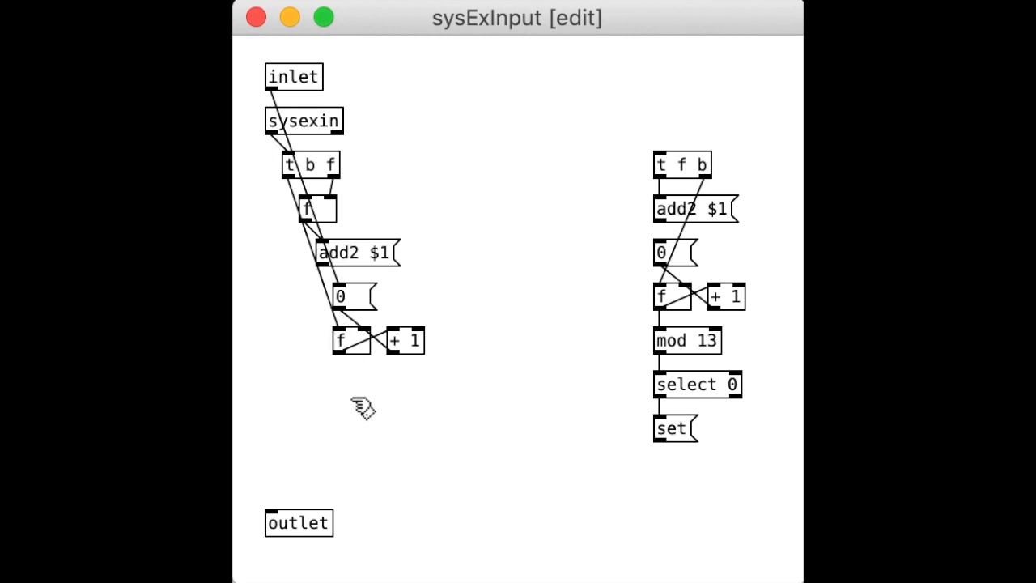
{"action": "mouse_move", "coordinate": [672, 356]}
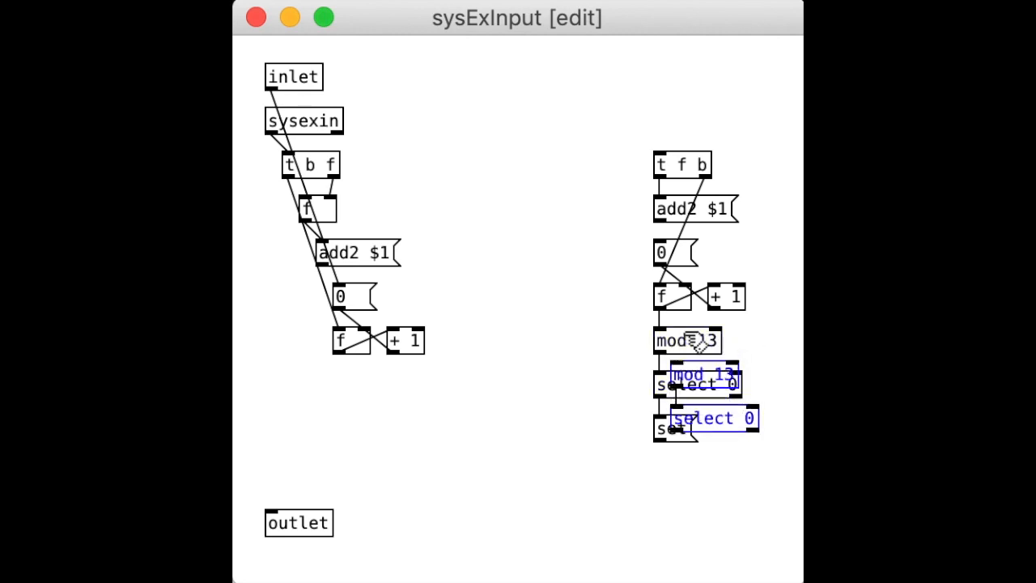
Drag the copied mod 13 and select pair under the left counter and edit select to 'select 0 11'.
{"action": "left_click_drag", "start_coordinate": [700, 380], "coordinate": [536, 381]}
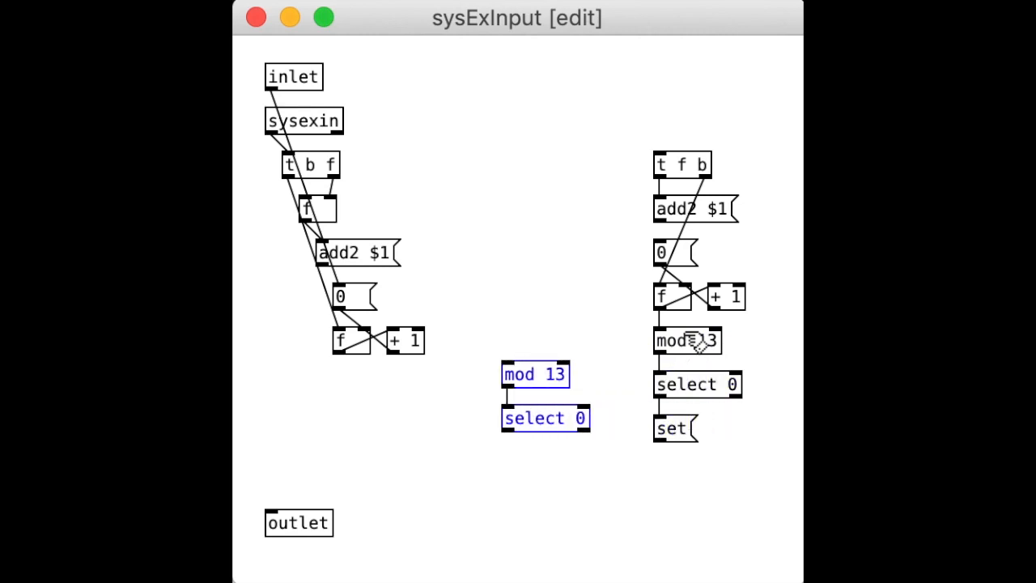
{"action": "left_click_drag", "start_coordinate": [534, 374], "coordinate": [382, 390]}
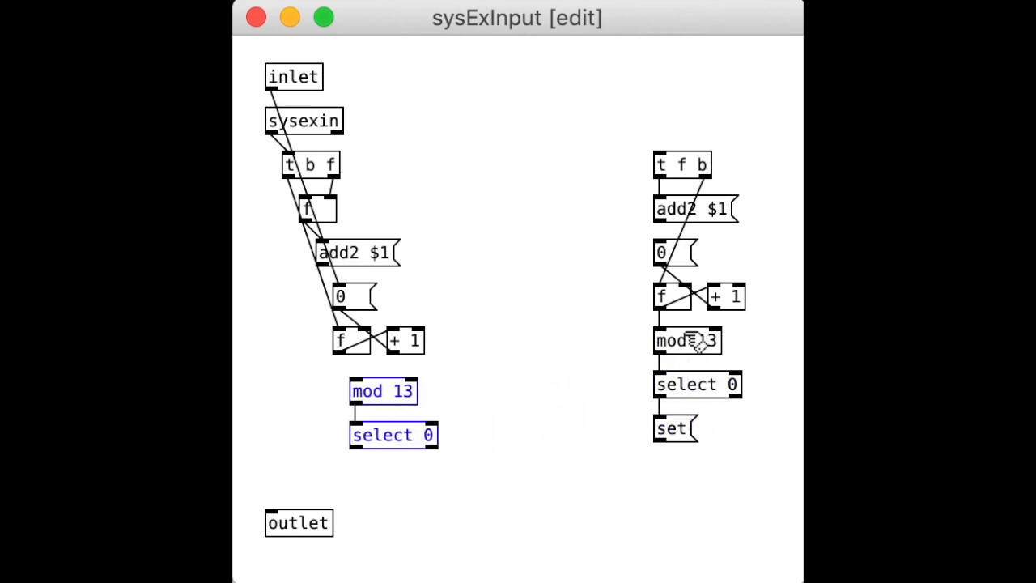
{"action": "left_click_drag", "start_coordinate": [382, 390], "coordinate": [366, 366]}
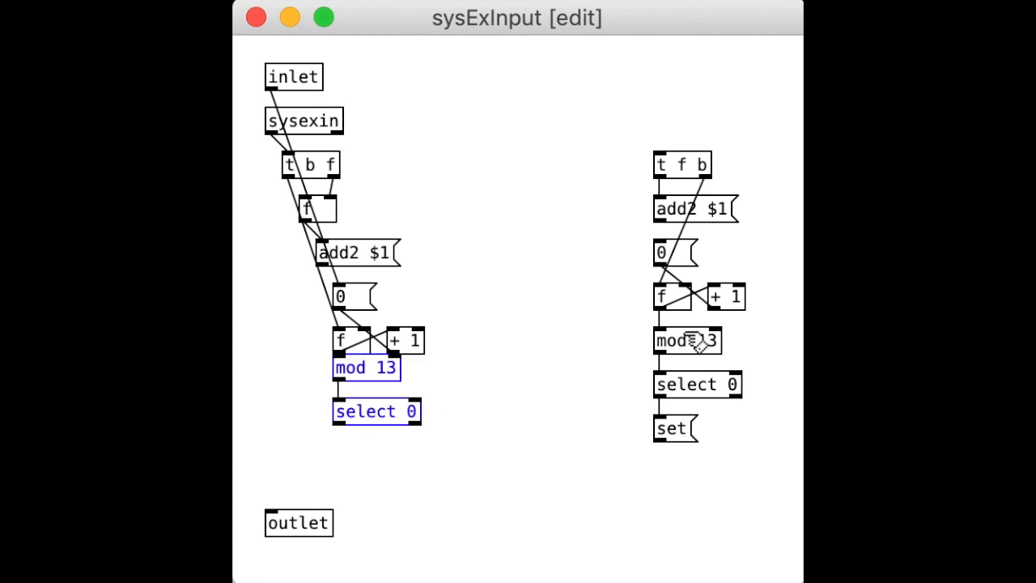
{"action": "left_click_drag", "start_coordinate": [366, 368], "coordinate": [366, 385]}
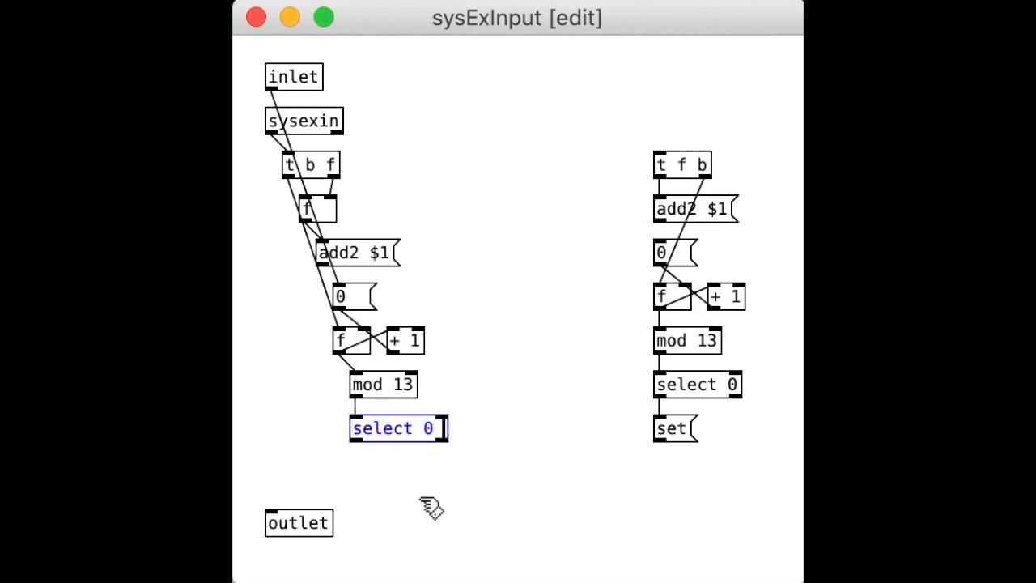
{"action": "type", "text": "11"}
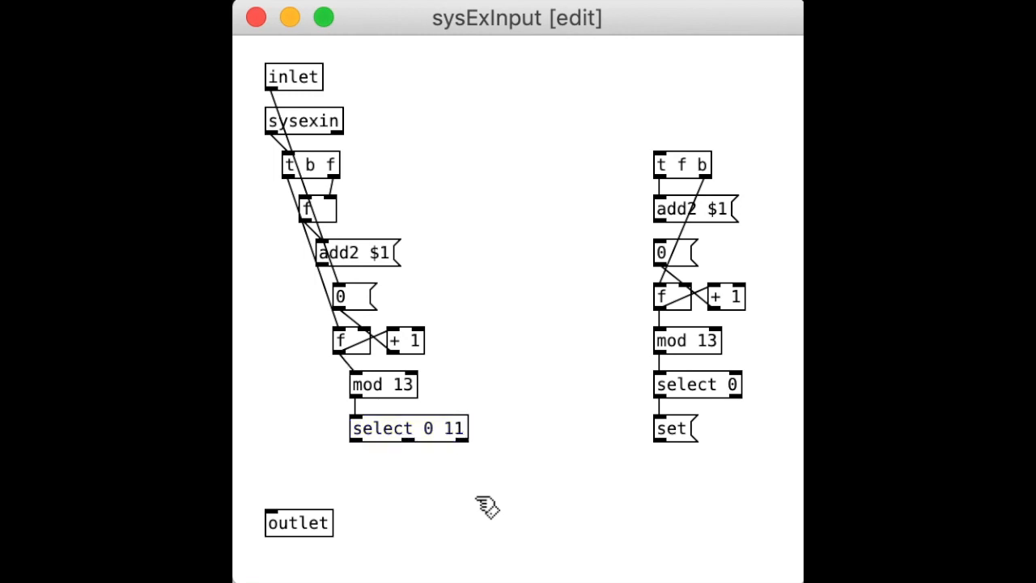
{"action": "mouse_move", "coordinate": [489, 502]}
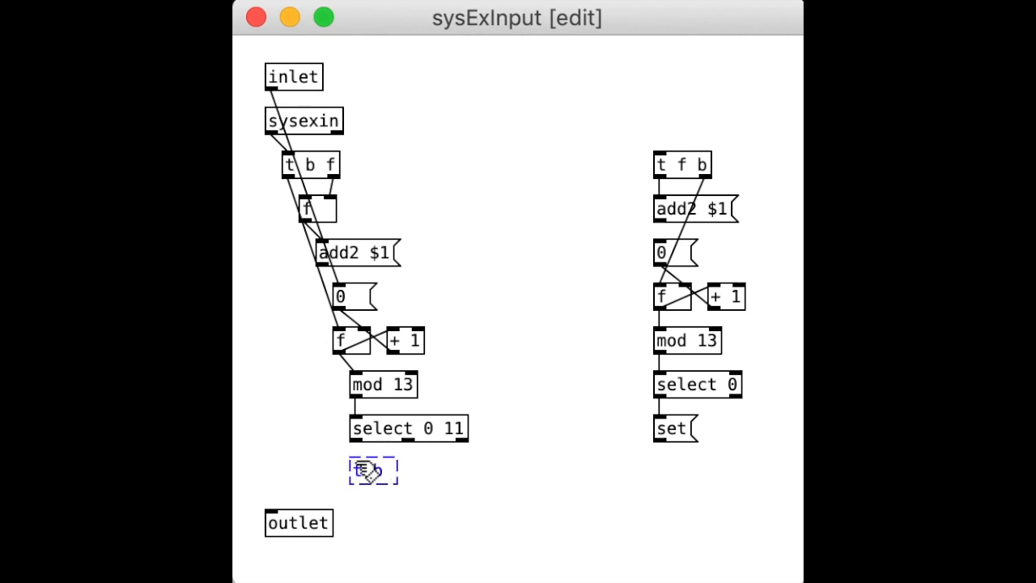
Create a 't b b' trigger under select 0 11 and an 'adddollar 1' message placed beside it.
{"action": "type", "text": "t b b"}
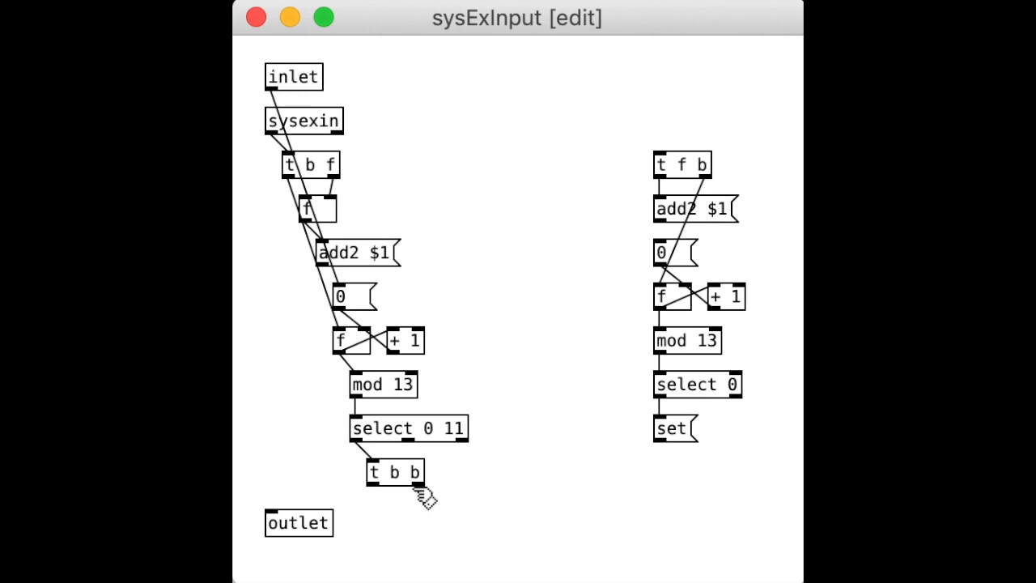
{"action": "mouse_move", "coordinate": [463, 486]}
{"action": "type", "text": "ad"}
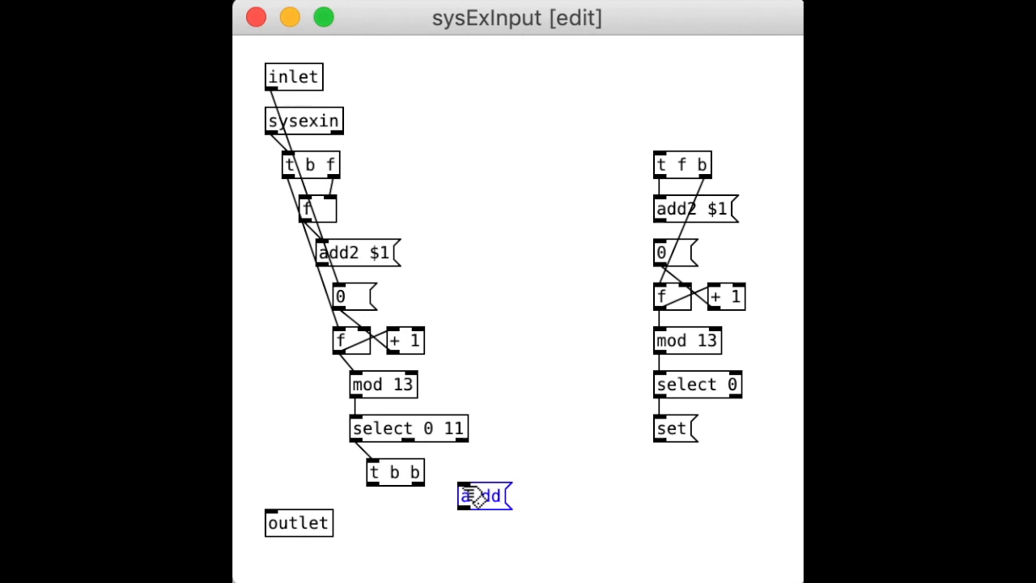
{"action": "type", "text": "d"}
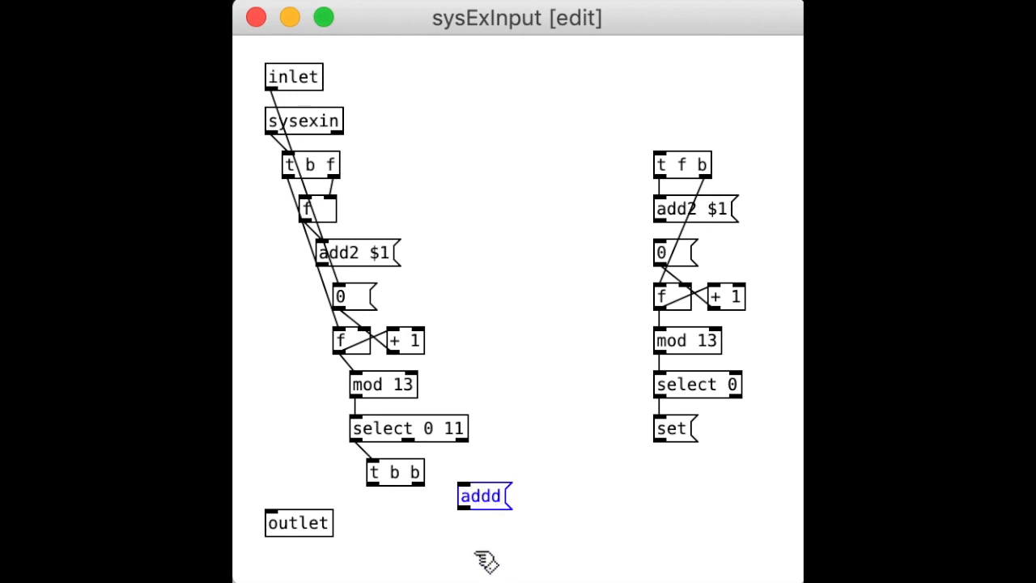
{"action": "type", "text": "ollar"}
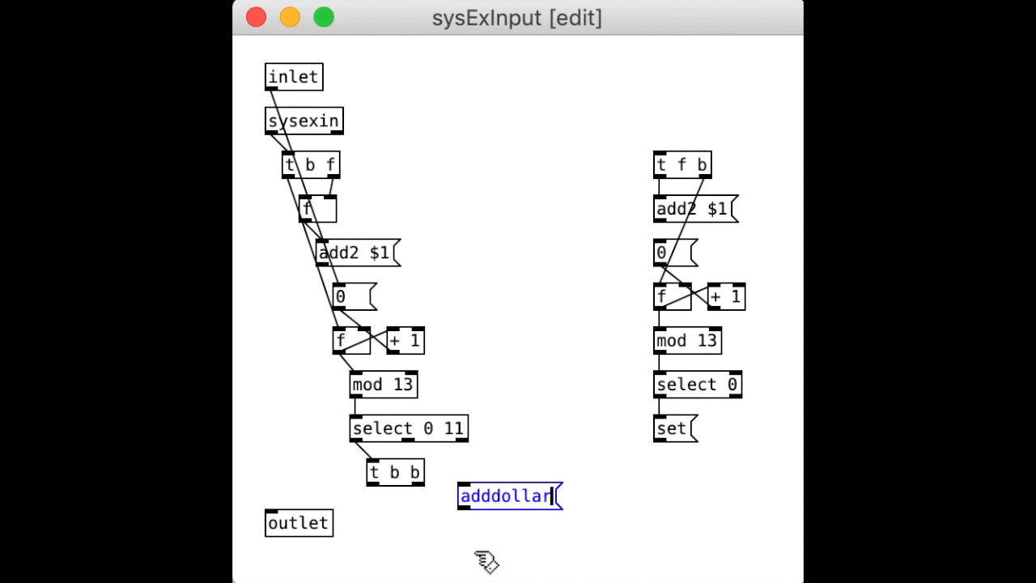
{"action": "type", "text": "1"}
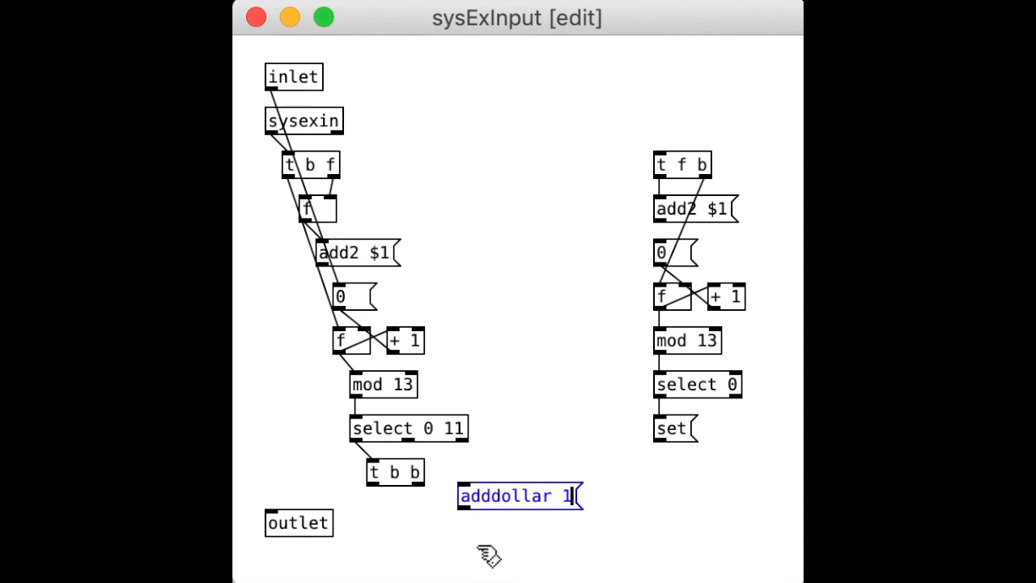
{"action": "mouse_move", "coordinate": [518, 554]}
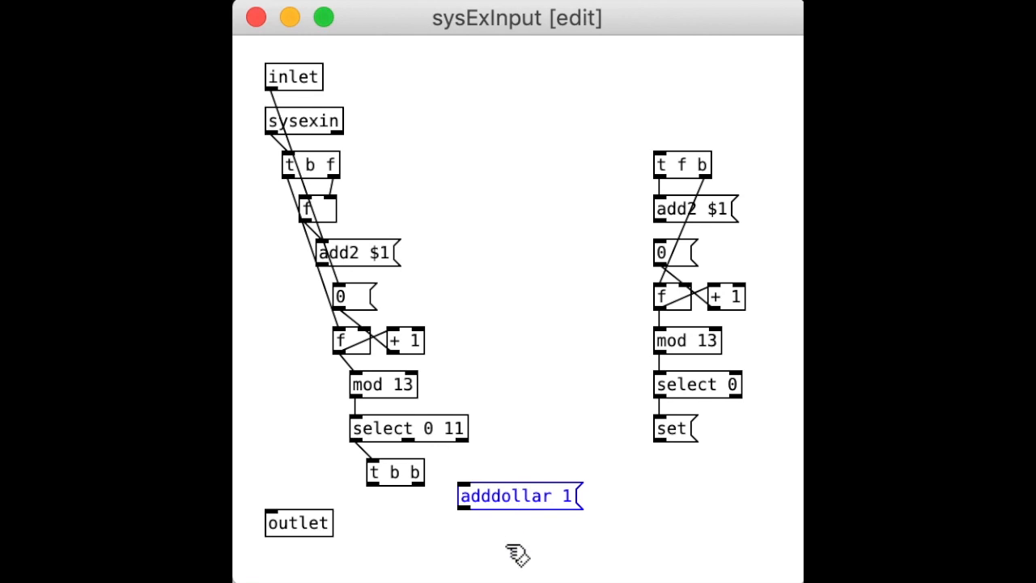
{"action": "left_click_drag", "start_coordinate": [518, 495], "coordinate": [486, 476]}
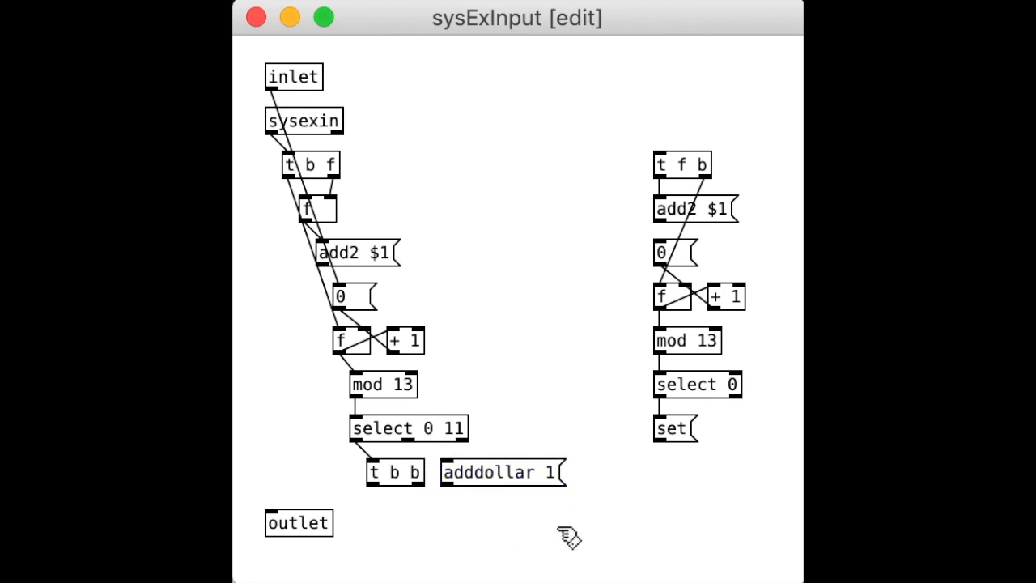
{"action": "mouse_move", "coordinate": [591, 518]}
{"action": "type", "text": "b"}
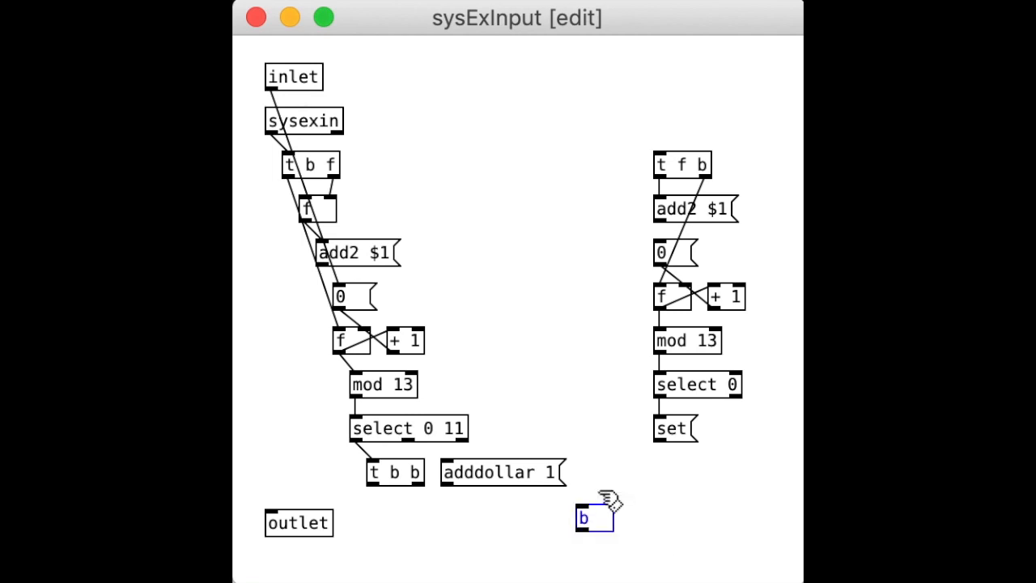
Position the new b object beside adddollar 1 and wire select 0 11 into it.
{"action": "left_click_drag", "start_coordinate": [595, 518], "coordinate": [587, 468]}
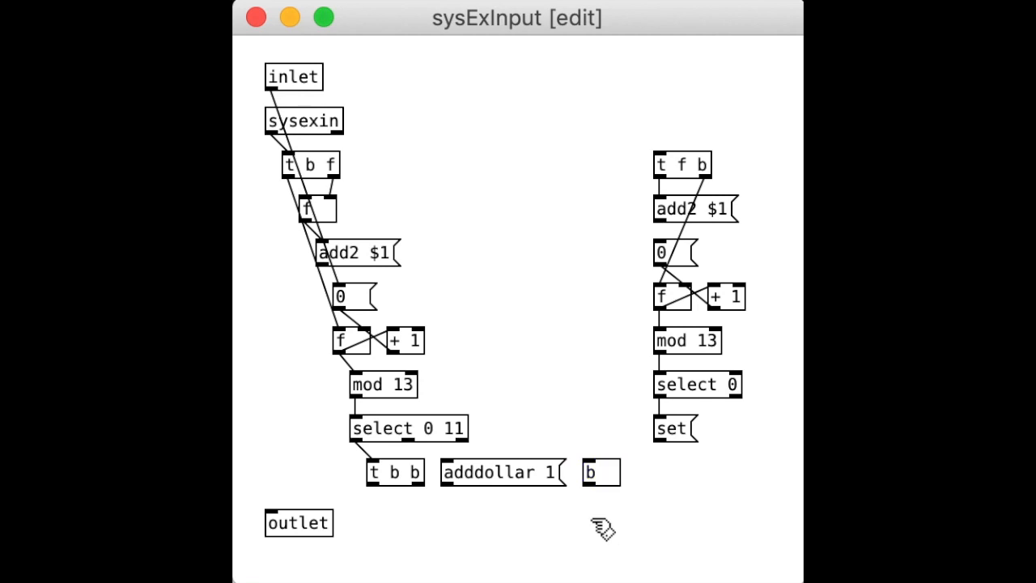
{"action": "mouse_move", "coordinate": [413, 440]}
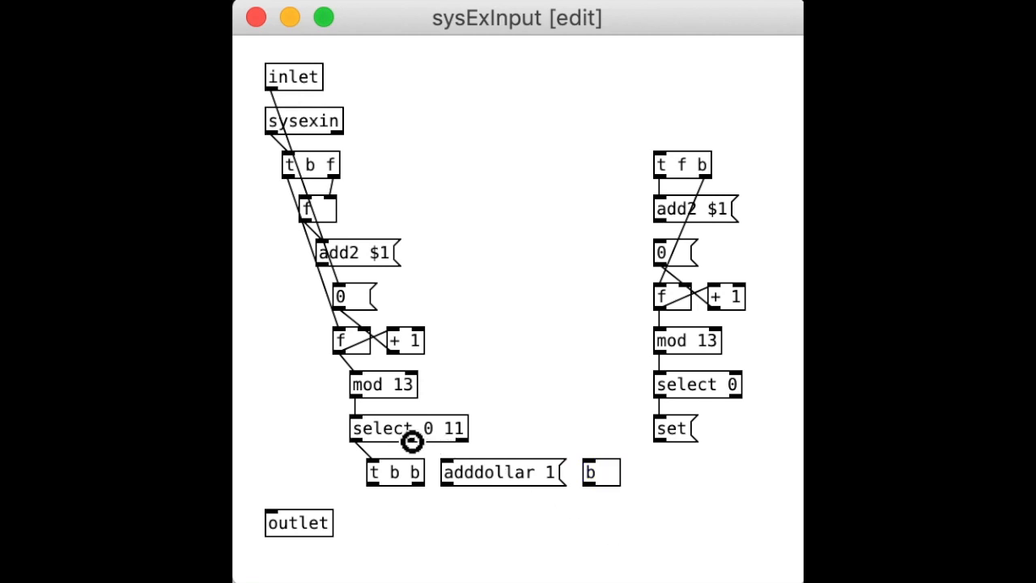
{"action": "mouse_move", "coordinate": [470, 446]}
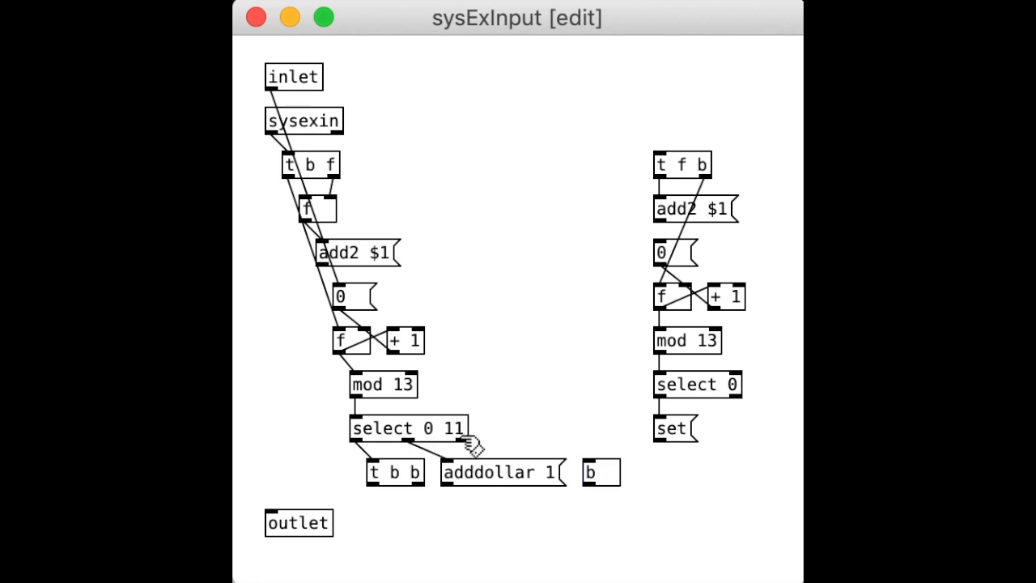
{"action": "left_click_drag", "start_coordinate": [469, 445], "coordinate": [586, 461]}
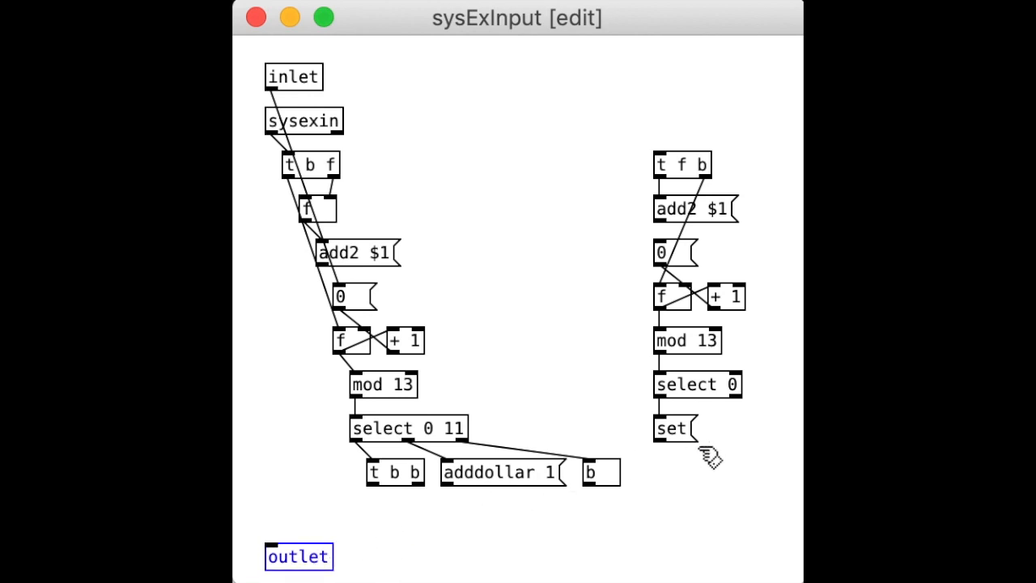
Duplicate the existing set( message and place the copy below t b b.
{"action": "left_click", "coordinate": [672, 427]}
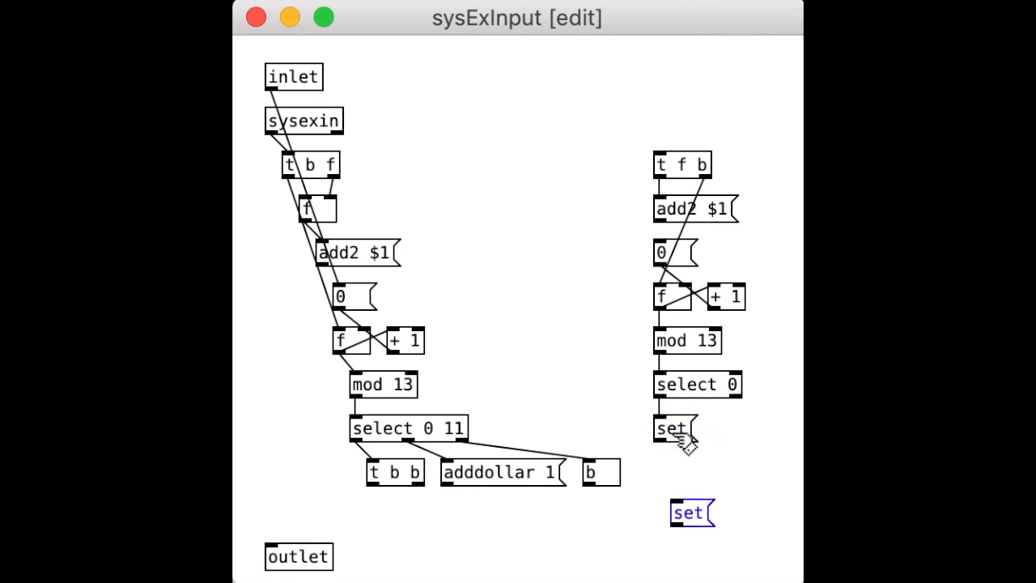
{"action": "left_click_drag", "start_coordinate": [691, 511], "coordinate": [557, 512]}
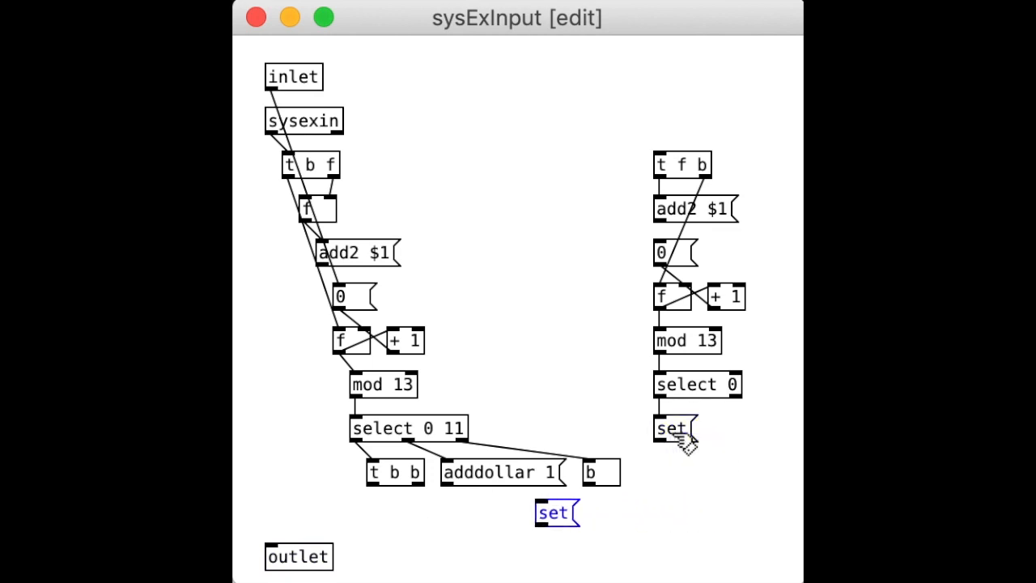
{"action": "left_click_drag", "start_coordinate": [557, 512], "coordinate": [388, 496]}
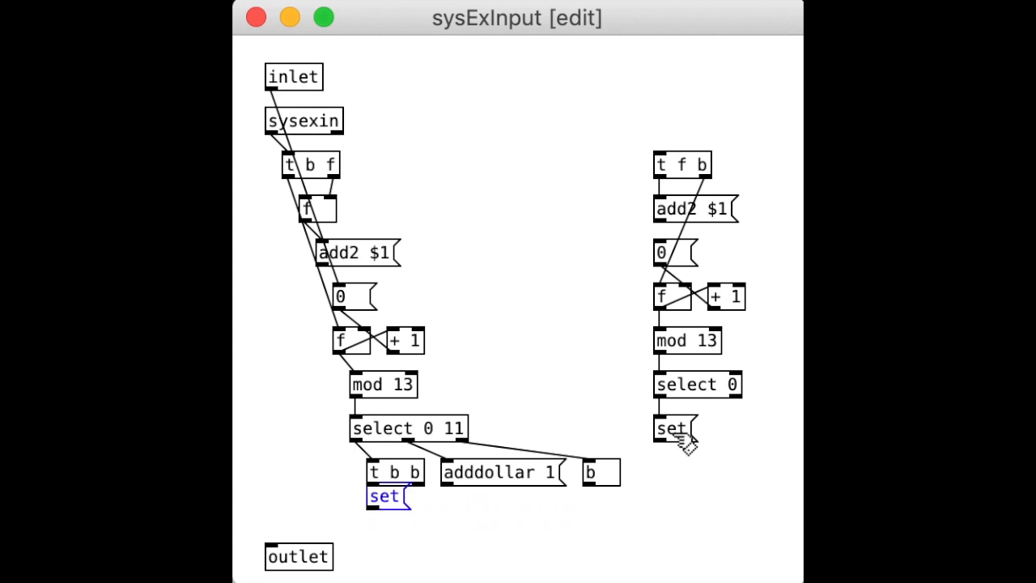
{"action": "left_click_drag", "start_coordinate": [387, 496], "coordinate": [387, 515]}
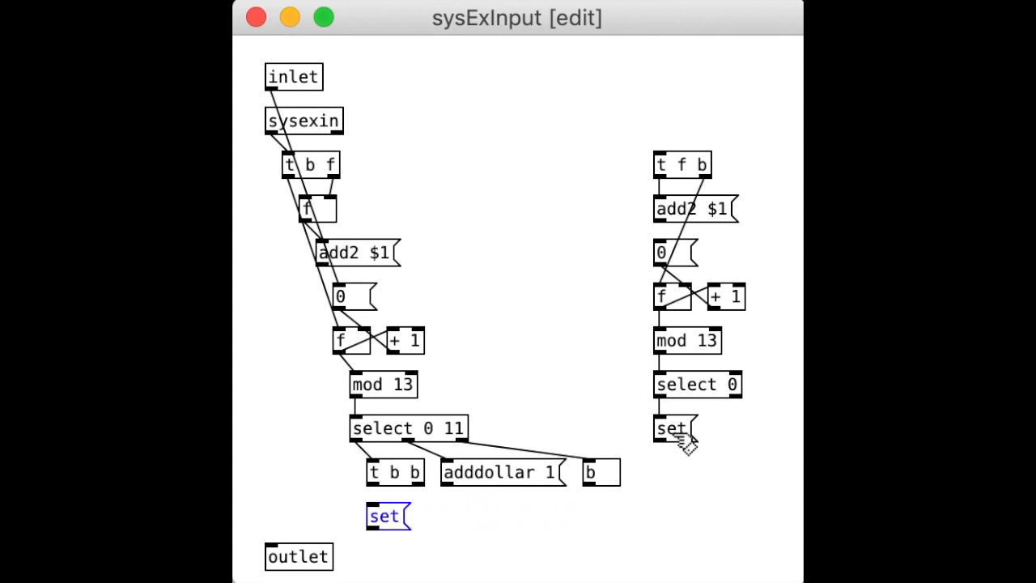
{"action": "left_click", "coordinate": [537, 534]}
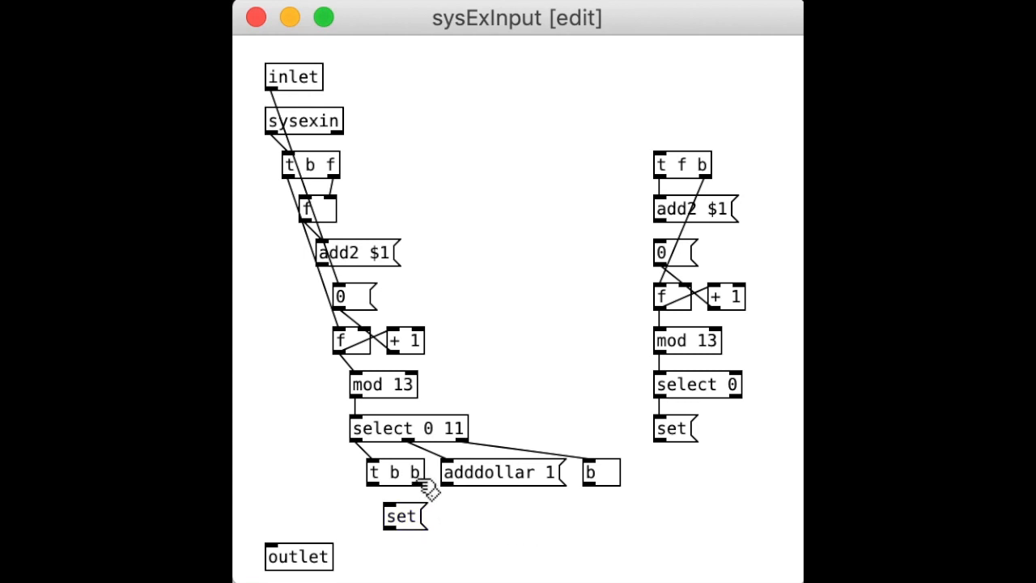
{"action": "mouse_move", "coordinate": [508, 544]}
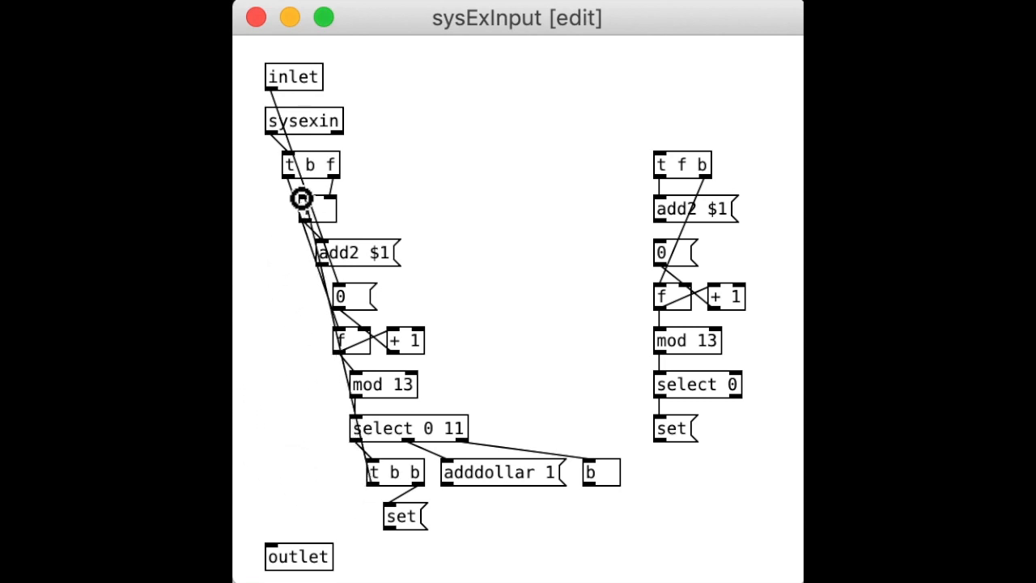
{"action": "mouse_move", "coordinate": [461, 478]}
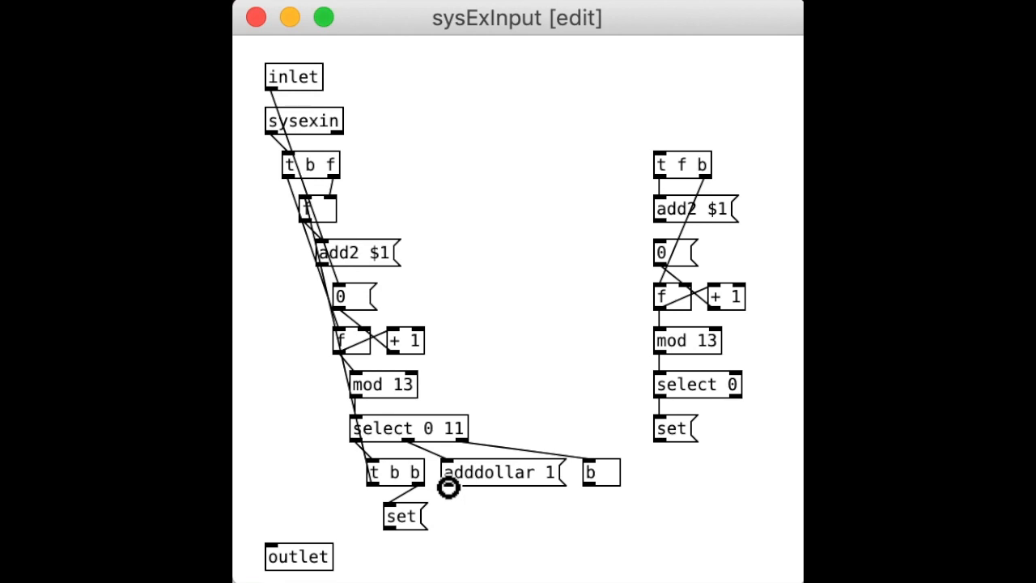
{"action": "mouse_move", "coordinate": [589, 486]}
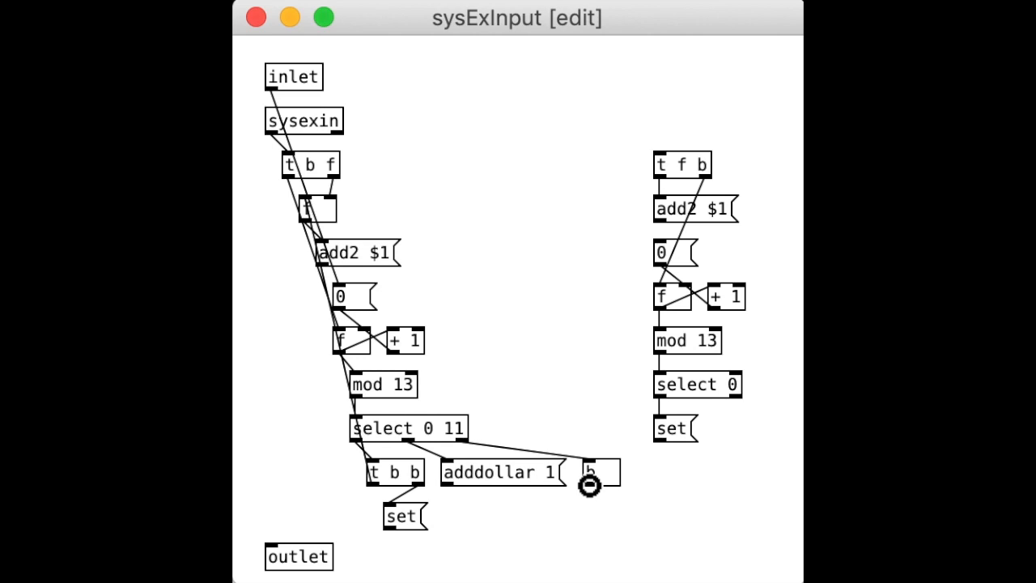
Run a cord from the b object back up to the top f counter.
{"action": "left_click_drag", "start_coordinate": [590, 486], "coordinate": [502, 288]}
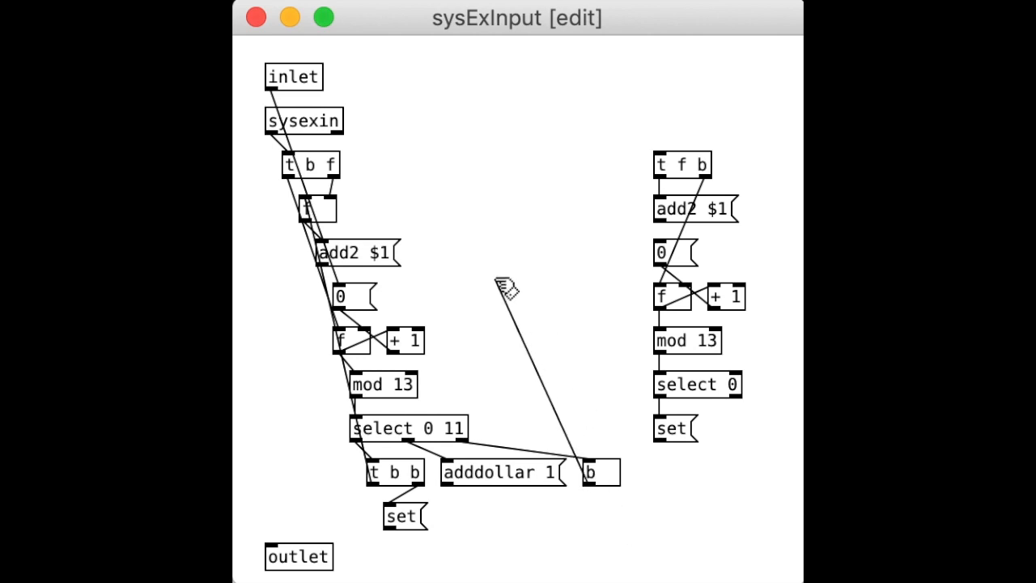
{"action": "mouse_move", "coordinate": [466, 212]}
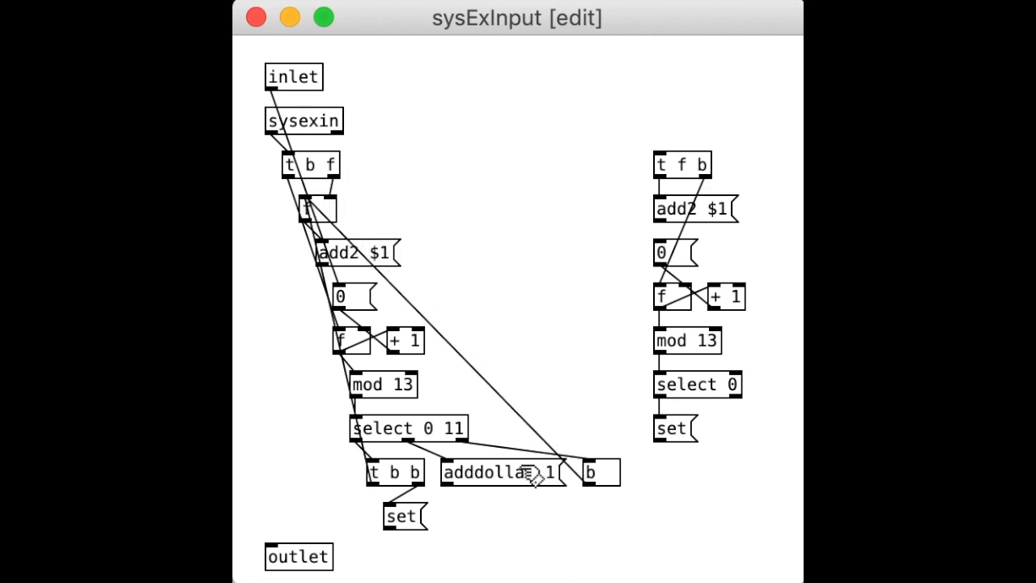
{"action": "mouse_move", "coordinate": [405, 492]}
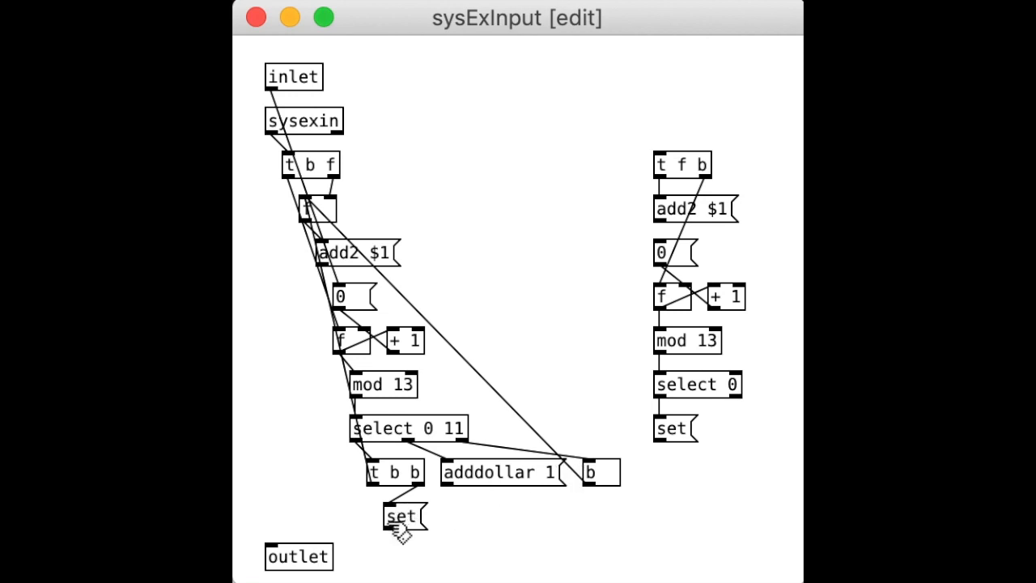
{"action": "mouse_move", "coordinate": [337, 525]}
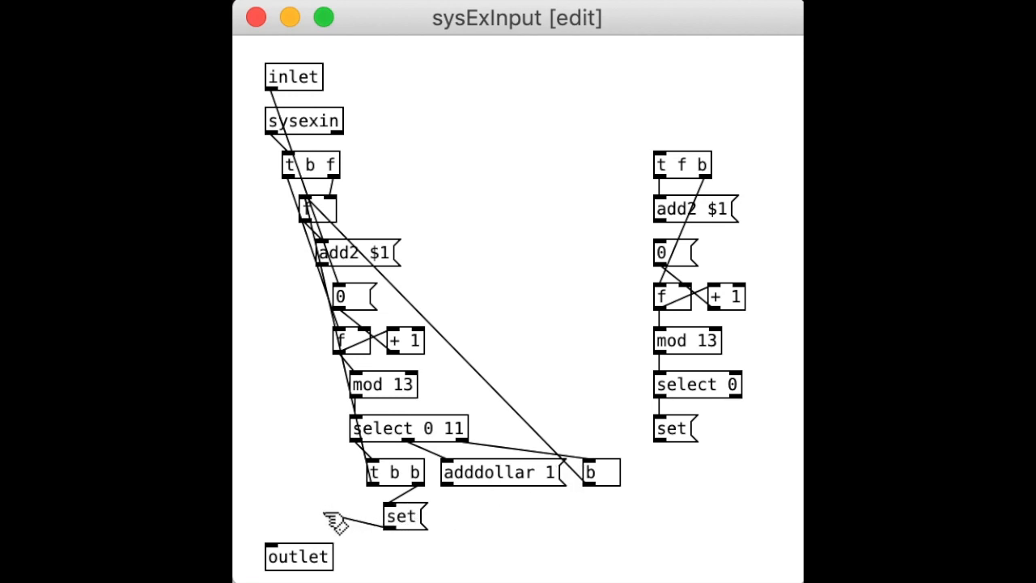
{"action": "mouse_move", "coordinate": [470, 537]}
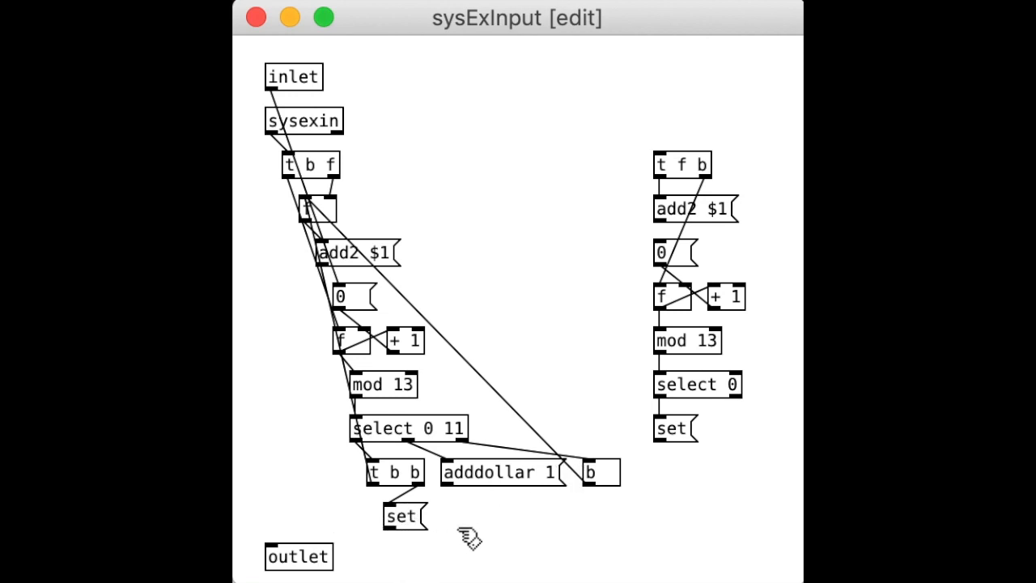
{"action": "mouse_move", "coordinate": [489, 550]}
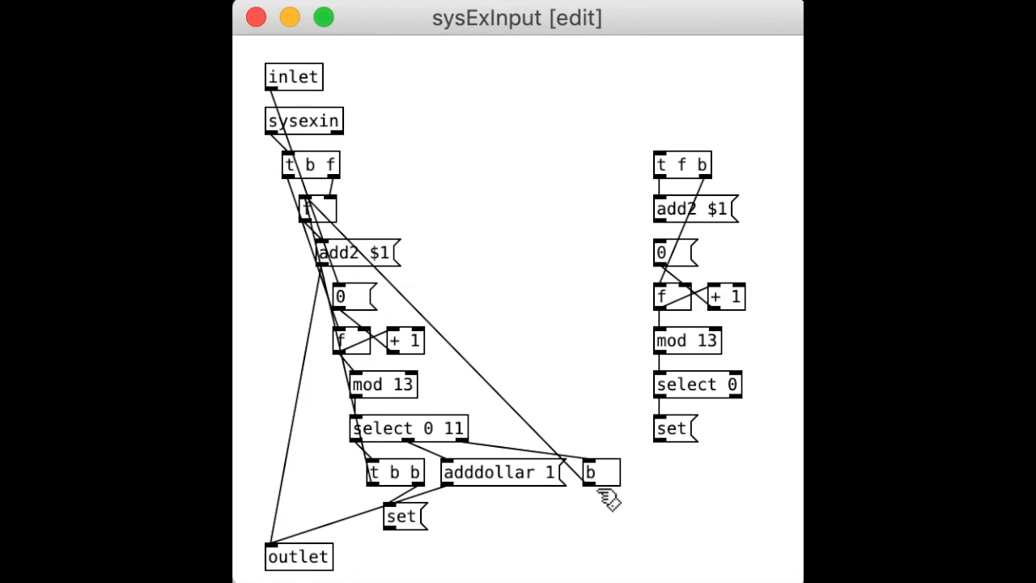
{"action": "mouse_move", "coordinate": [353, 543]}
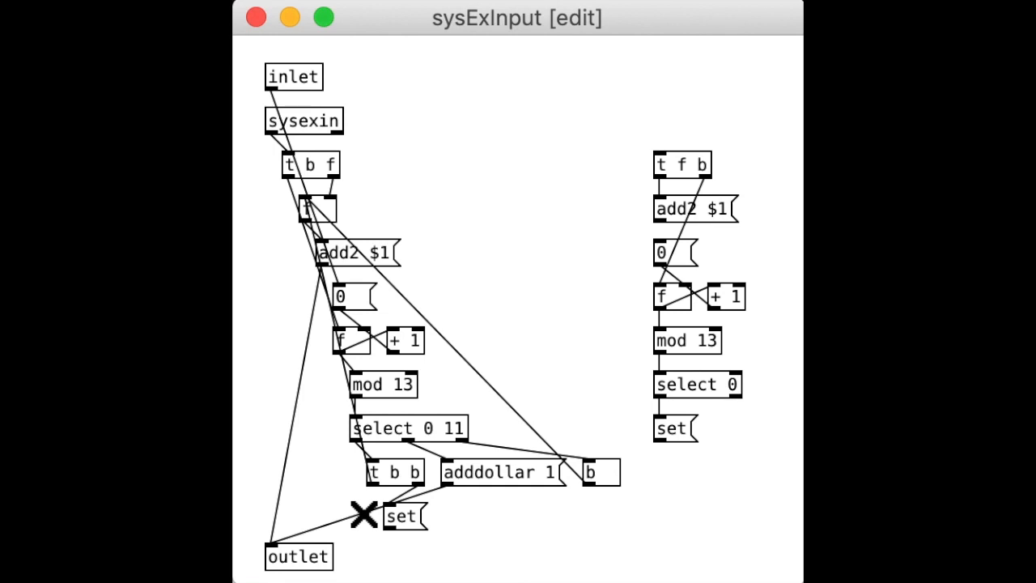
{"action": "mouse_move", "coordinate": [305, 557]}
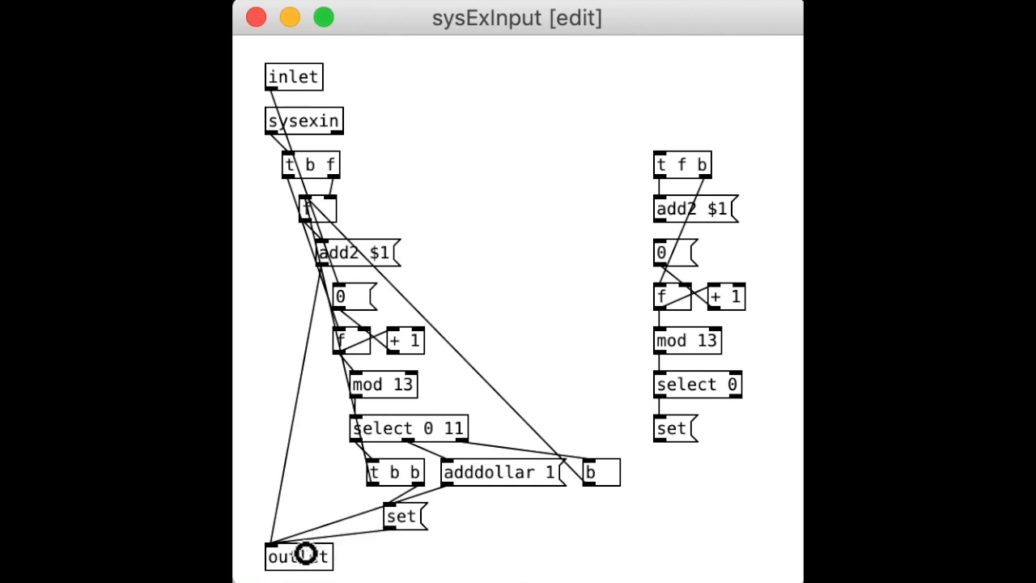
{"action": "mouse_move", "coordinate": [447, 567]}
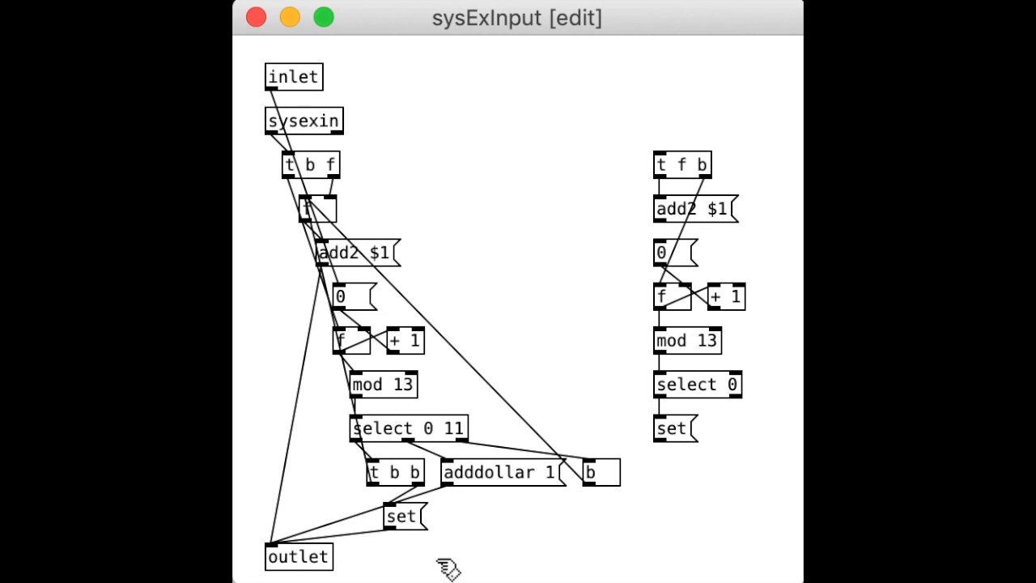
{"action": "mouse_move", "coordinate": [549, 517]}
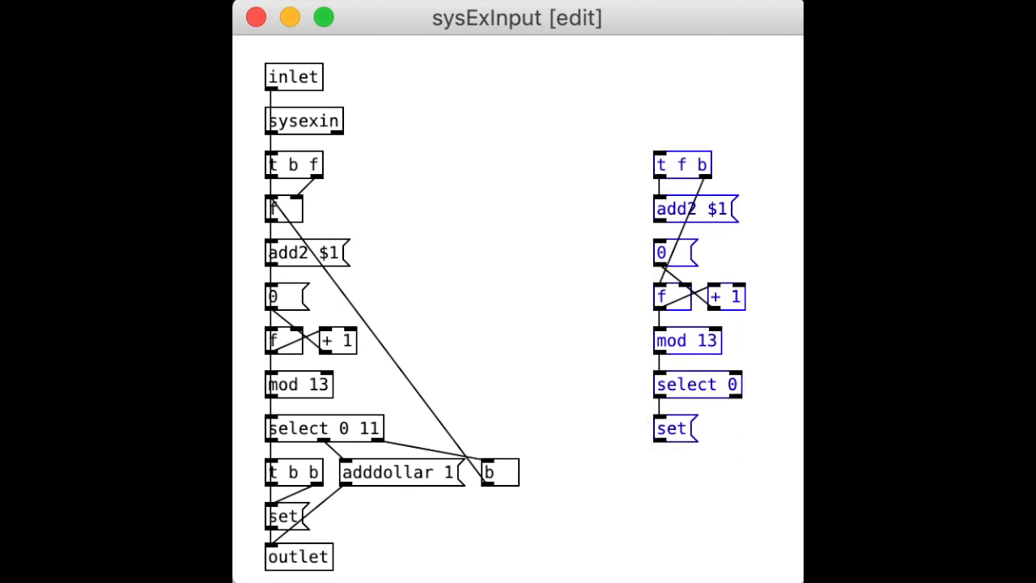
{"action": "mouse_move", "coordinate": [671, 534]}
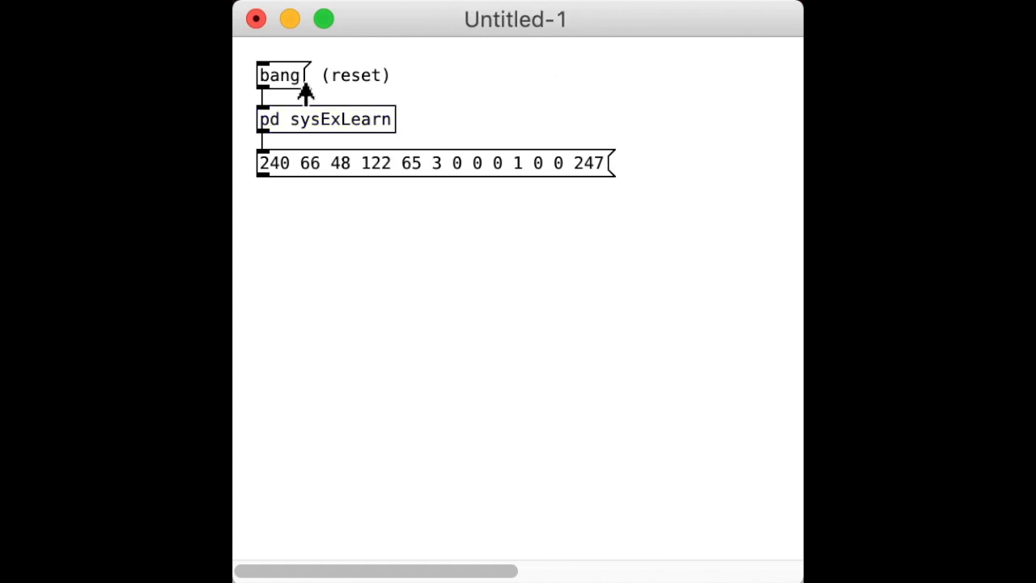
{"action": "mouse_move", "coordinate": [589, 470]}
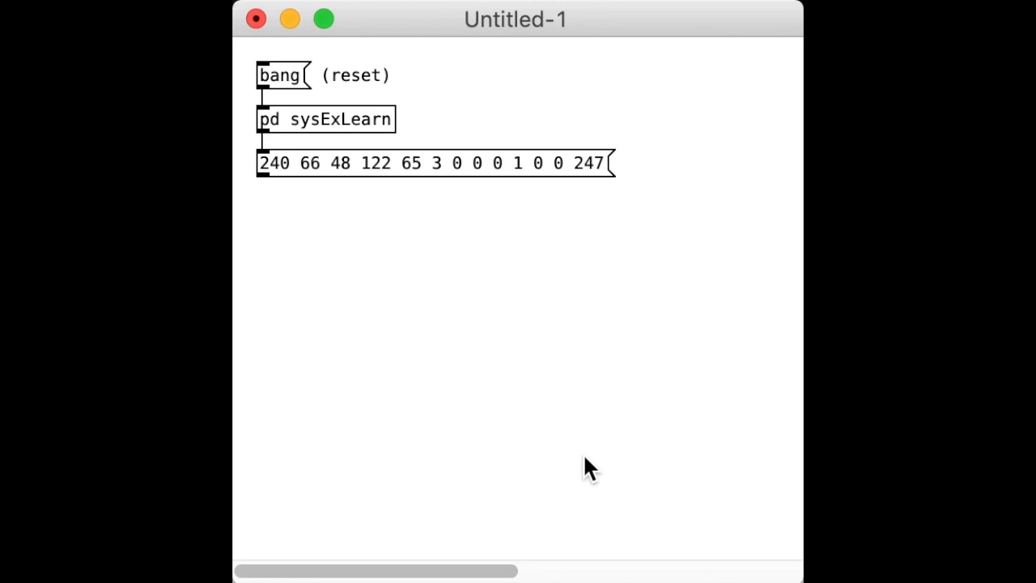